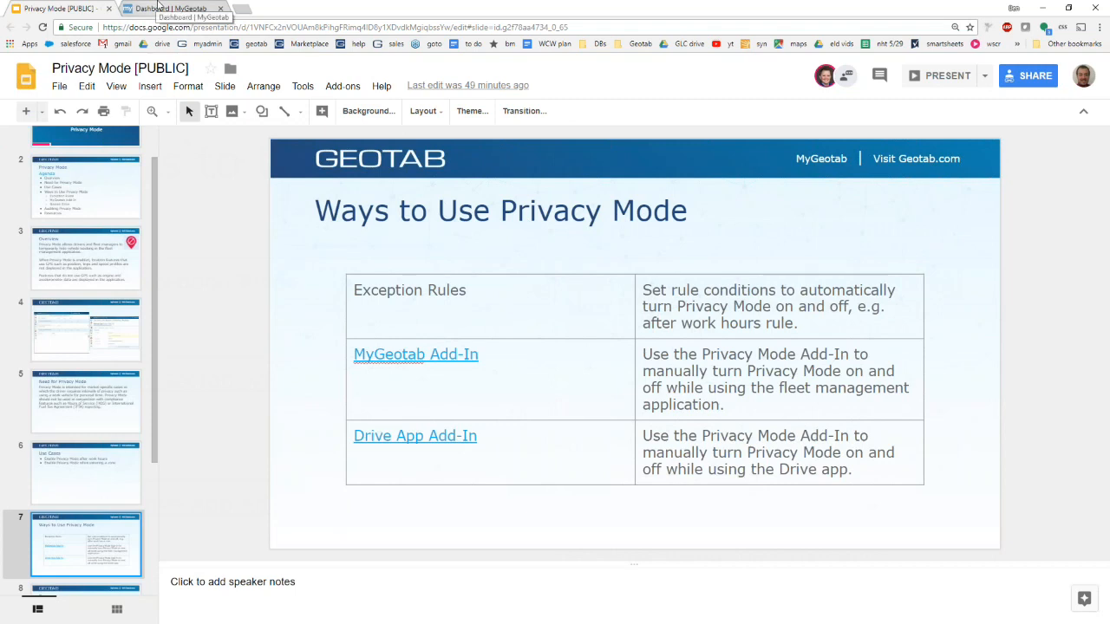
- Bring up the MyGeotab dashboard and expand Rules & Groups in the navigation
{"action": "left_click", "coordinate": [173, 7]}
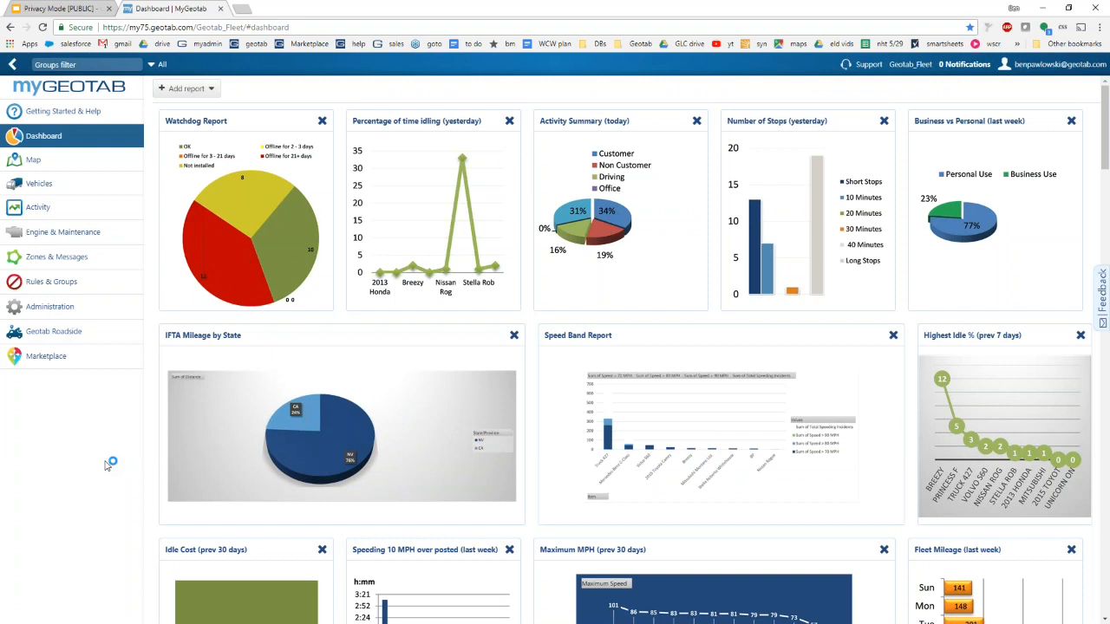
{"action": "mouse_move", "coordinate": [76, 437]}
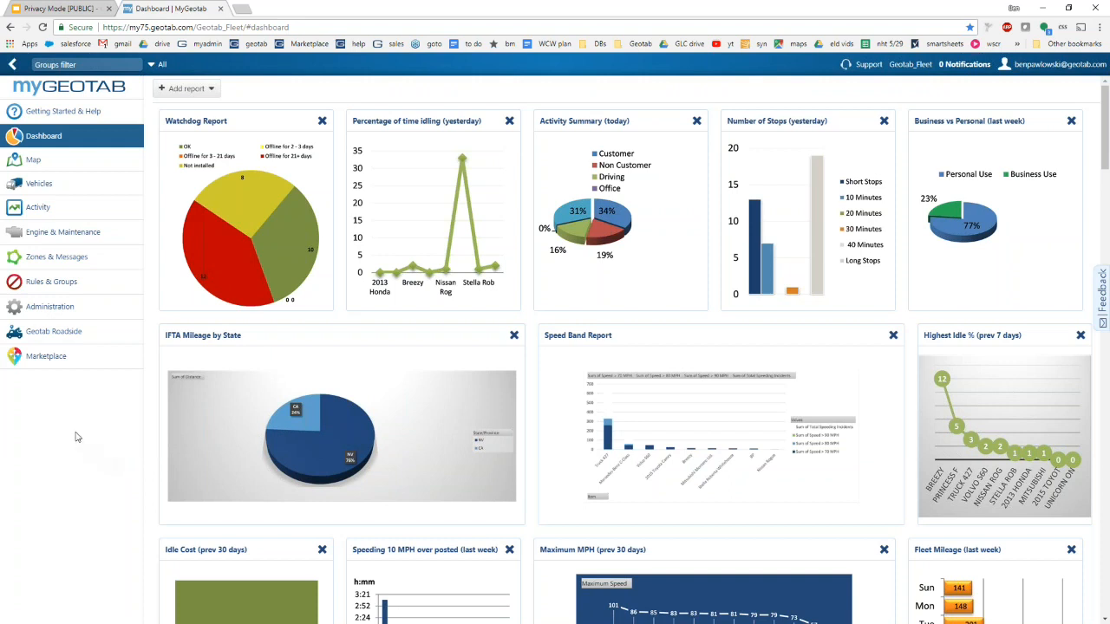
{"action": "mouse_move", "coordinate": [78, 419]}
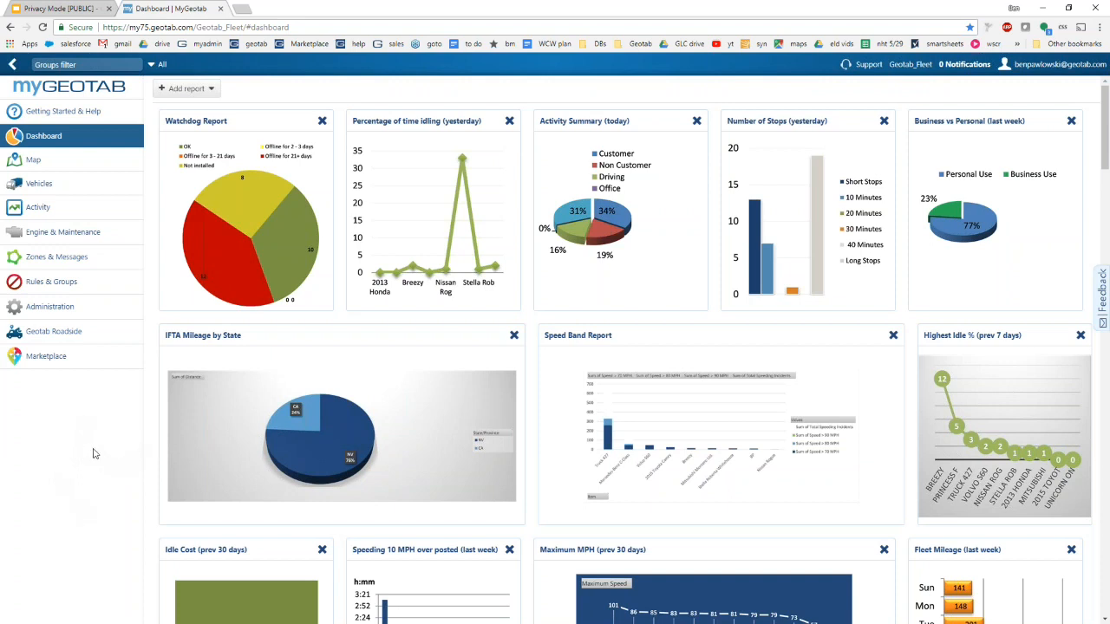
{"action": "mouse_move", "coordinate": [90, 447]}
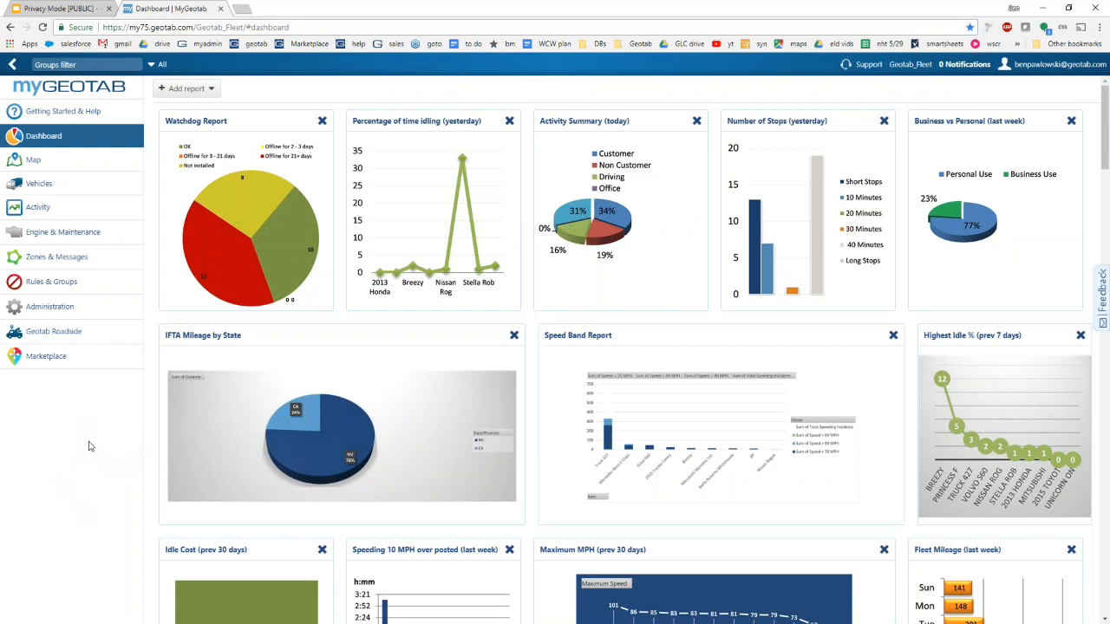
{"action": "mouse_move", "coordinate": [70, 291]}
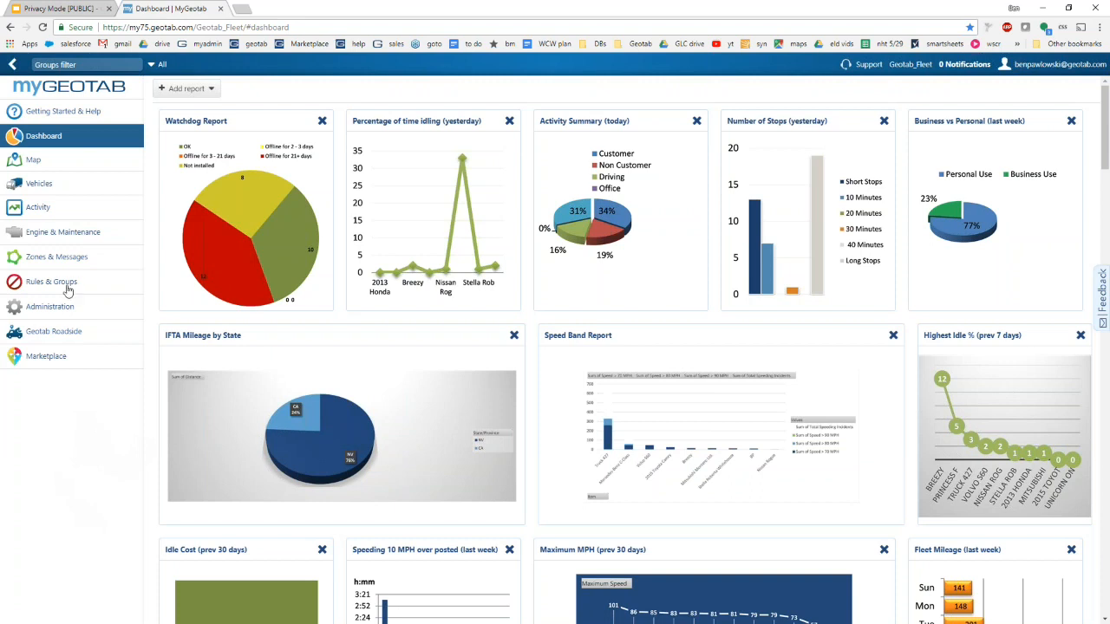
{"action": "left_click", "coordinate": [52, 281]}
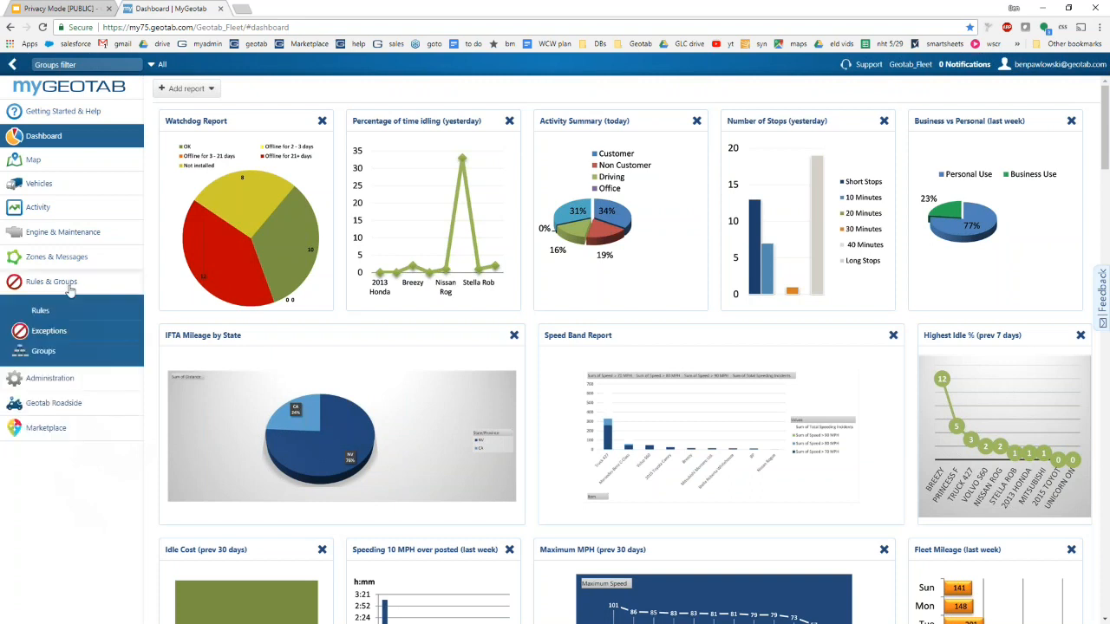
- Create a new exception rule named 'Privacy Mode When Entering Home' and go to its conditions
{"action": "left_click", "coordinate": [40, 310]}
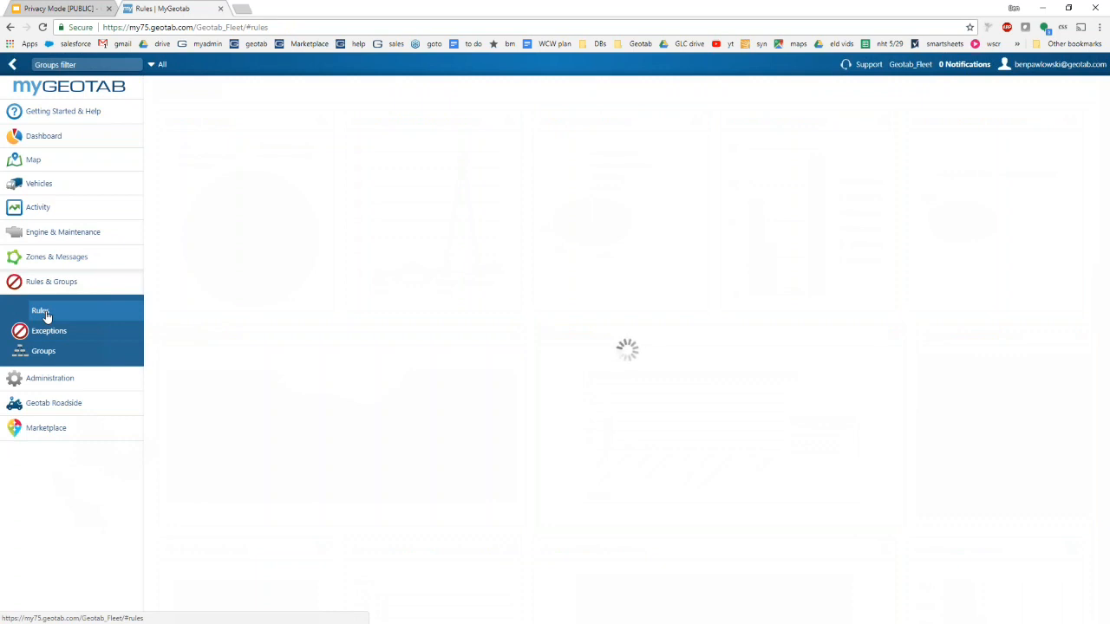
{"action": "left_click", "coordinate": [40, 310]}
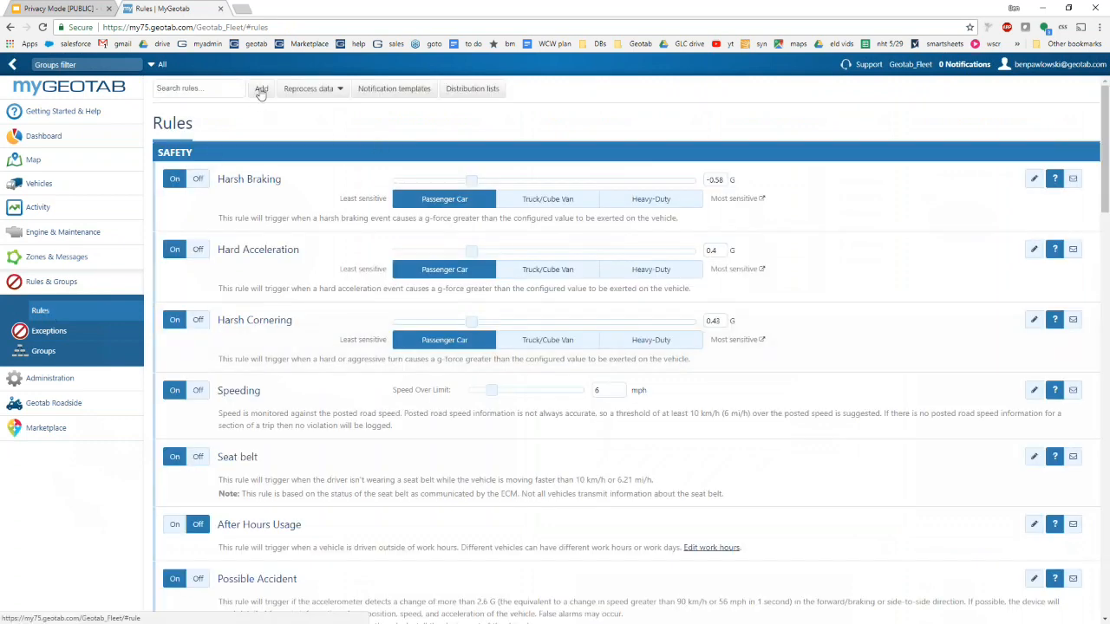
{"action": "left_click", "coordinate": [261, 89]}
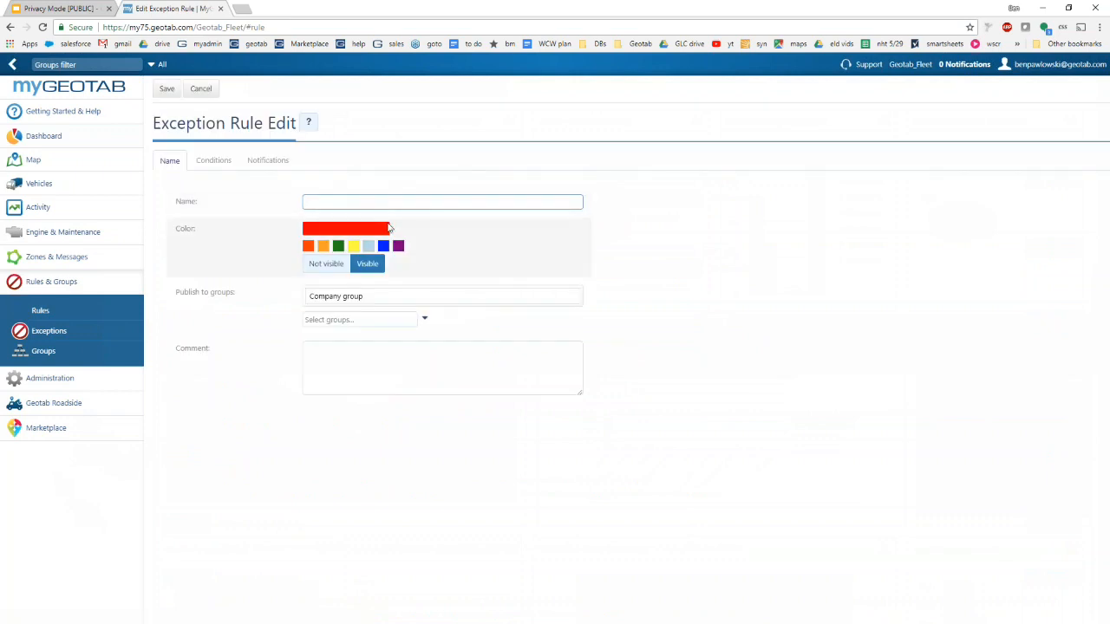
{"action": "type", "text": "Privacy Mode When Ente"}
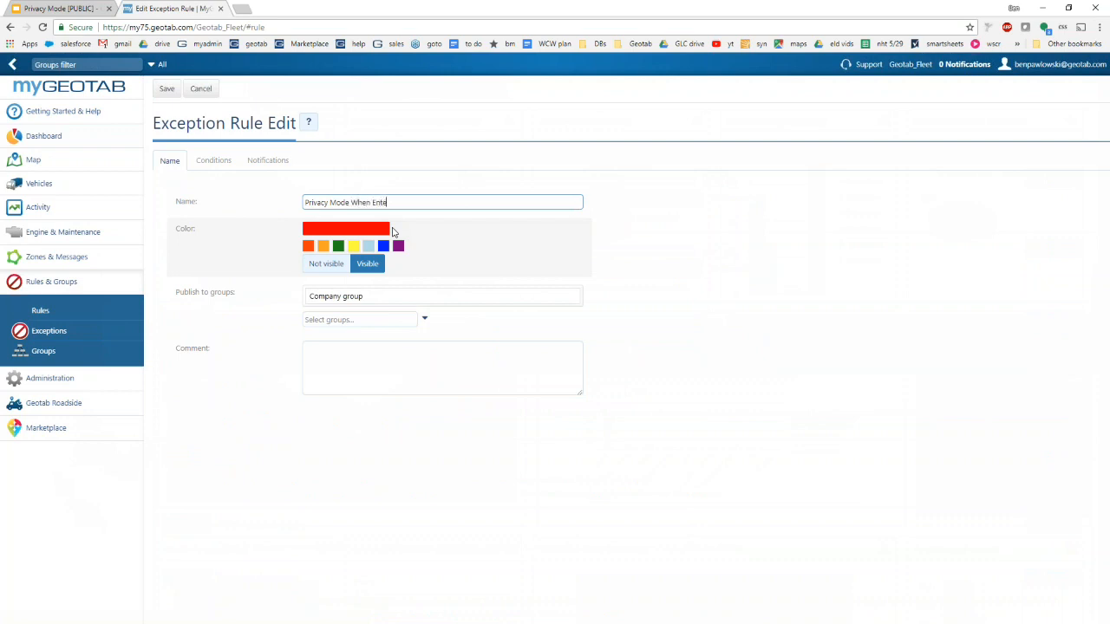
{"action": "type", "text": "ring Home"}
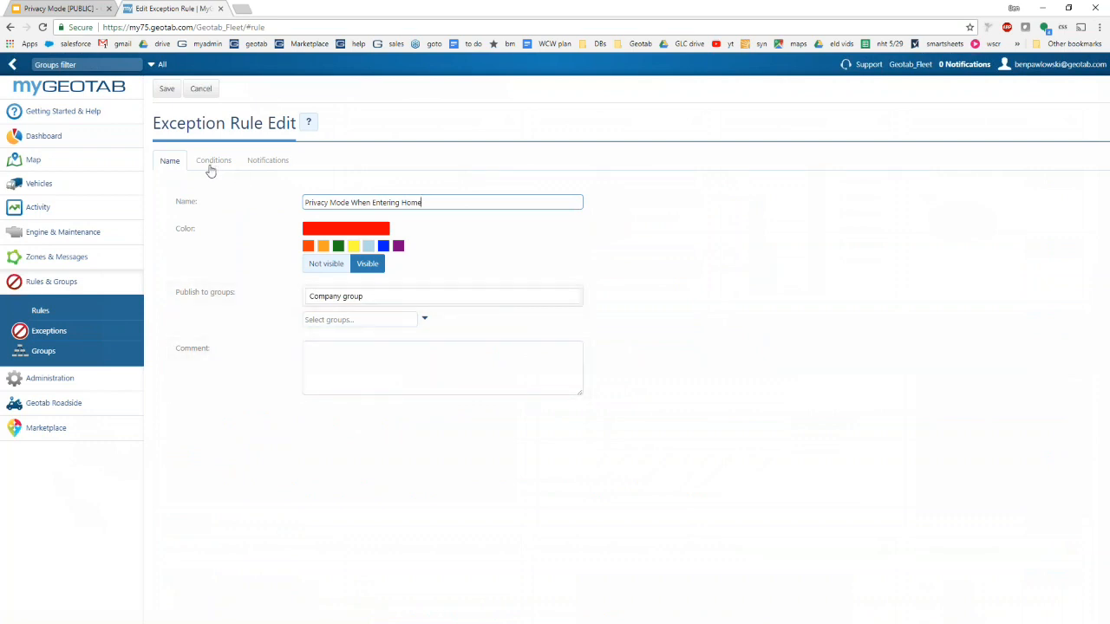
{"action": "left_click", "coordinate": [213, 160]}
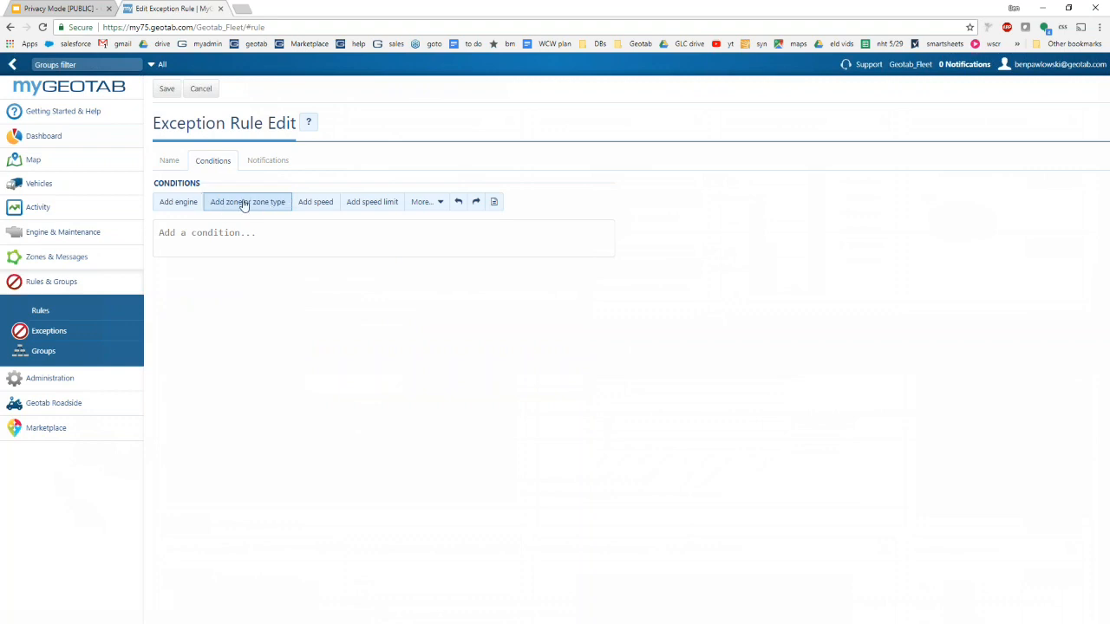
- Add an Entering zone-type Home condition, then move to the rule's notifications
{"action": "left_click", "coordinate": [246, 201]}
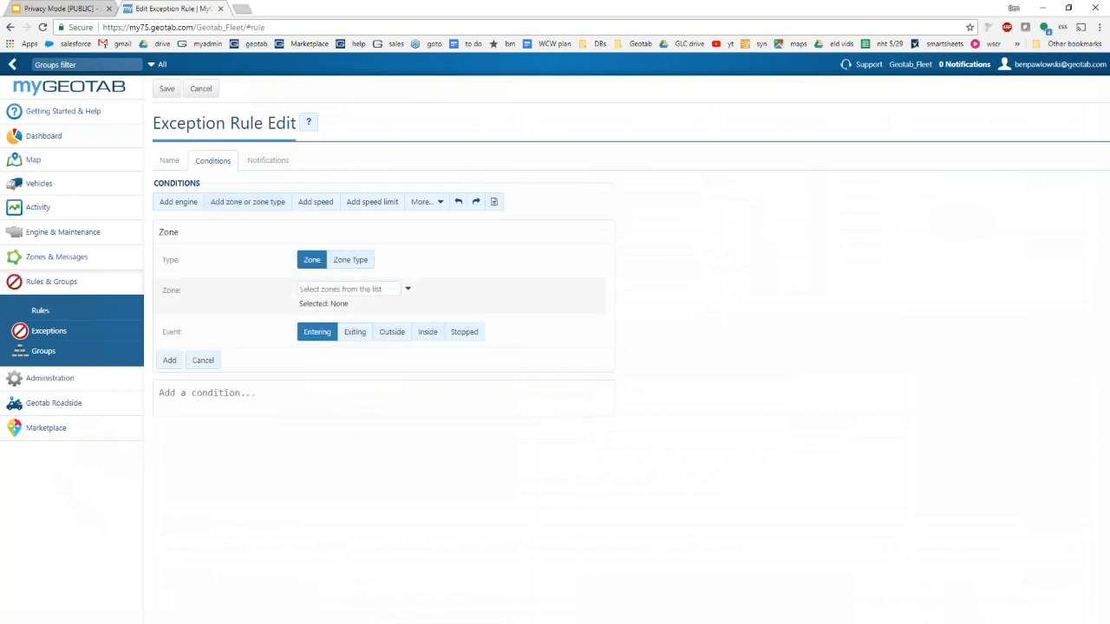
{"action": "mouse_move", "coordinate": [322, 263]}
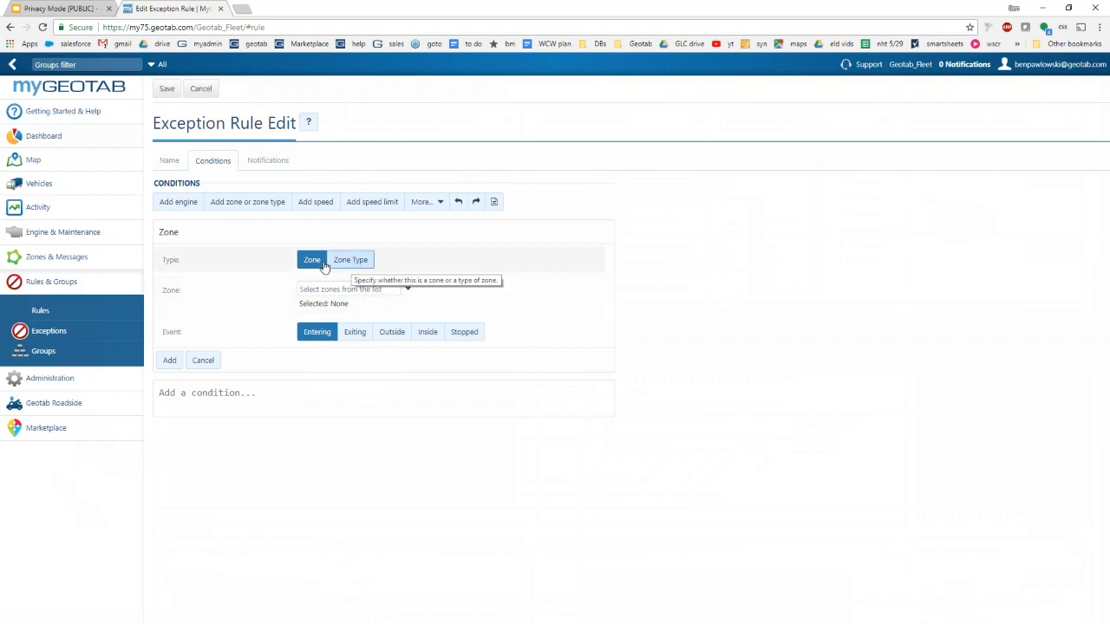
{"action": "left_click", "coordinate": [350, 260]}
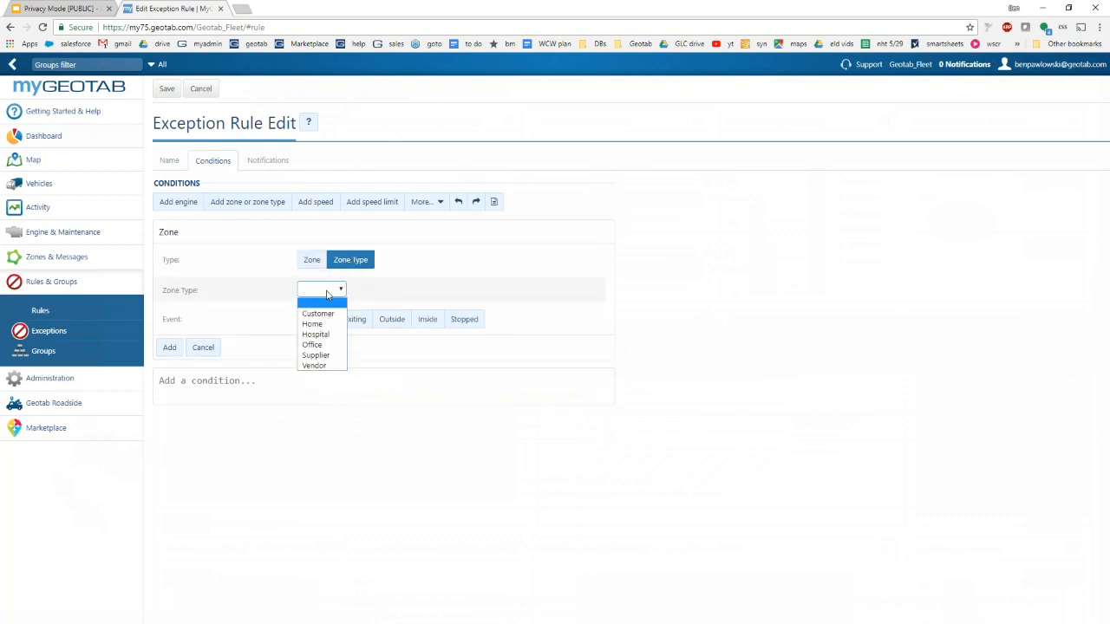
{"action": "left_click", "coordinate": [312, 324]}
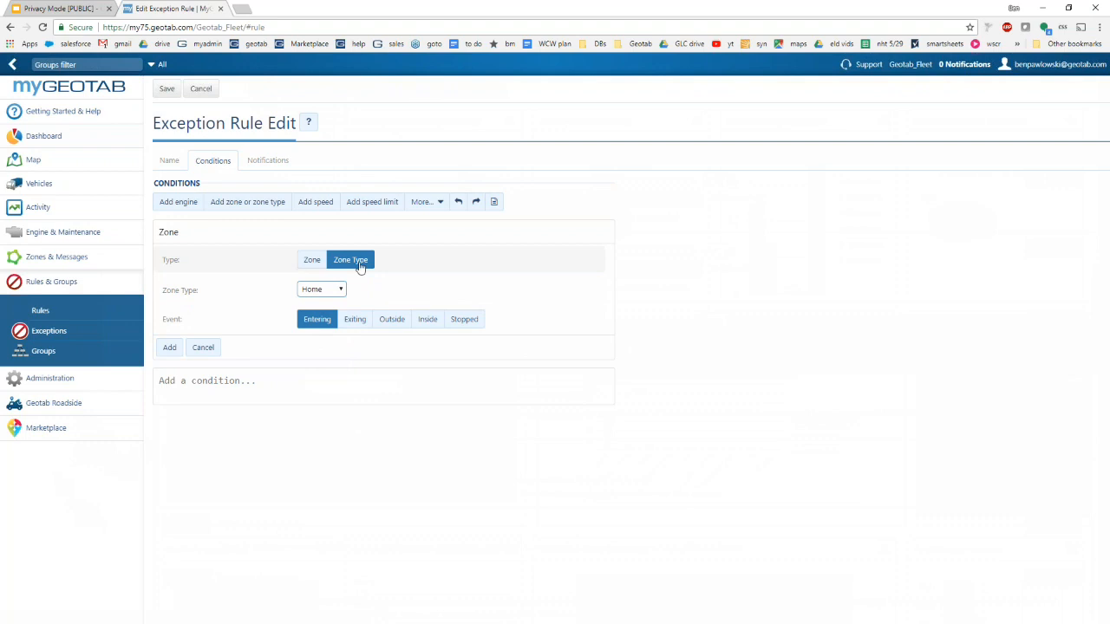
{"action": "mouse_move", "coordinate": [315, 319]}
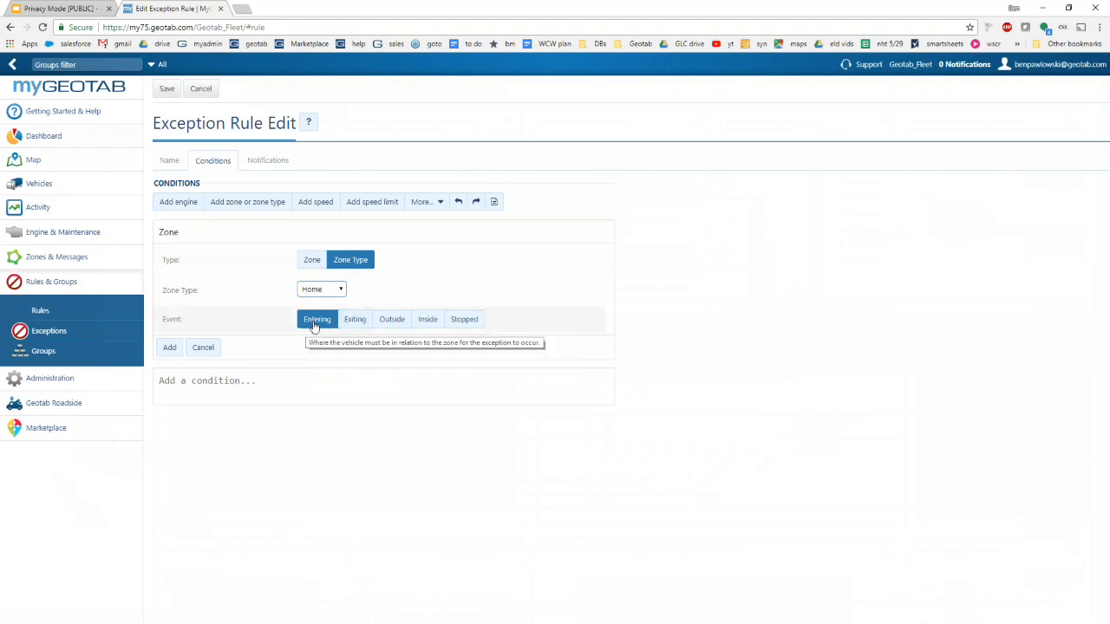
{"action": "left_click", "coordinate": [169, 347]}
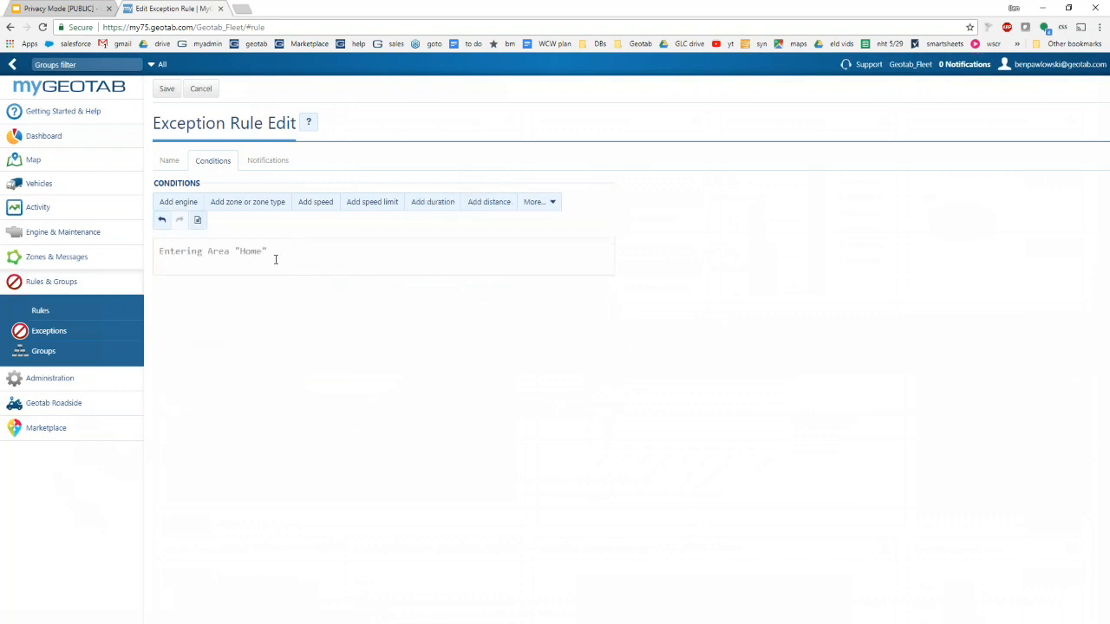
{"action": "mouse_move", "coordinate": [269, 258]}
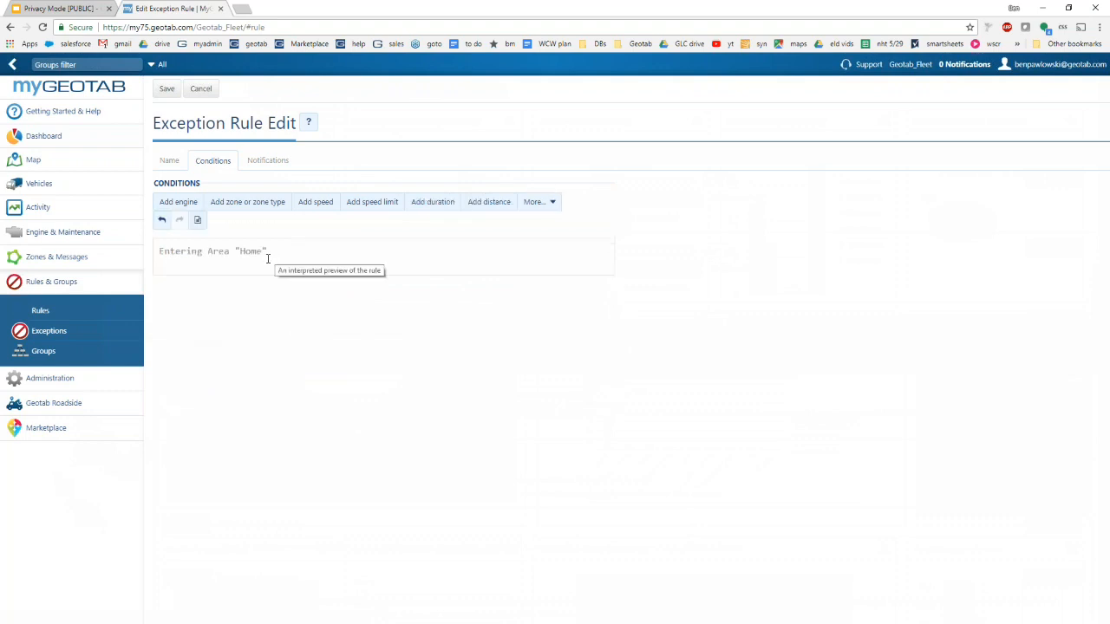
{"action": "left_click", "coordinate": [267, 160]}
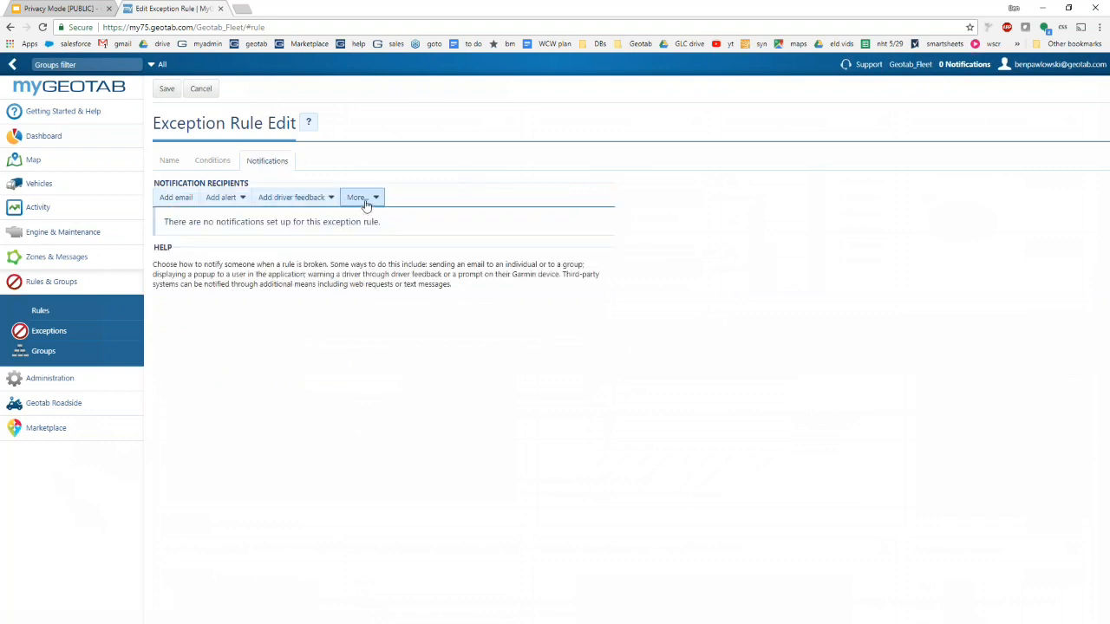
- Add an Assign as Private/Not Private action set to Private Mode
{"action": "left_click", "coordinate": [359, 197]}
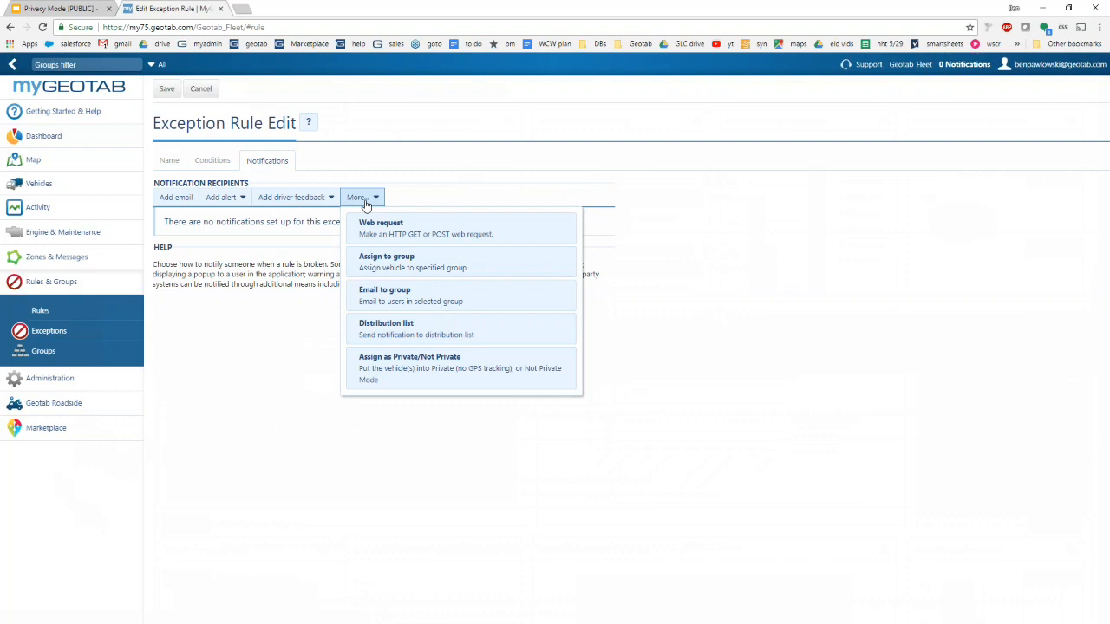
{"action": "mouse_move", "coordinate": [402, 368]}
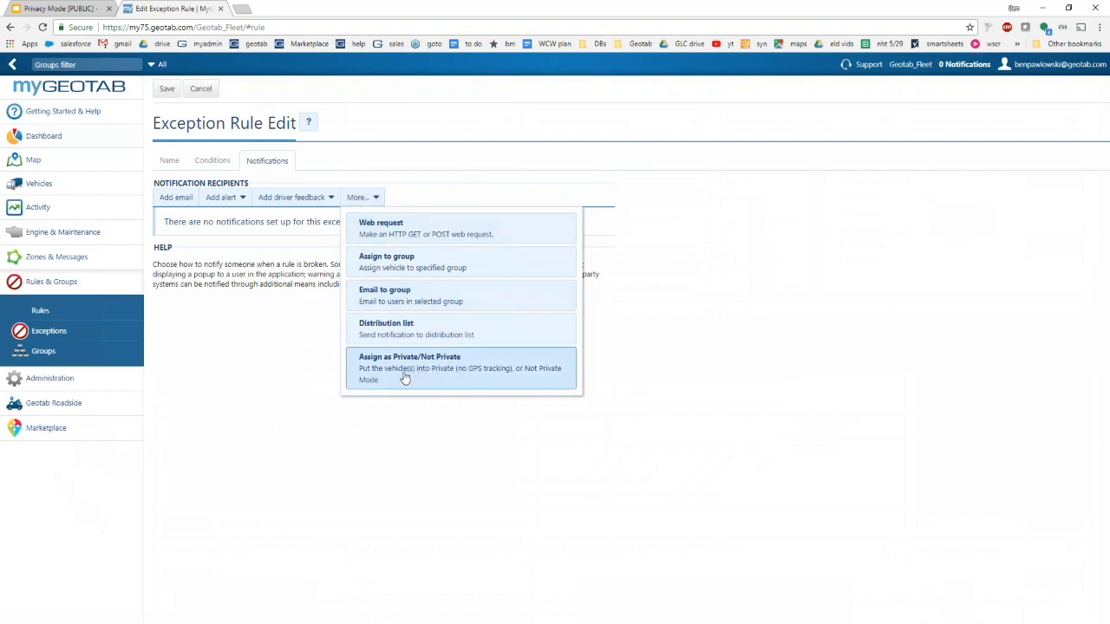
{"action": "mouse_move", "coordinate": [449, 374]}
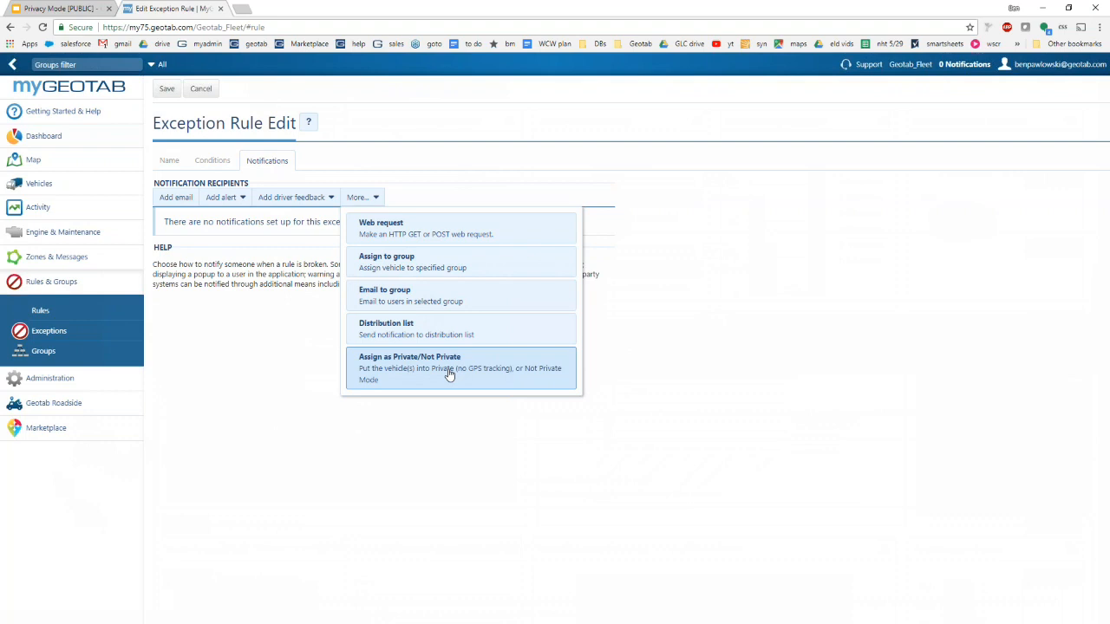
{"action": "left_click", "coordinate": [409, 367]}
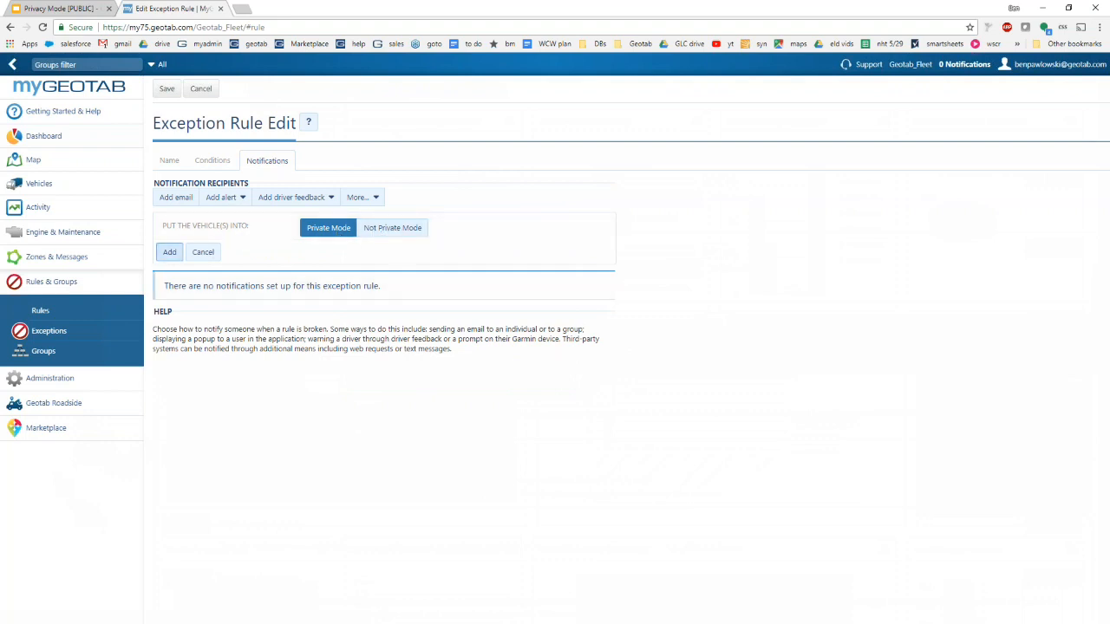
{"action": "left_click", "coordinate": [170, 252]}
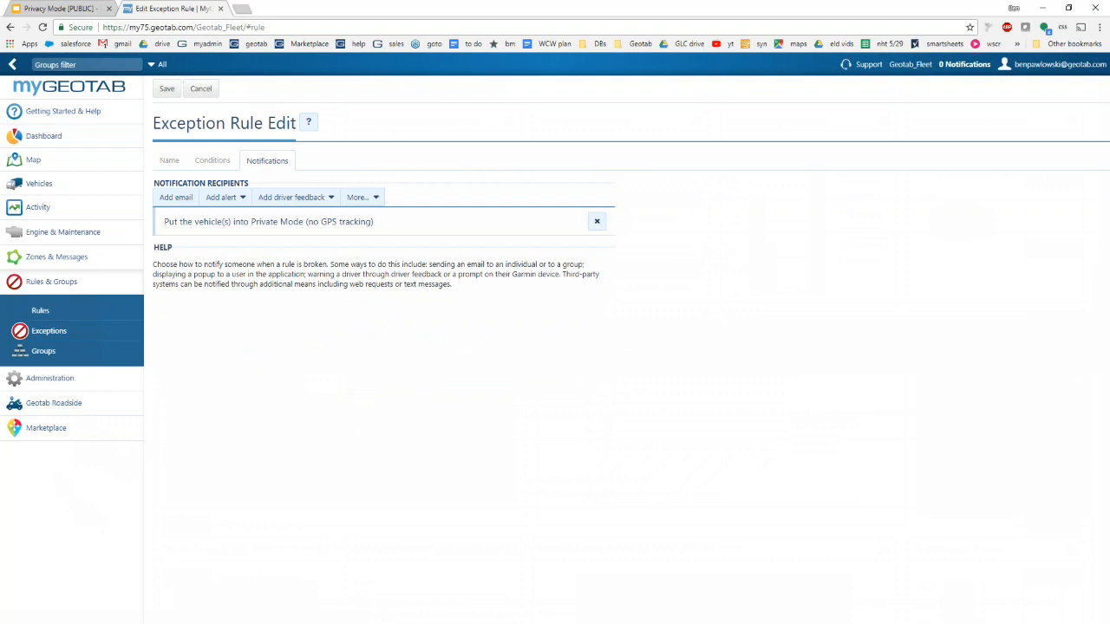
- Review the condition and save the Privacy Mode When Entering Home rule
{"action": "left_click", "coordinate": [212, 159]}
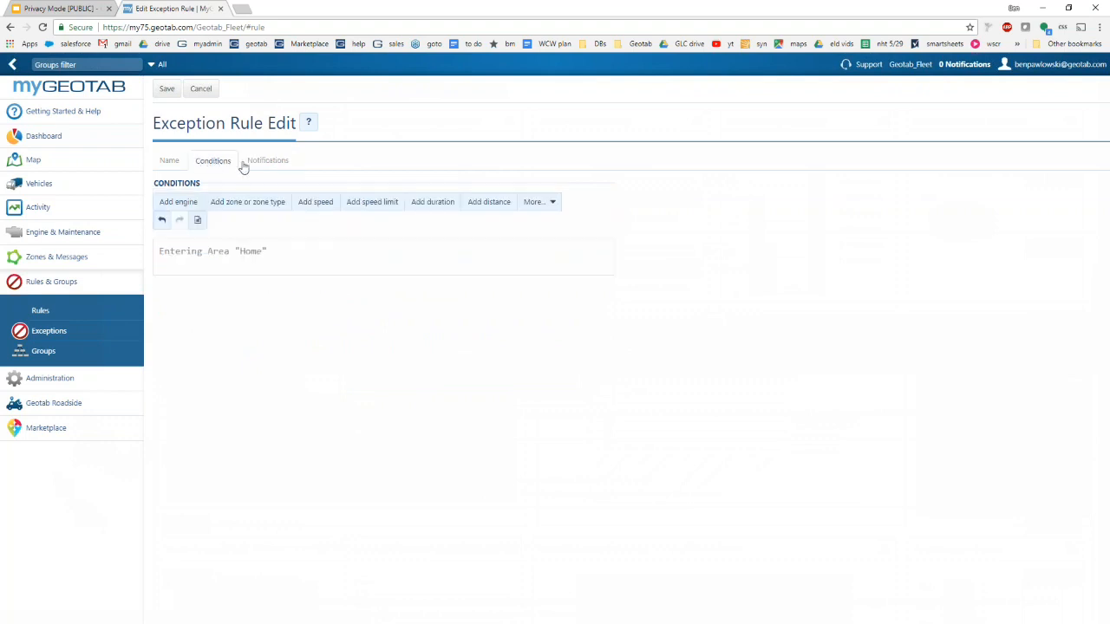
{"action": "left_click", "coordinate": [267, 159]}
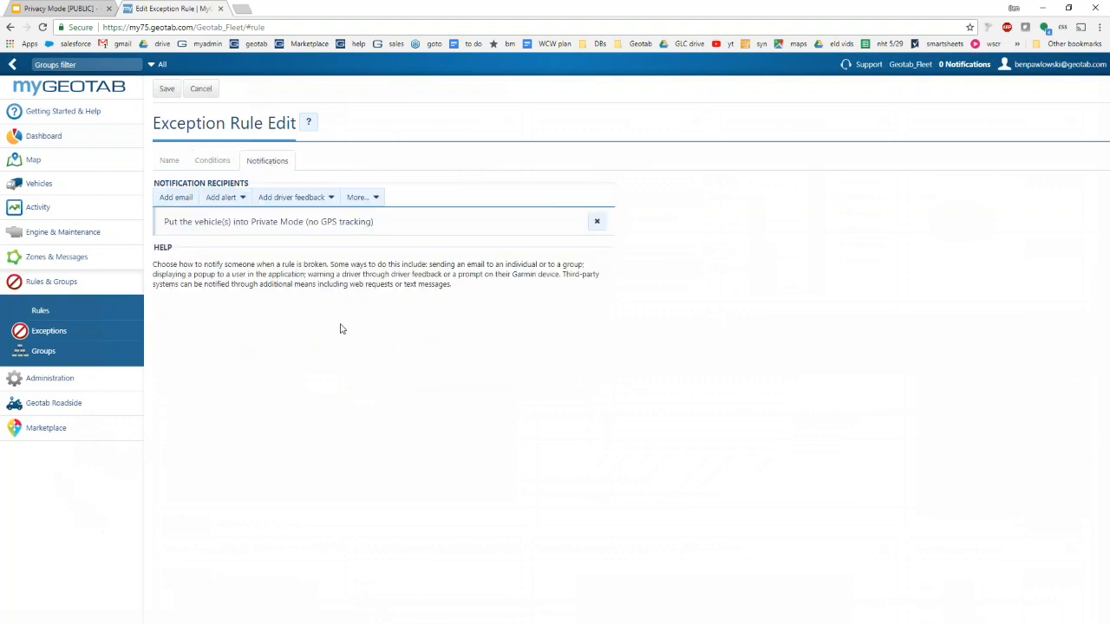
{"action": "left_click", "coordinate": [167, 89]}
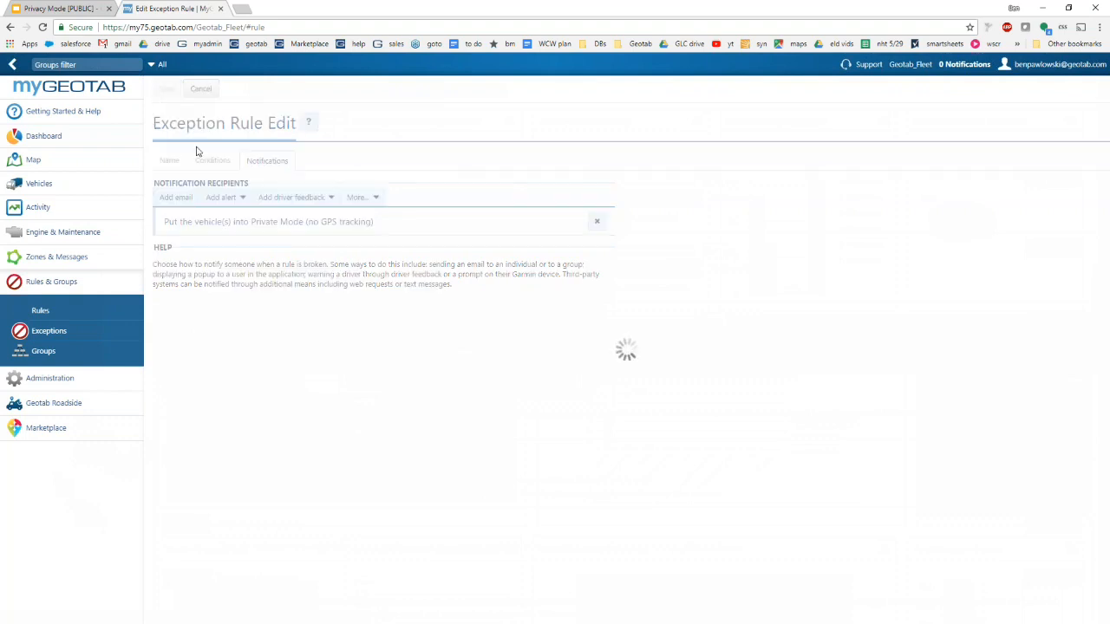
{"action": "left_click", "coordinate": [201, 89]}
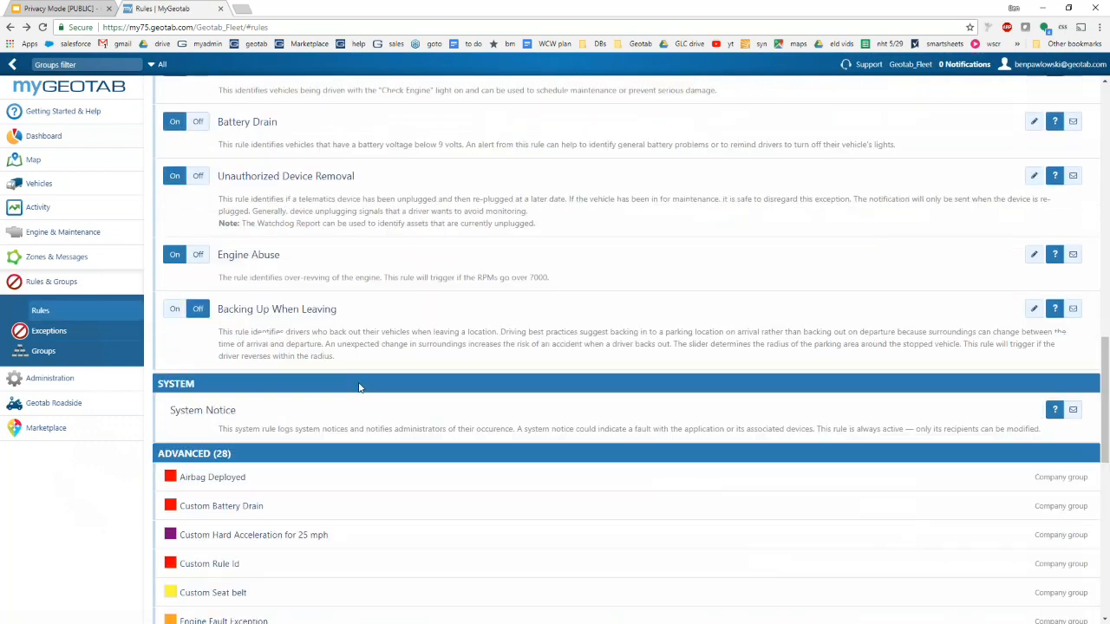
- Scroll down the Rules list past the exception rules
{"action": "scroll", "scroll_direction": "down", "scroll_amount": 3}
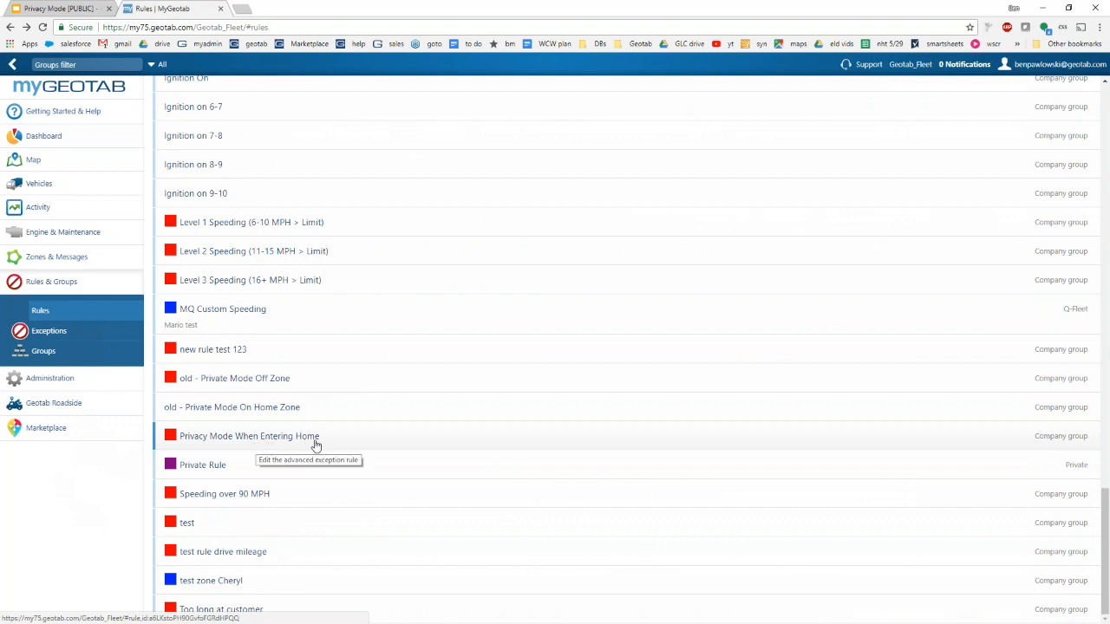
{"action": "mouse_move", "coordinate": [322, 449]}
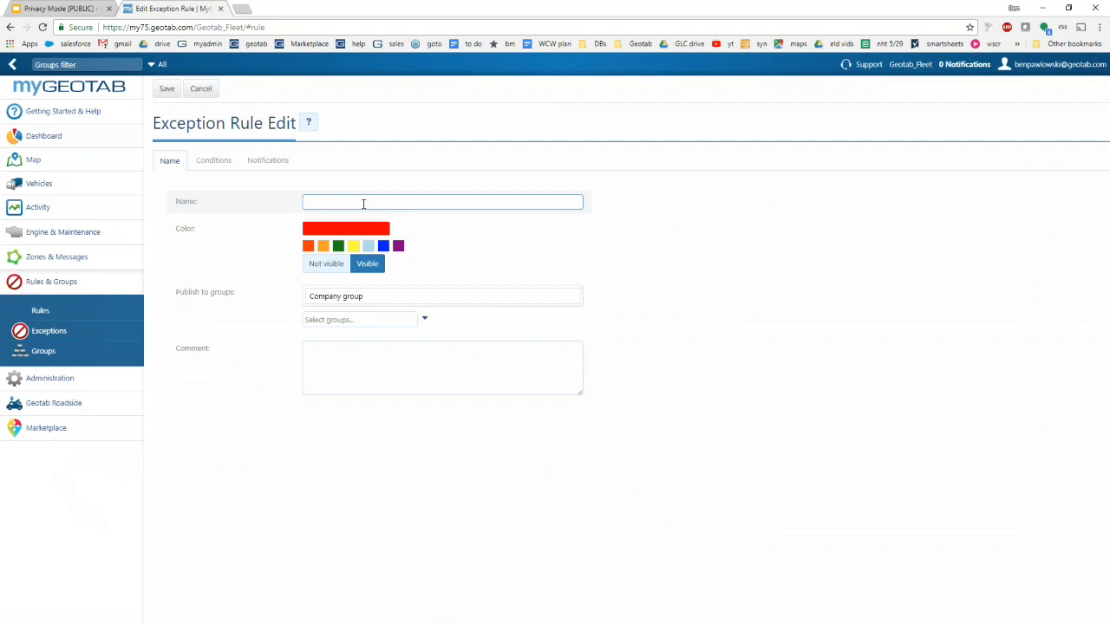
- Name the new rule 'Turn off Privacy Mode - Exiting Home' and go to its conditions
{"action": "type", "text": "Turn off Privacy Mode - Ed"}
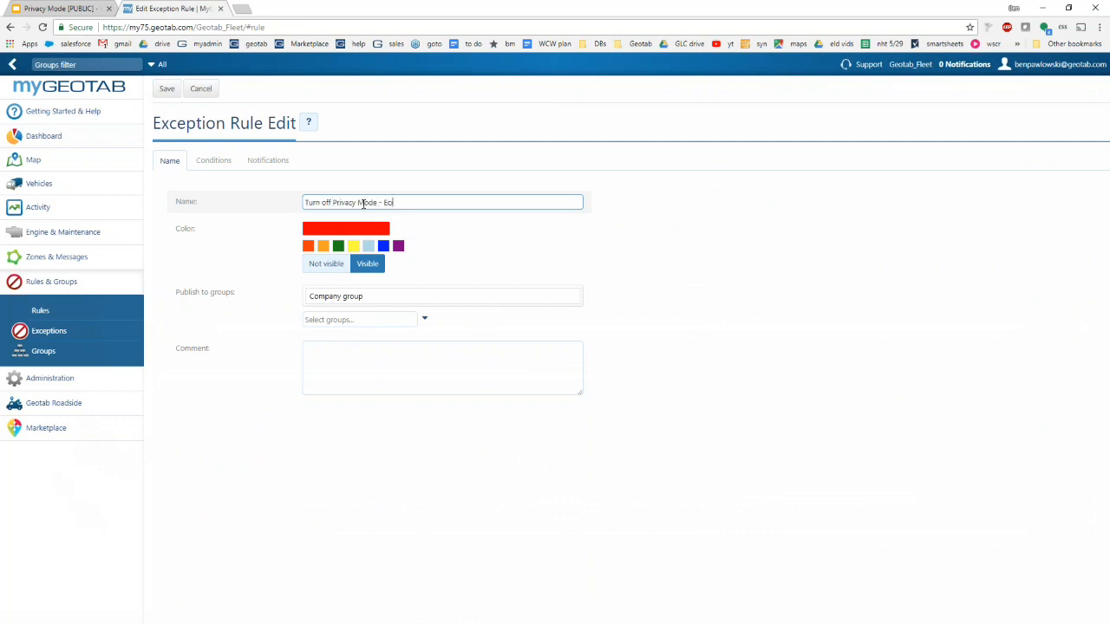
{"action": "type", "text": "xiting Ho"}
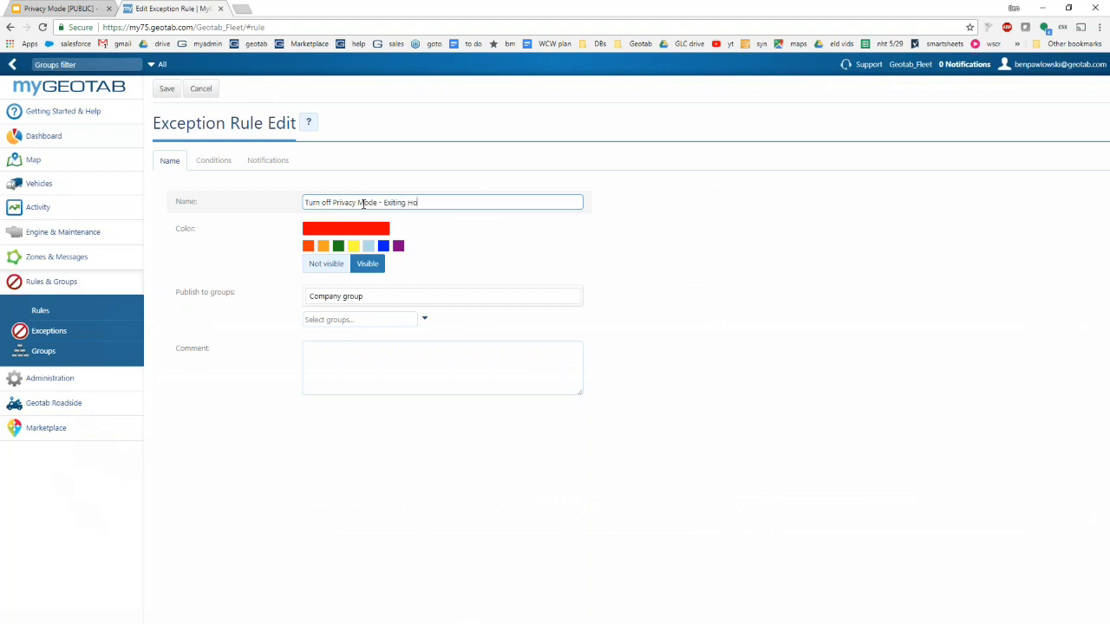
{"action": "left_click", "coordinate": [211, 160]}
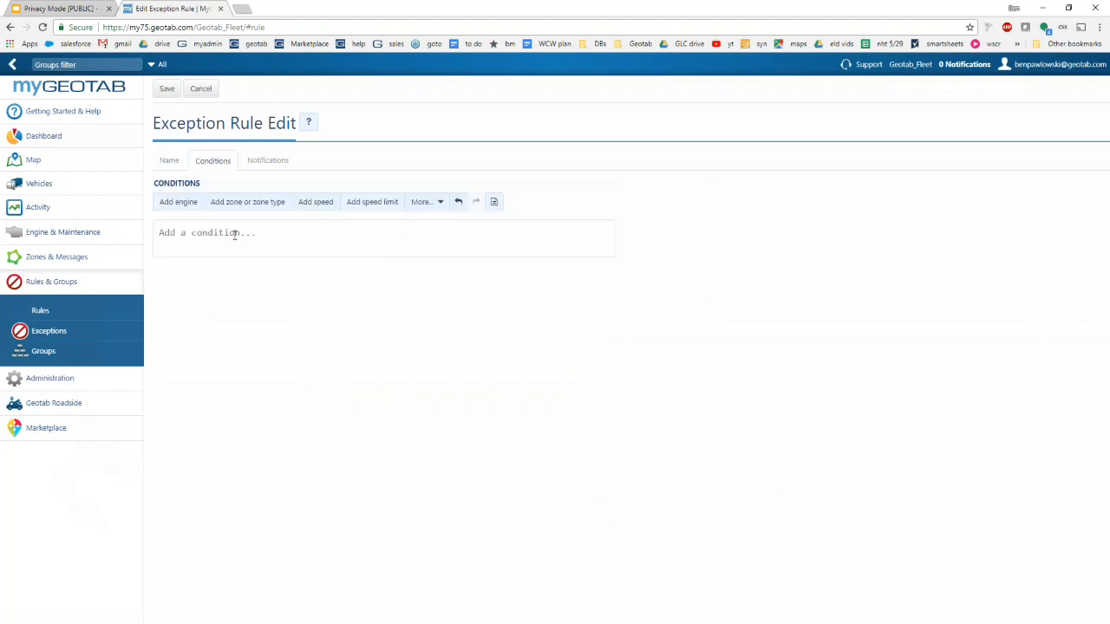
- Add an Exiting zone-type Home condition, then move to the rule's notifications
{"action": "left_click", "coordinate": [246, 201]}
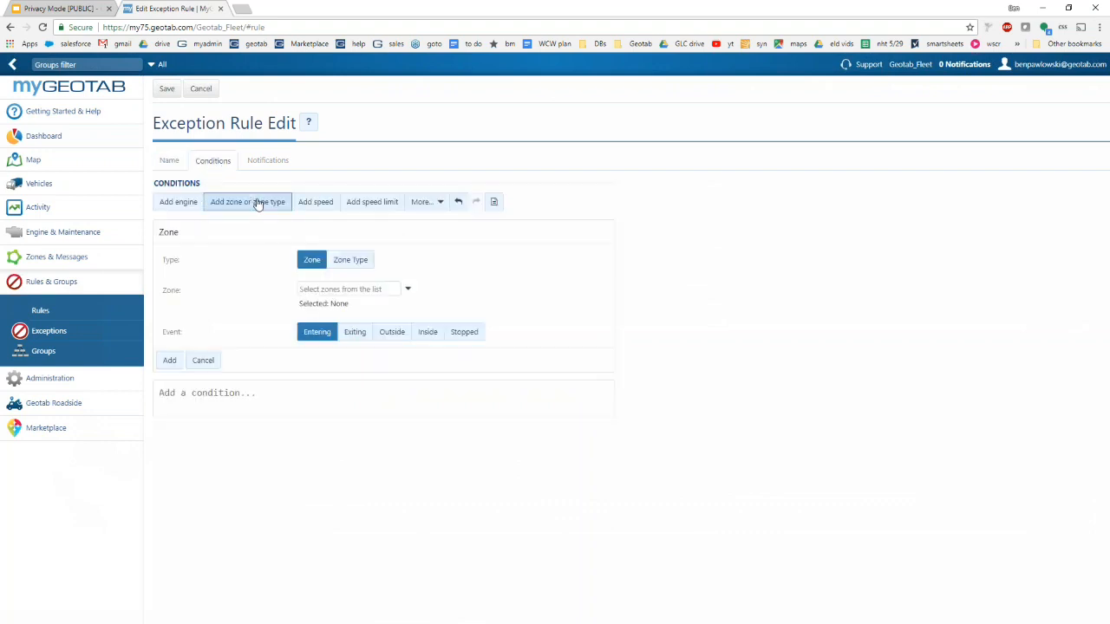
{"action": "left_click", "coordinate": [351, 261]}
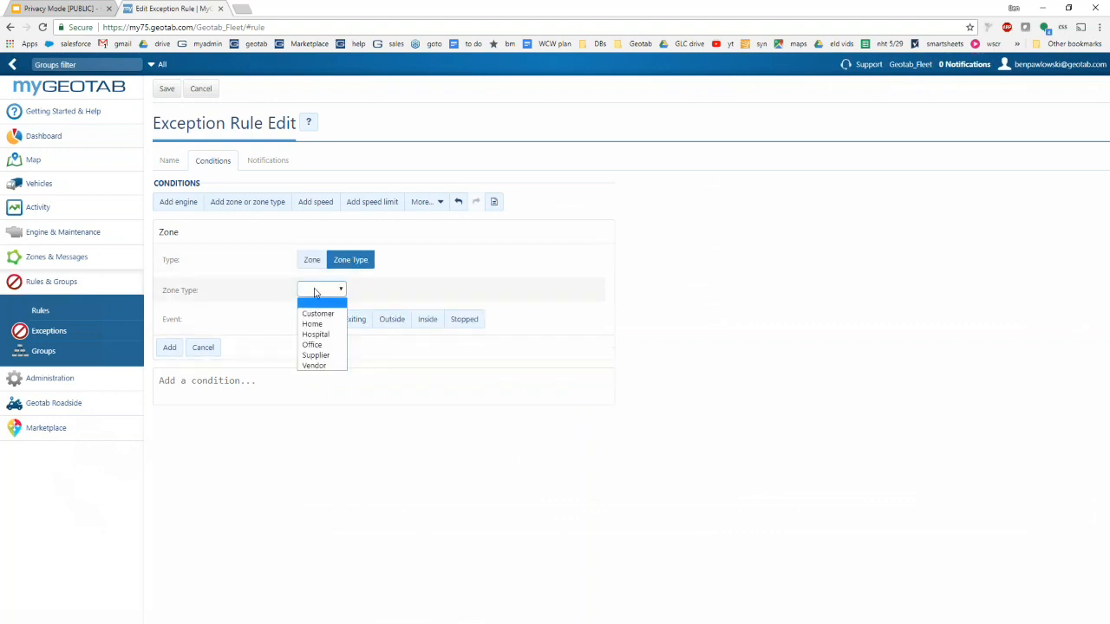
{"action": "left_click", "coordinate": [312, 324]}
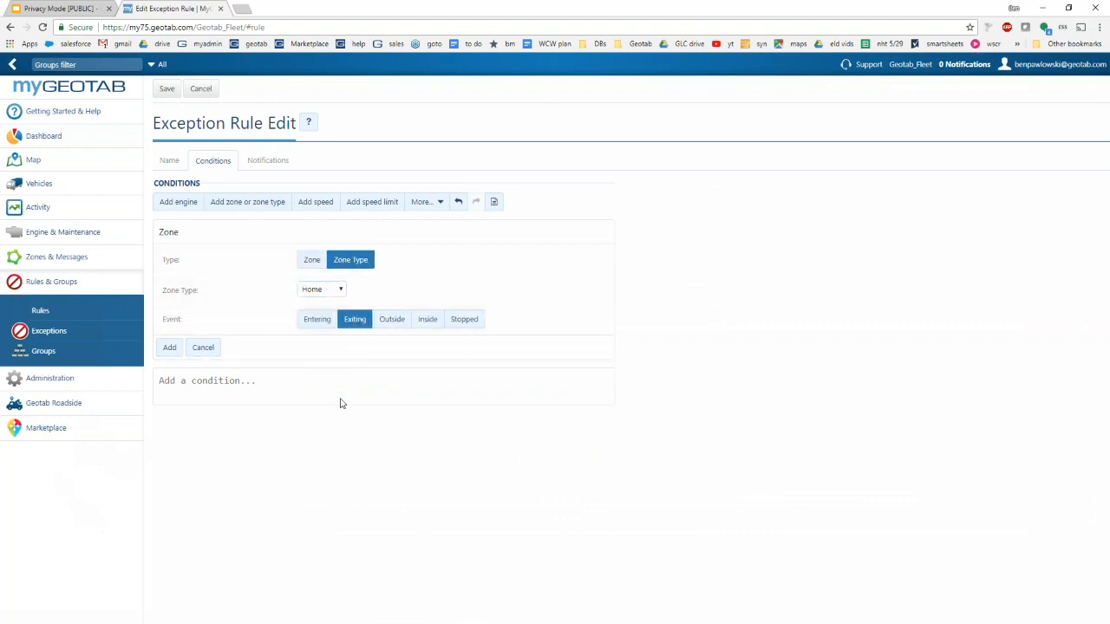
{"action": "left_click", "coordinate": [170, 346]}
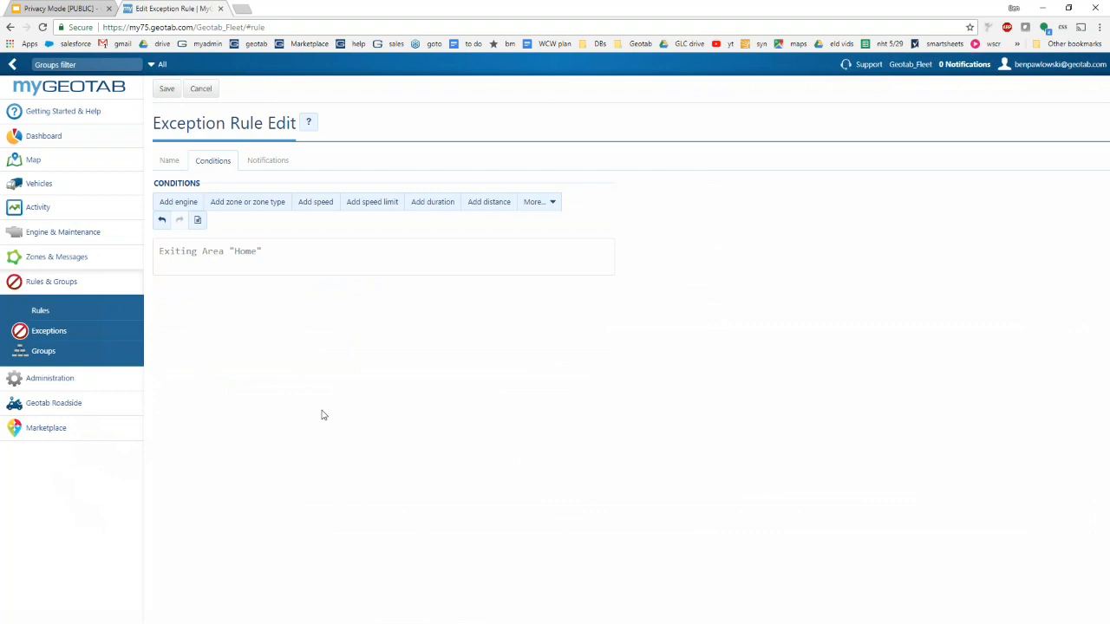
{"action": "left_click", "coordinate": [267, 160]}
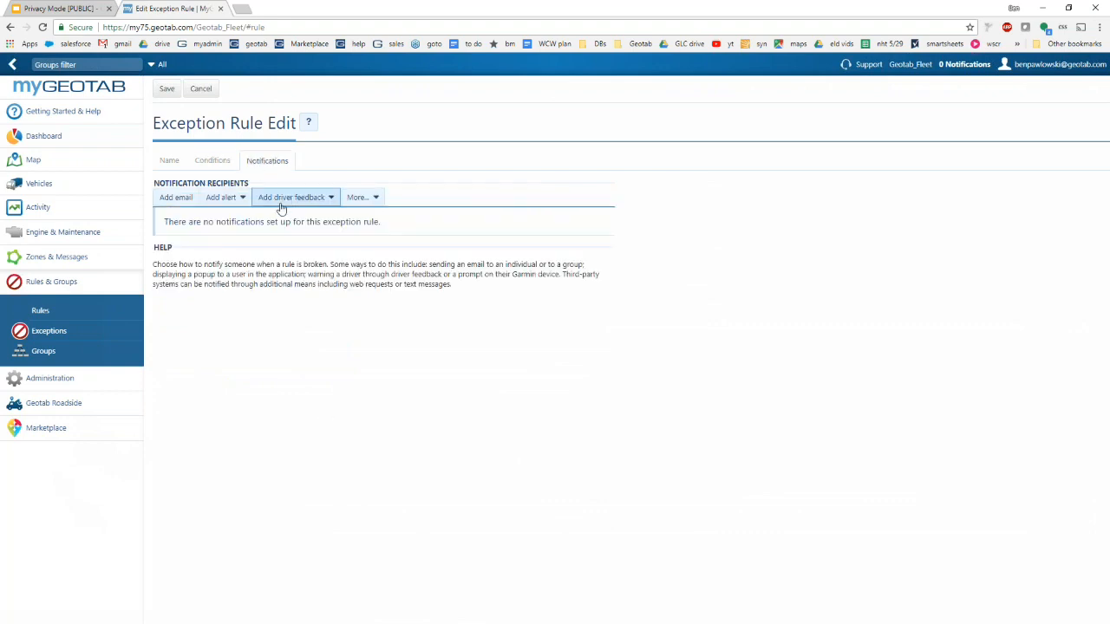
- Add an Assign as Private/Not Private action set to Not Private Mode and save the rule
{"action": "left_click", "coordinate": [357, 198]}
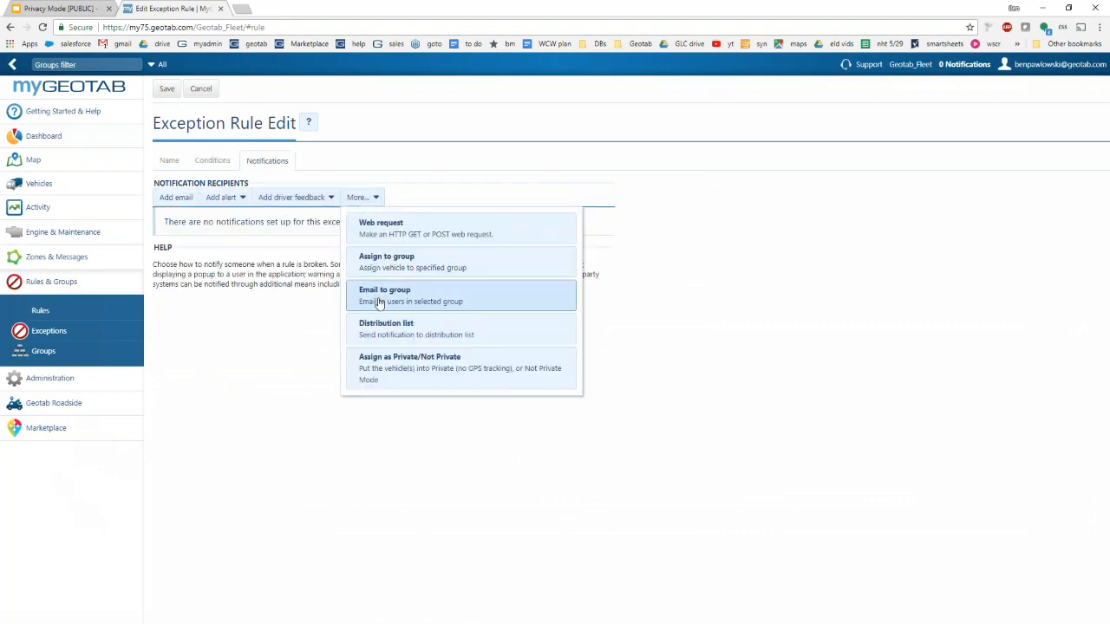
{"action": "mouse_move", "coordinate": [437, 373]}
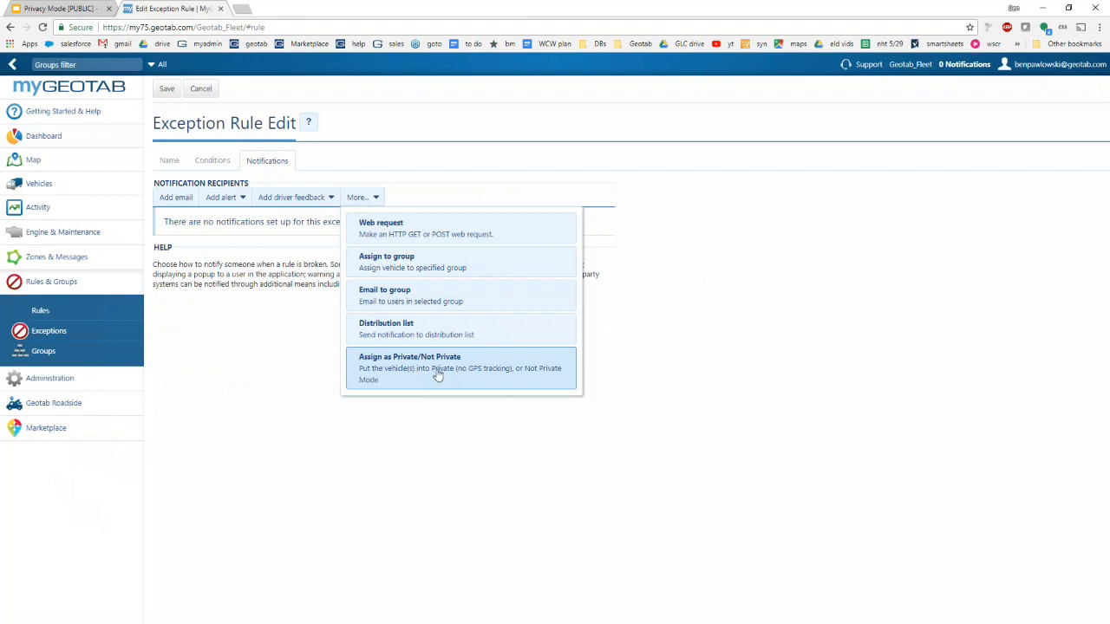
{"action": "left_click", "coordinate": [409, 368]}
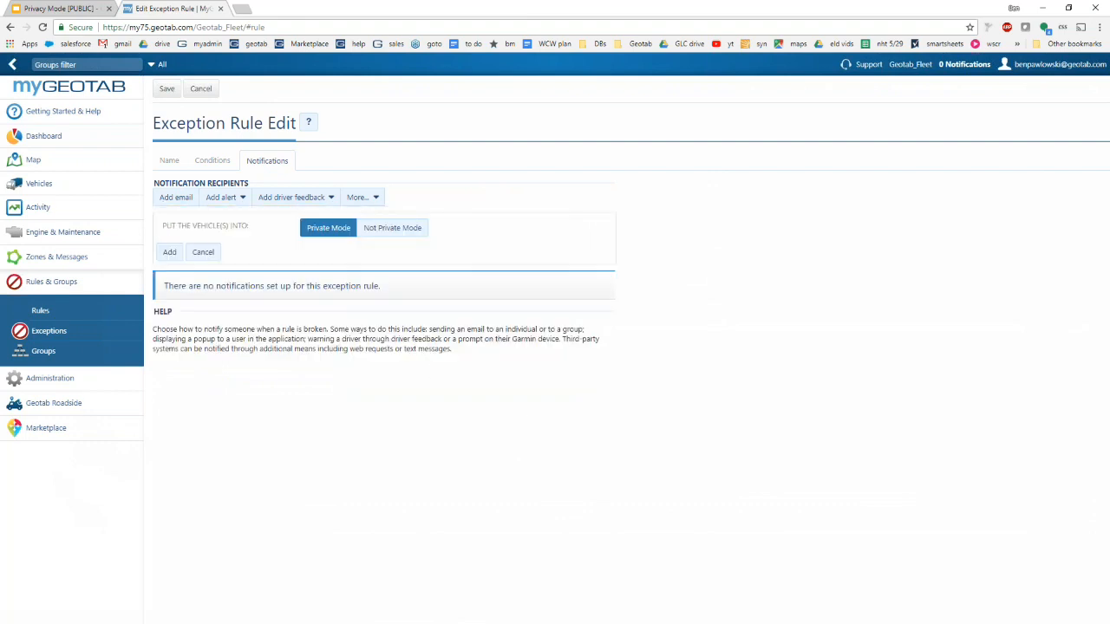
{"action": "left_click", "coordinate": [392, 227]}
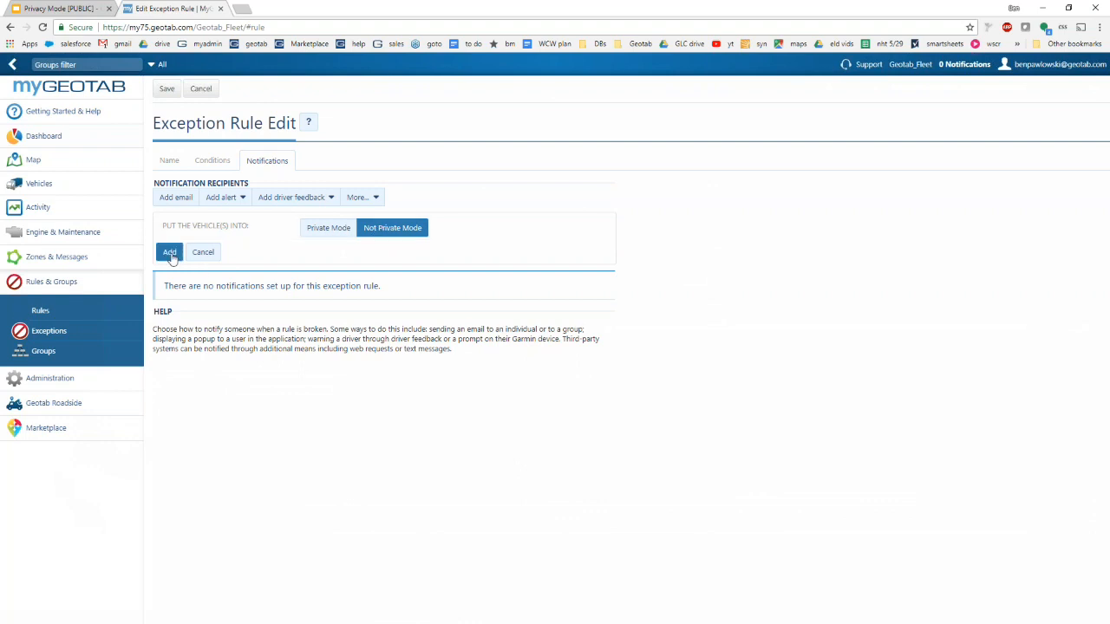
{"action": "left_click", "coordinate": [212, 160]}
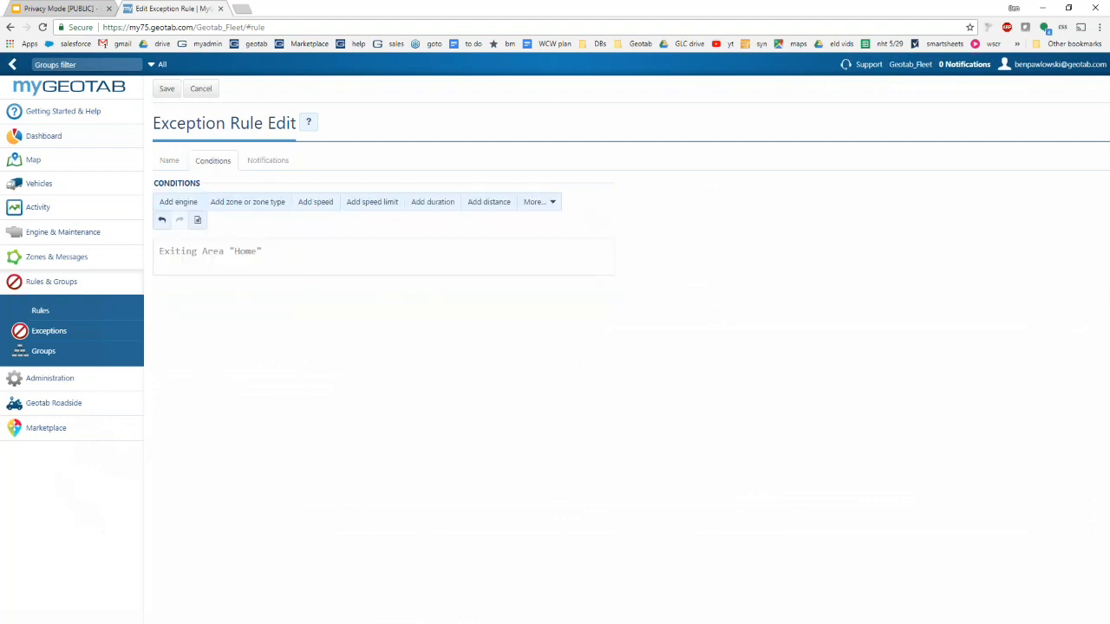
{"action": "mouse_move", "coordinate": [277, 368]}
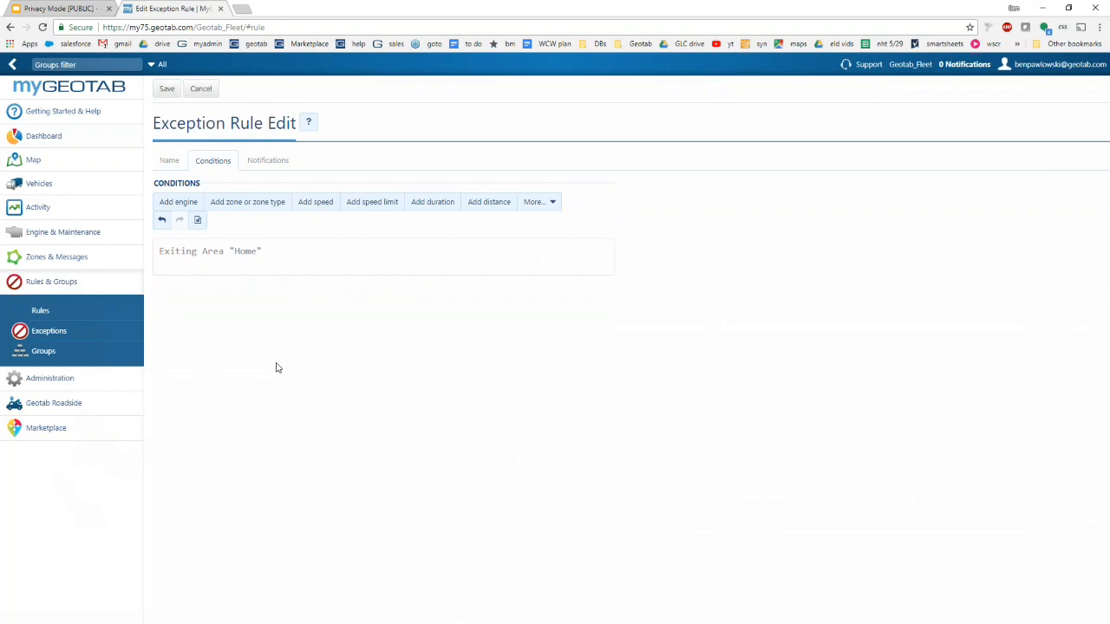
{"action": "left_click", "coordinate": [166, 89]}
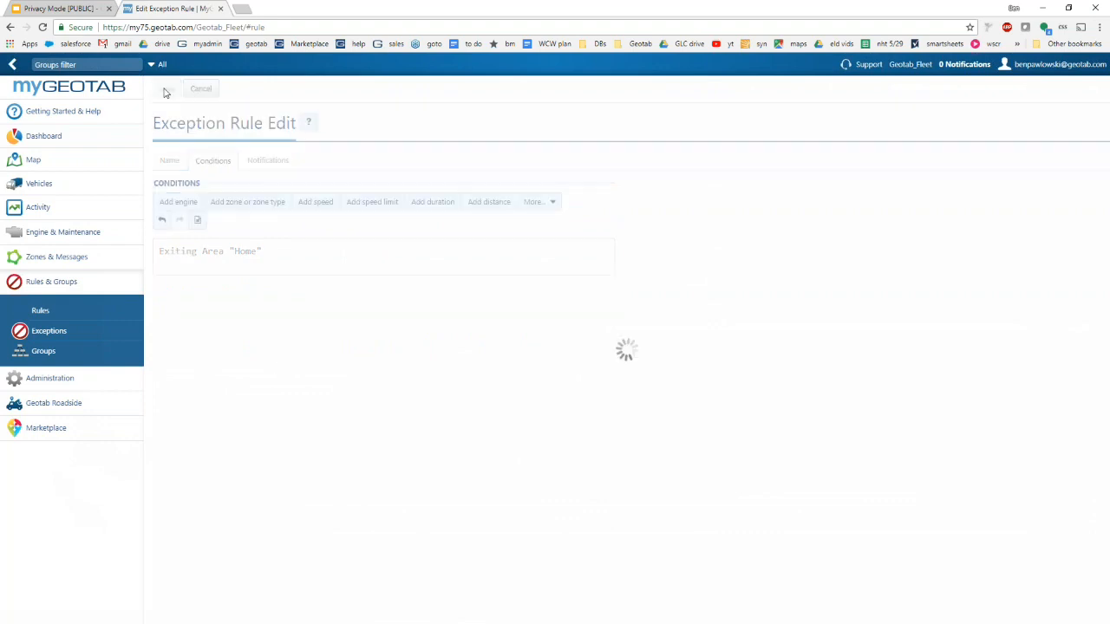
{"action": "left_click", "coordinate": [201, 88]}
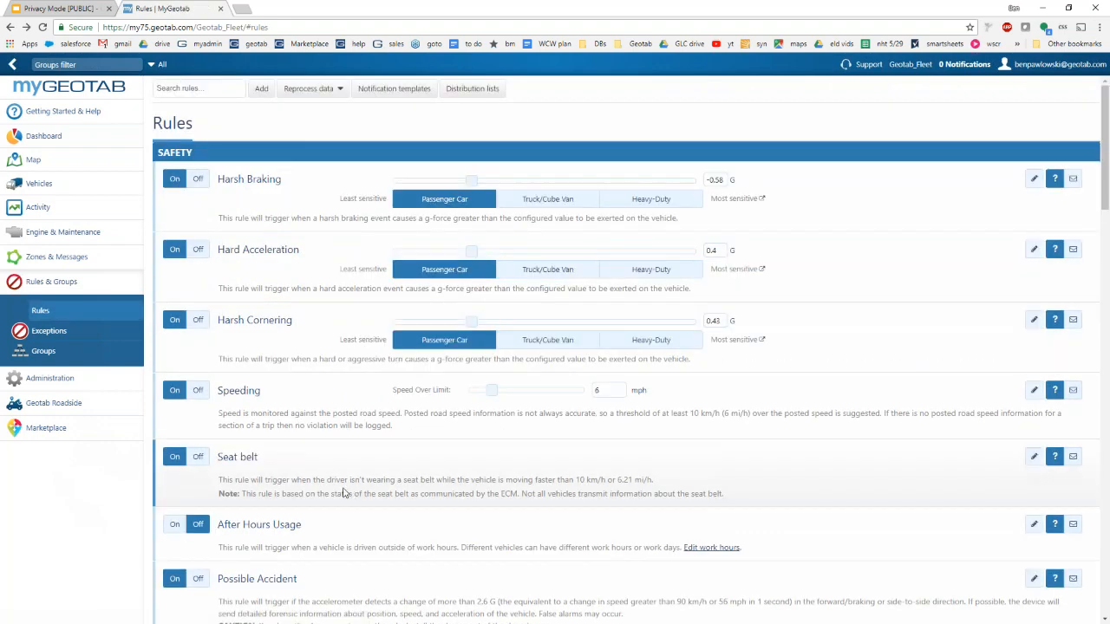
{"action": "mouse_move", "coordinate": [60, 195]}
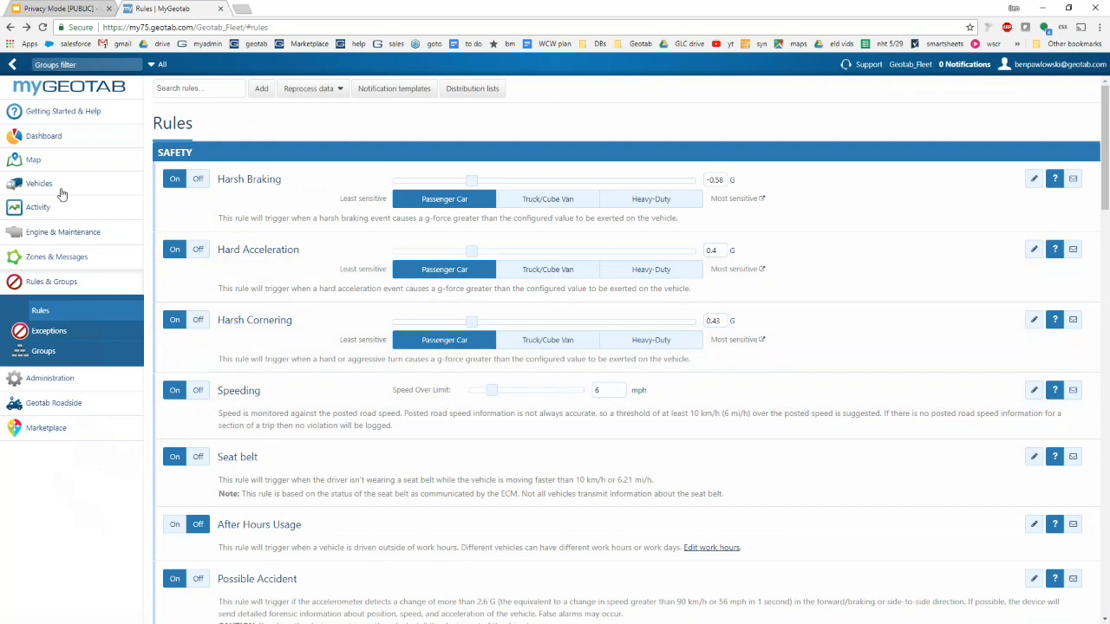
- Show the 2015 Toyota Camry's trip history from the map and map its latest trip
{"action": "left_click", "coordinate": [33, 159]}
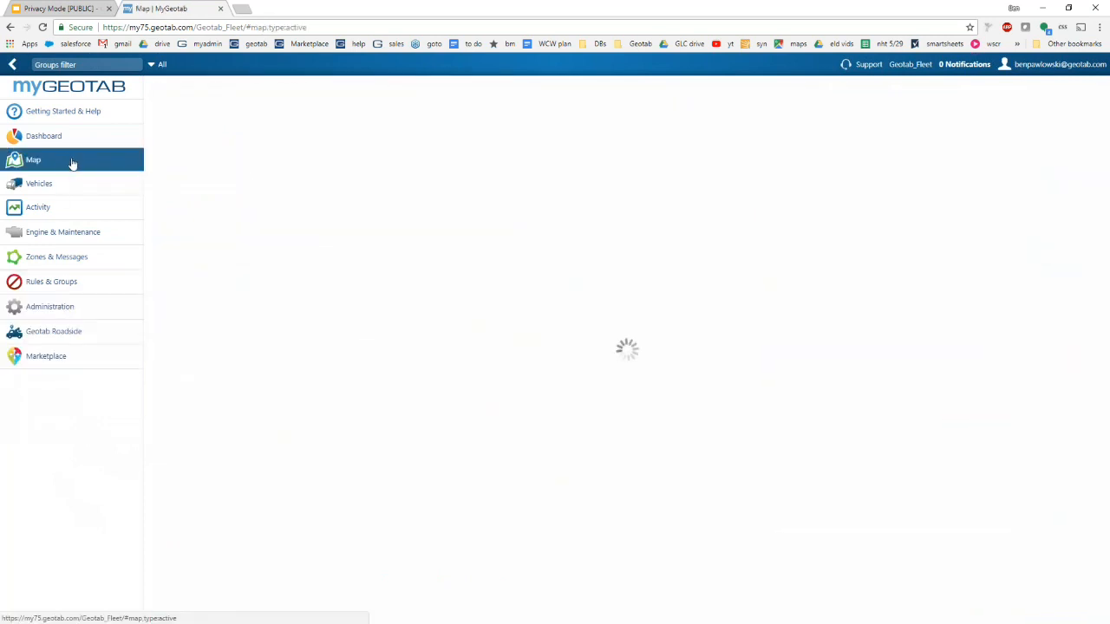
{"action": "left_click", "coordinate": [33, 159]}
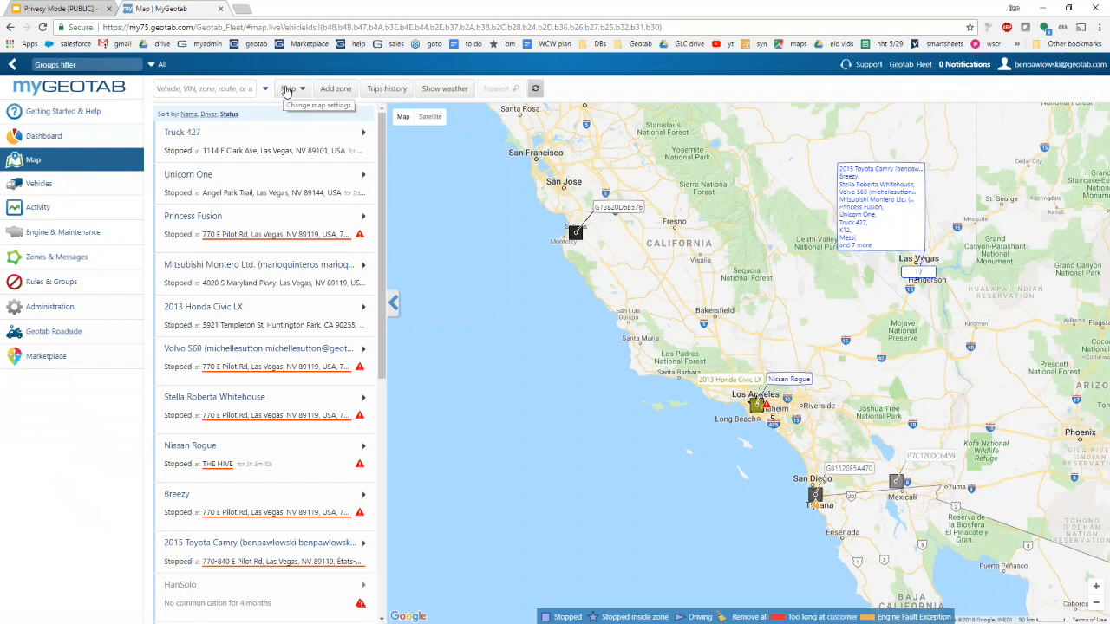
{"action": "left_click", "coordinate": [205, 89]}
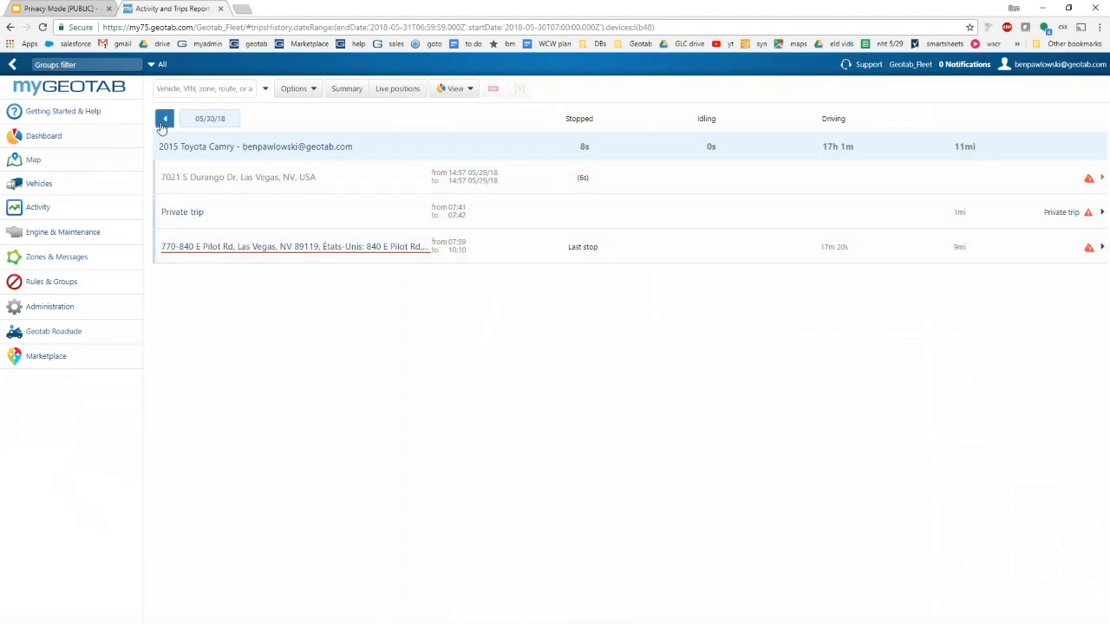
{"action": "left_click", "coordinate": [165, 118]}
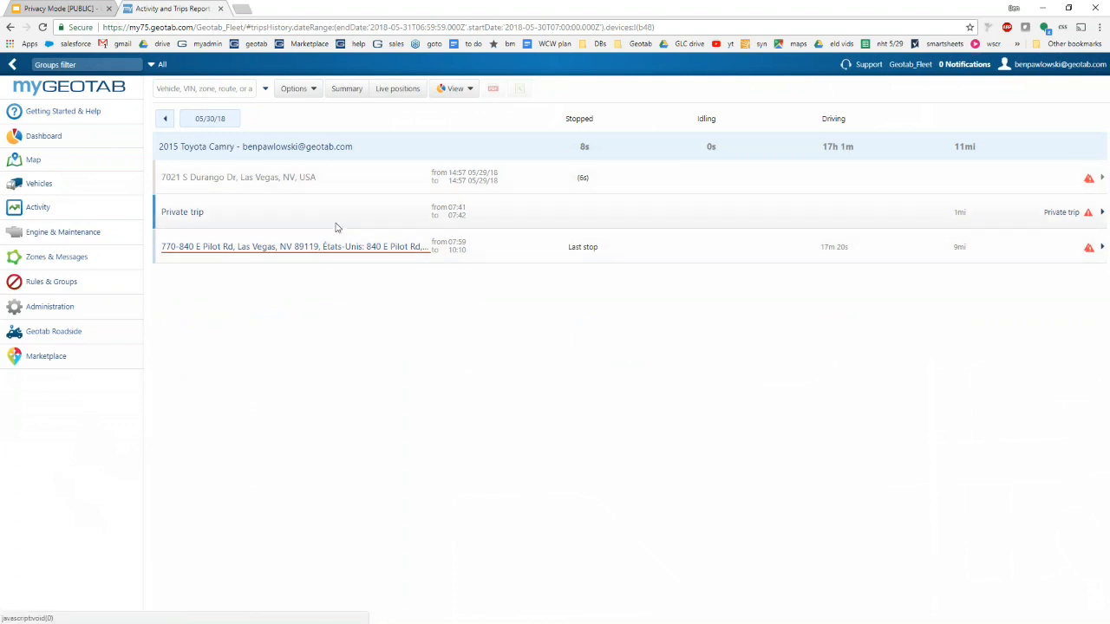
{"action": "mouse_move", "coordinate": [333, 213]}
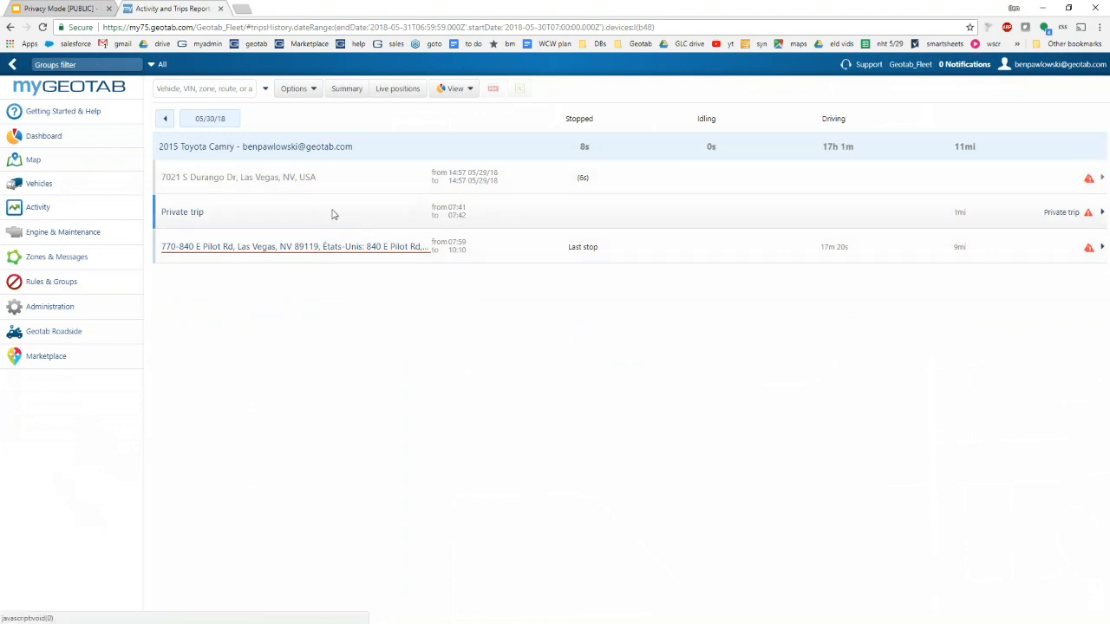
{"action": "mouse_move", "coordinate": [945, 215]}
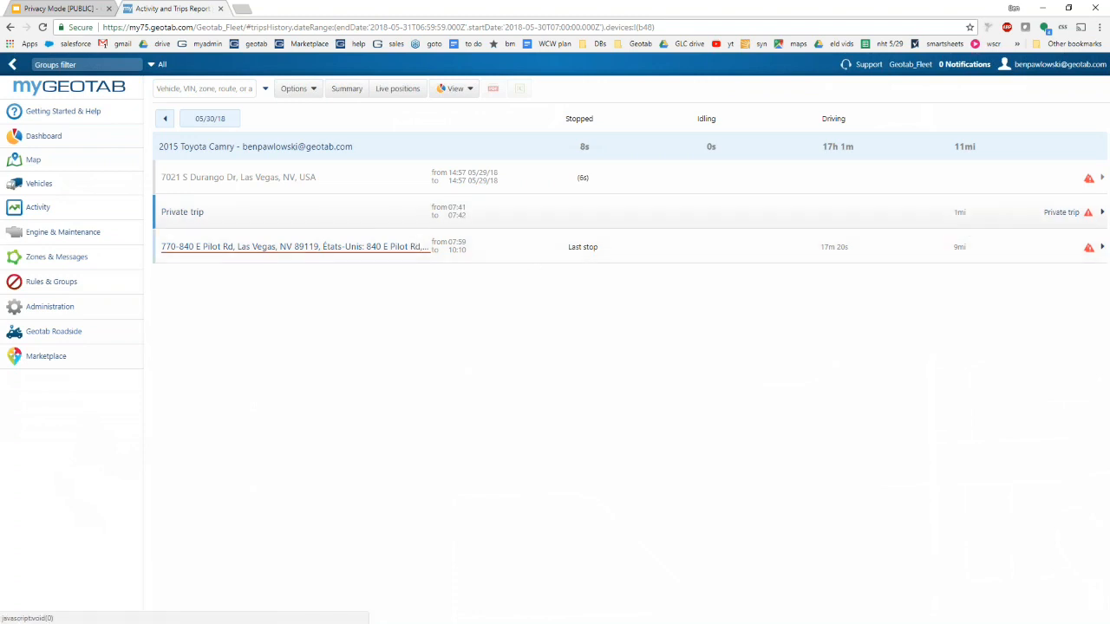
{"action": "mouse_move", "coordinate": [263, 226]}
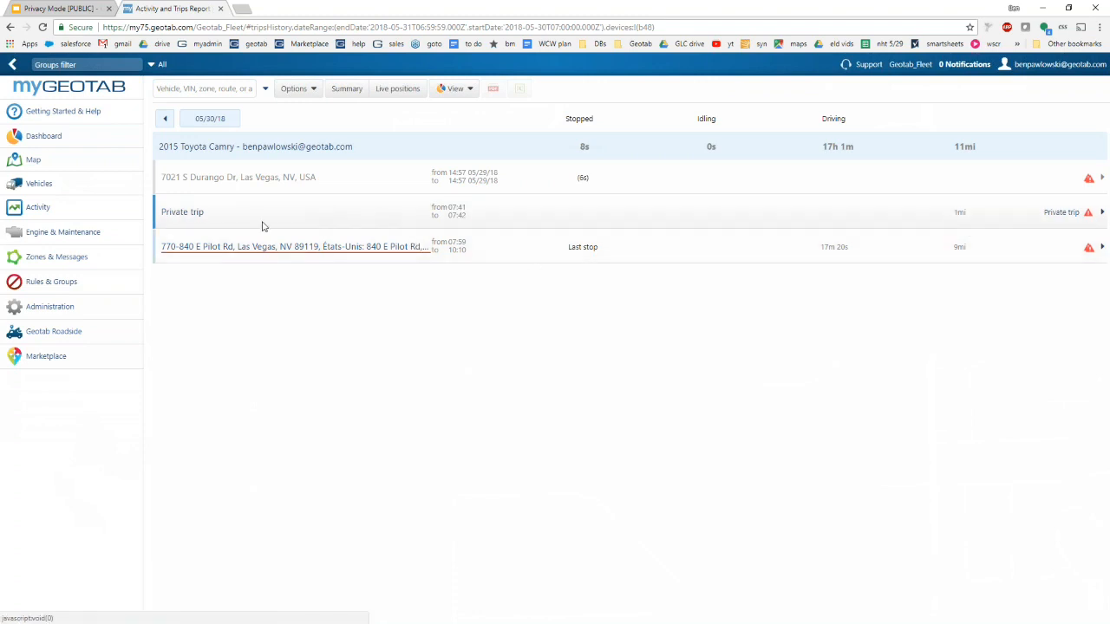
{"action": "mouse_move", "coordinate": [291, 215]}
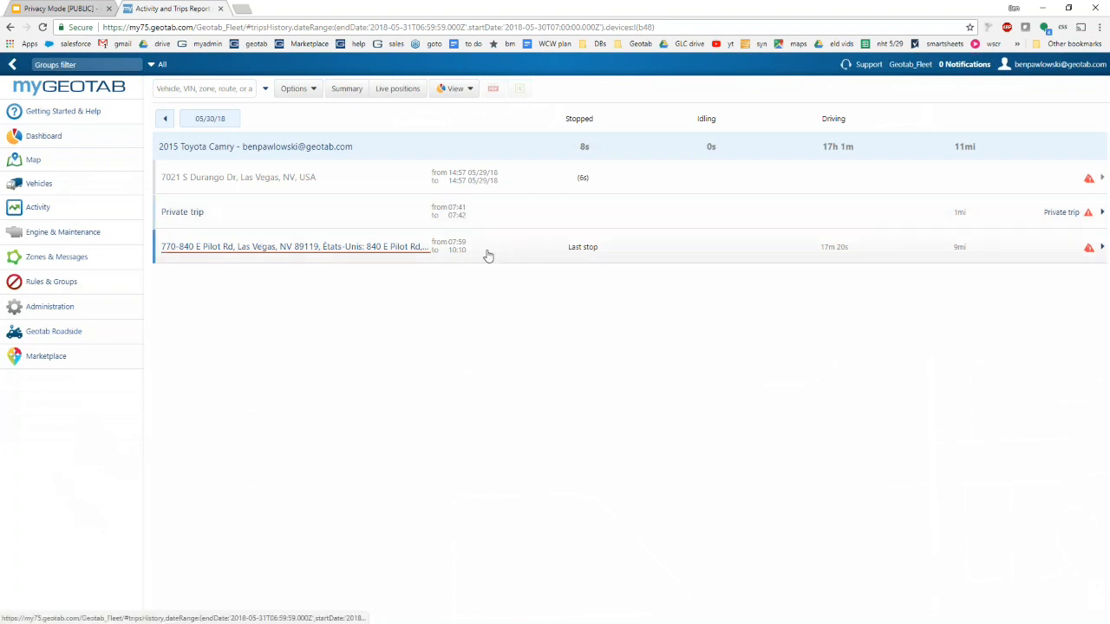
{"action": "left_click", "coordinate": [295, 246]}
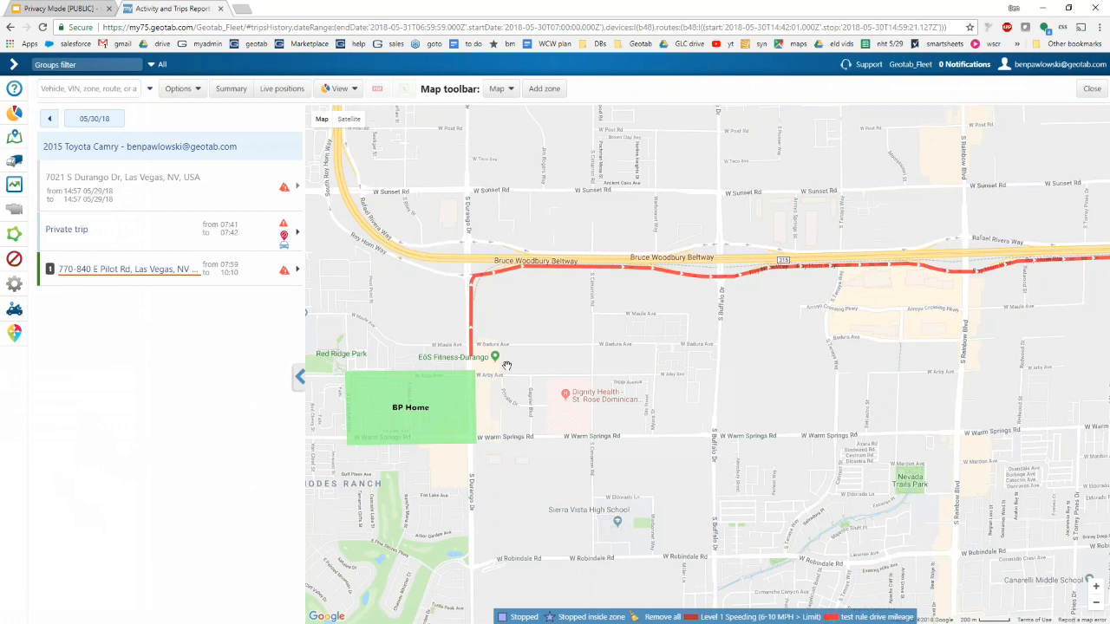
{"action": "mouse_move", "coordinate": [536, 343]}
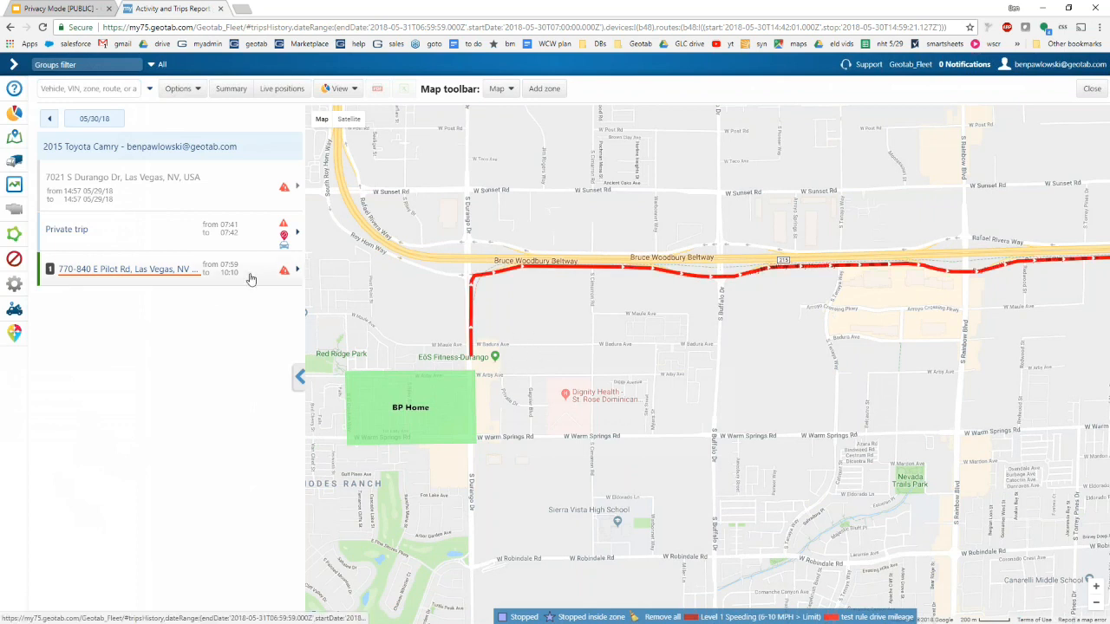
{"action": "mouse_move", "coordinate": [285, 240]}
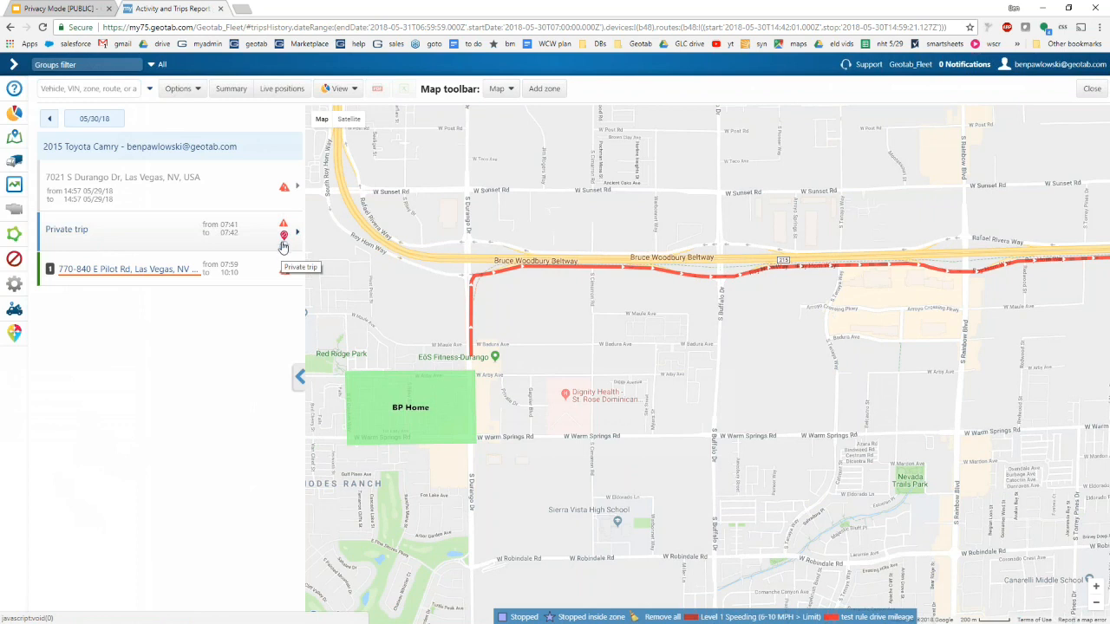
- Adjust the Trips History map view of the Camry's route across Las Vegas
{"action": "left_click", "coordinate": [1092, 88]}
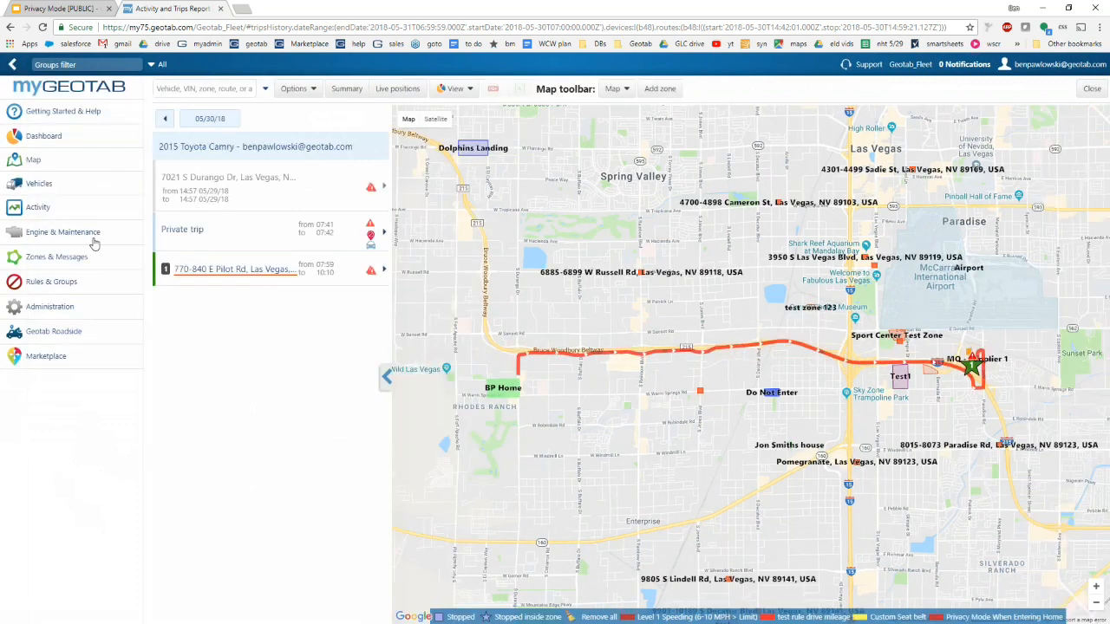
- Go to Risk Management > Work Hours and open the Standard hours schedule (Mon-Fri 08:00-17:00)
{"action": "left_click", "coordinate": [39, 208]}
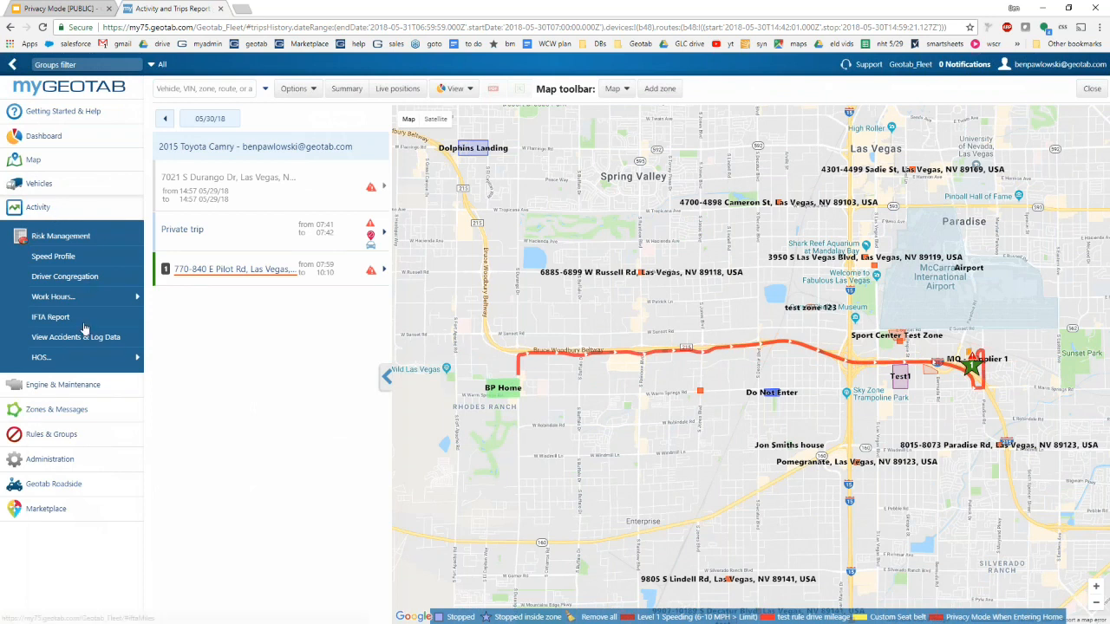
{"action": "mouse_move", "coordinate": [52, 296]}
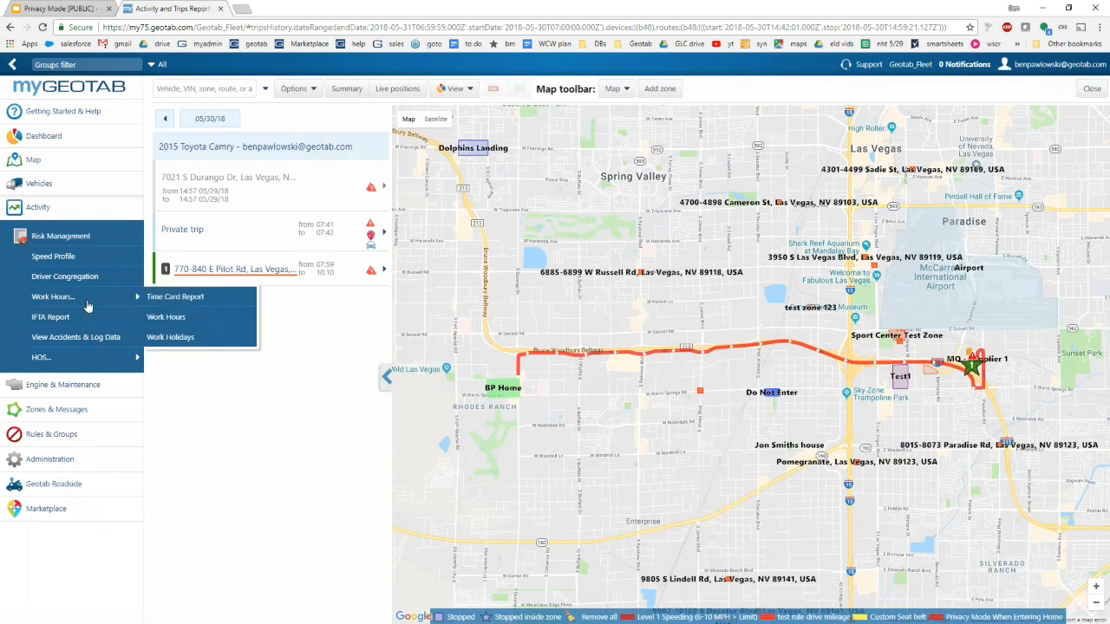
{"action": "left_click", "coordinate": [166, 316]}
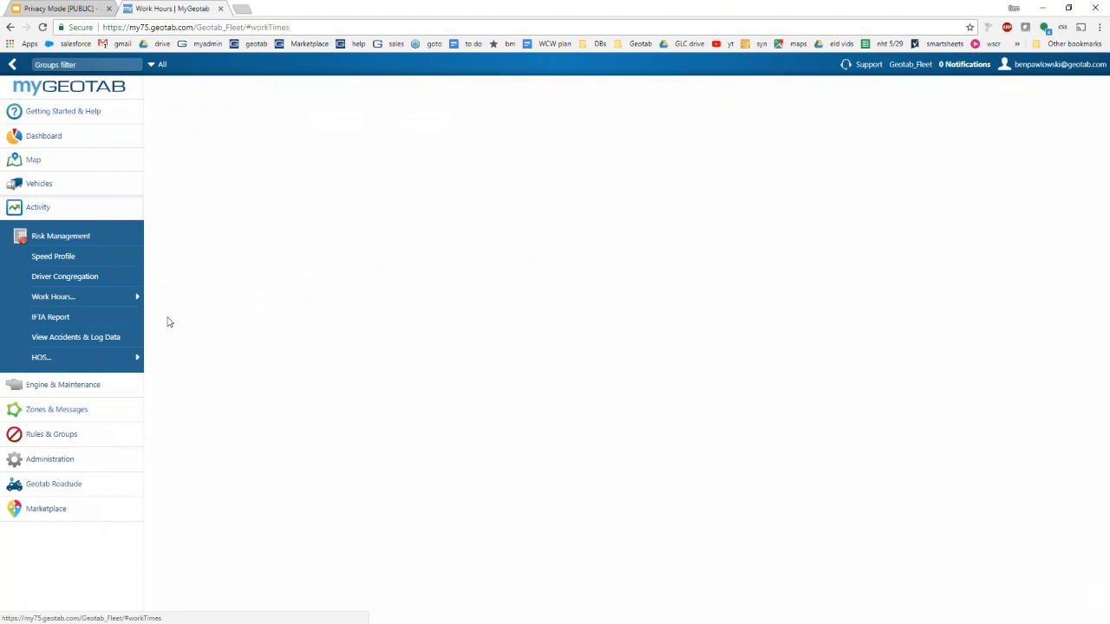
{"action": "left_click", "coordinate": [52, 296]}
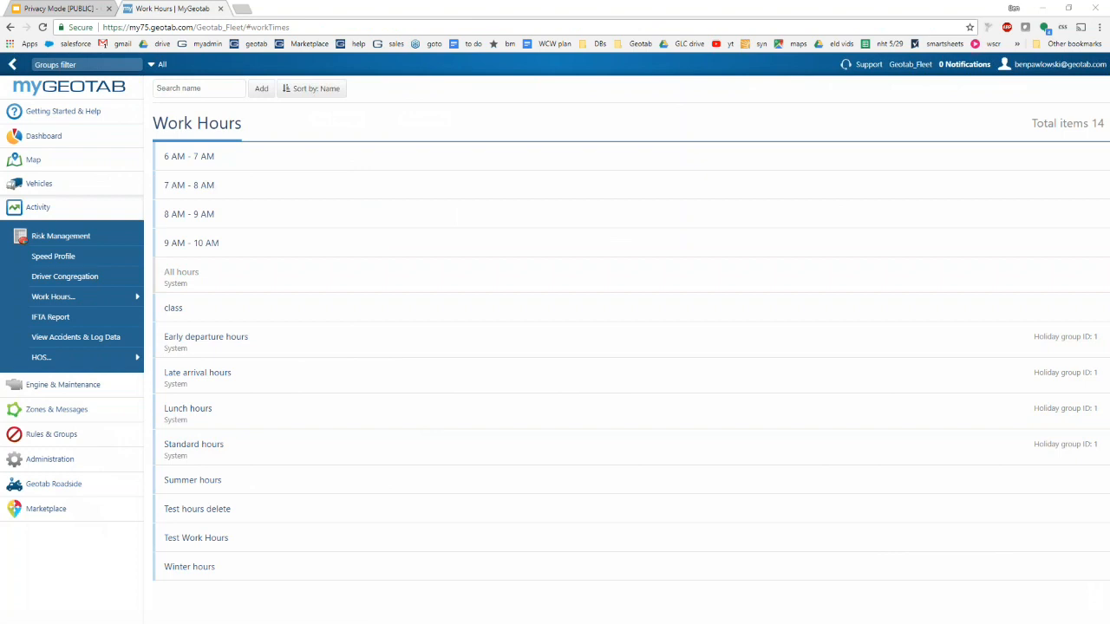
{"action": "mouse_move", "coordinate": [385, 468]}
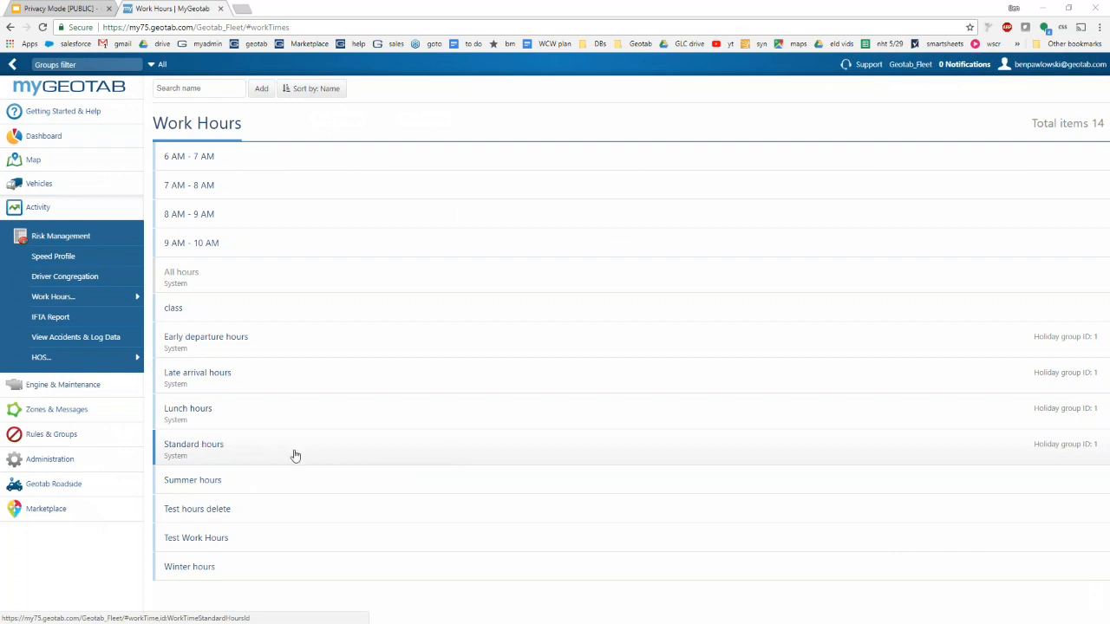
{"action": "left_click", "coordinate": [195, 444]}
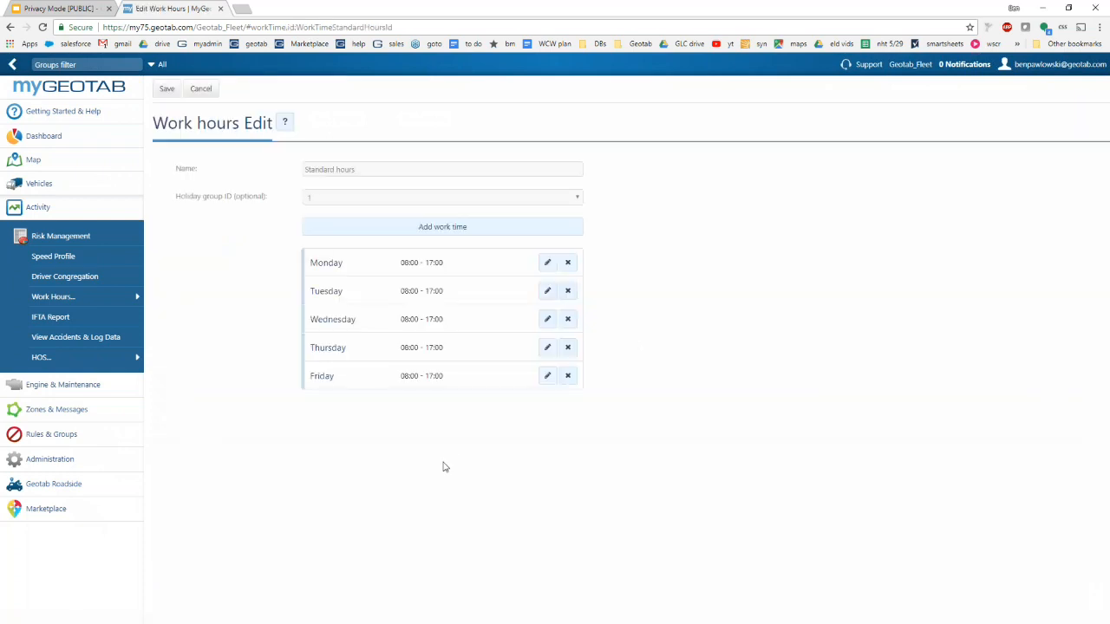
{"action": "mouse_move", "coordinate": [425, 444]}
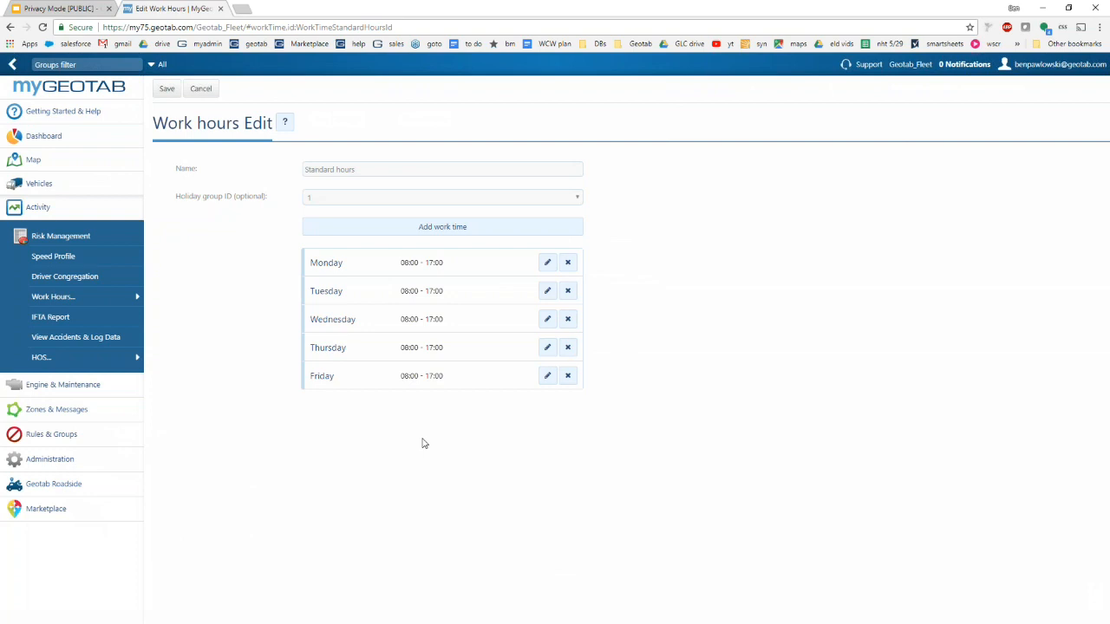
{"action": "mouse_move", "coordinate": [430, 381]}
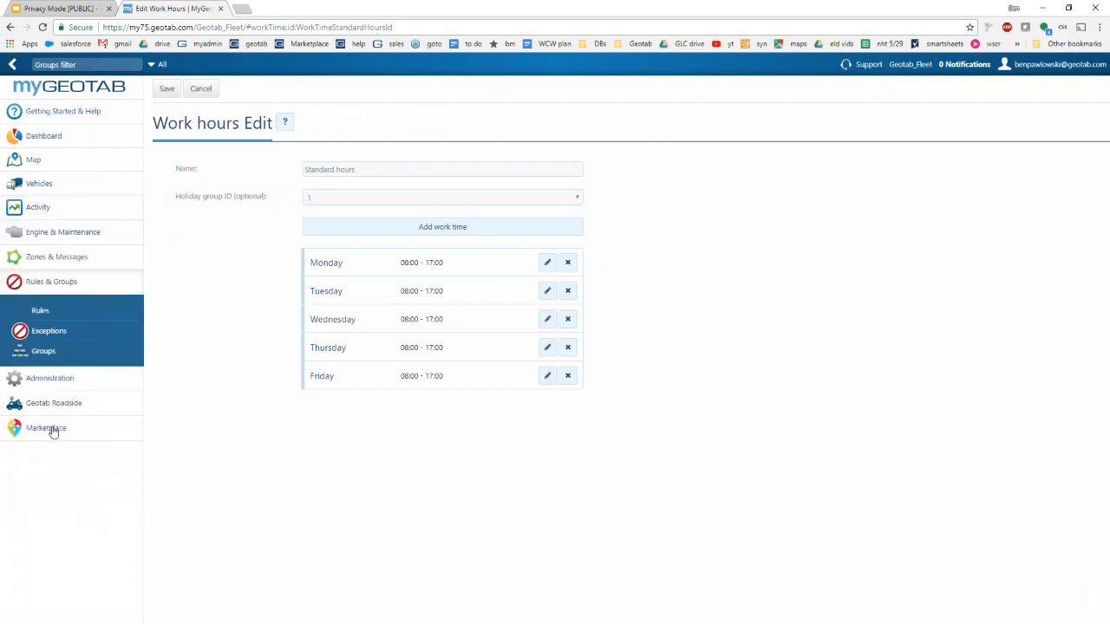
- Start a new exception rule named 'Privacy Mode On After Hours' and move to its conditions
{"action": "left_click", "coordinate": [40, 310]}
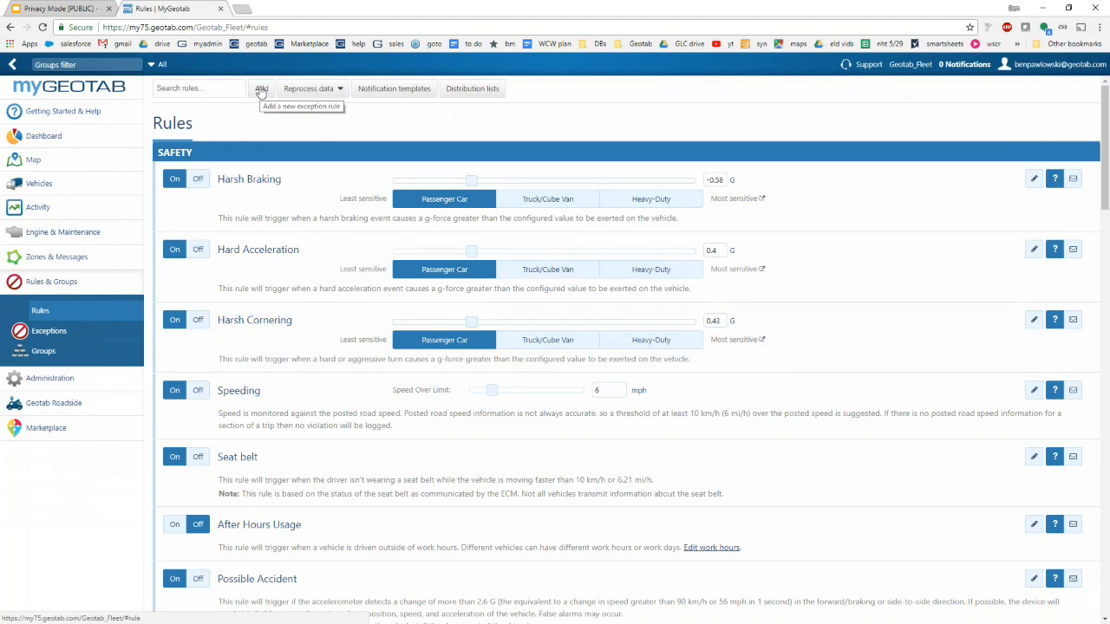
{"action": "left_click", "coordinate": [260, 86]}
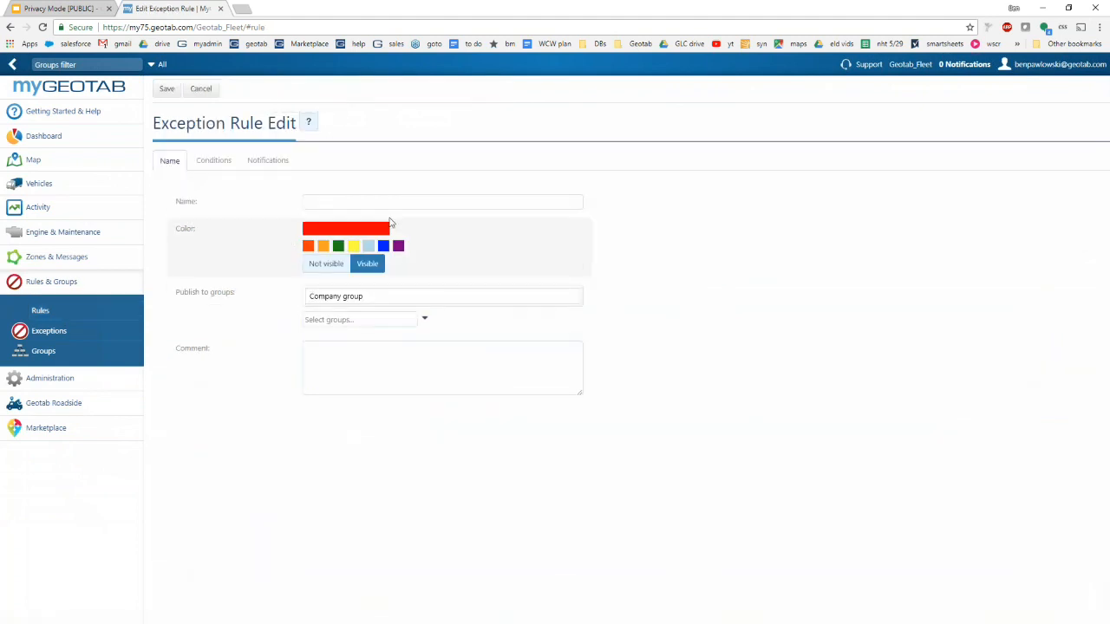
{"action": "type", "text": "Privacy Mode Af"}
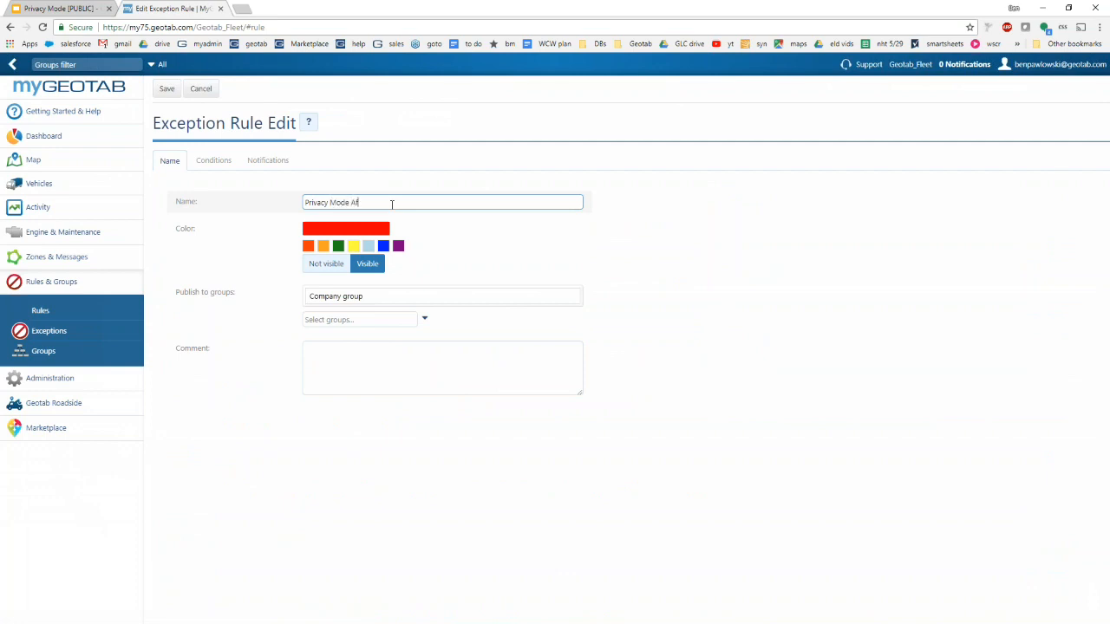
{"action": "type", "text": "On After Hours"}
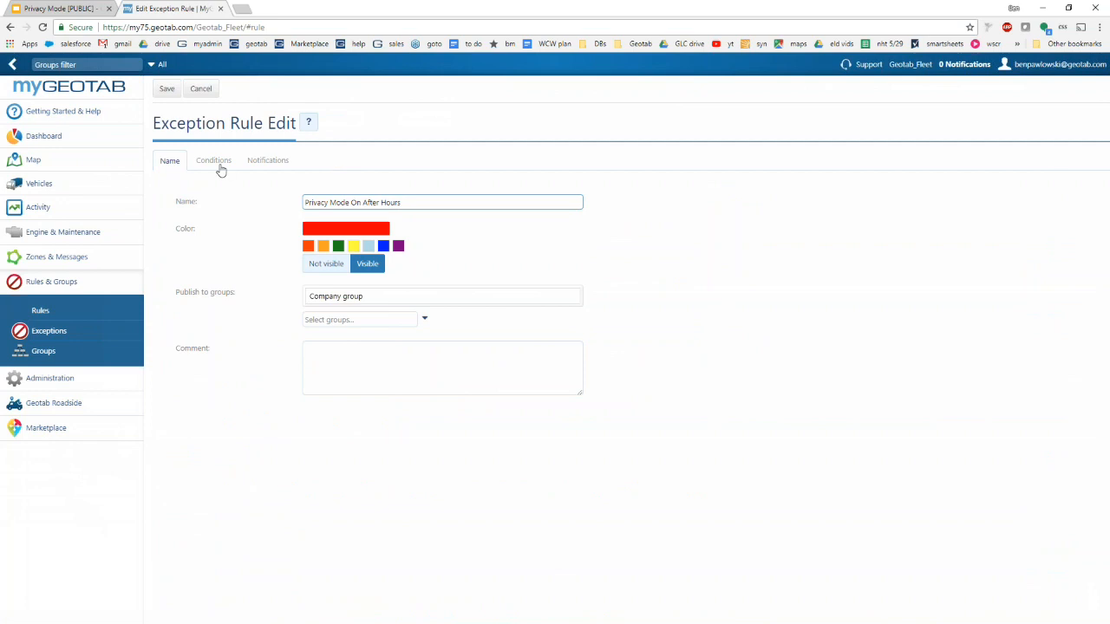
{"action": "left_click", "coordinate": [214, 159]}
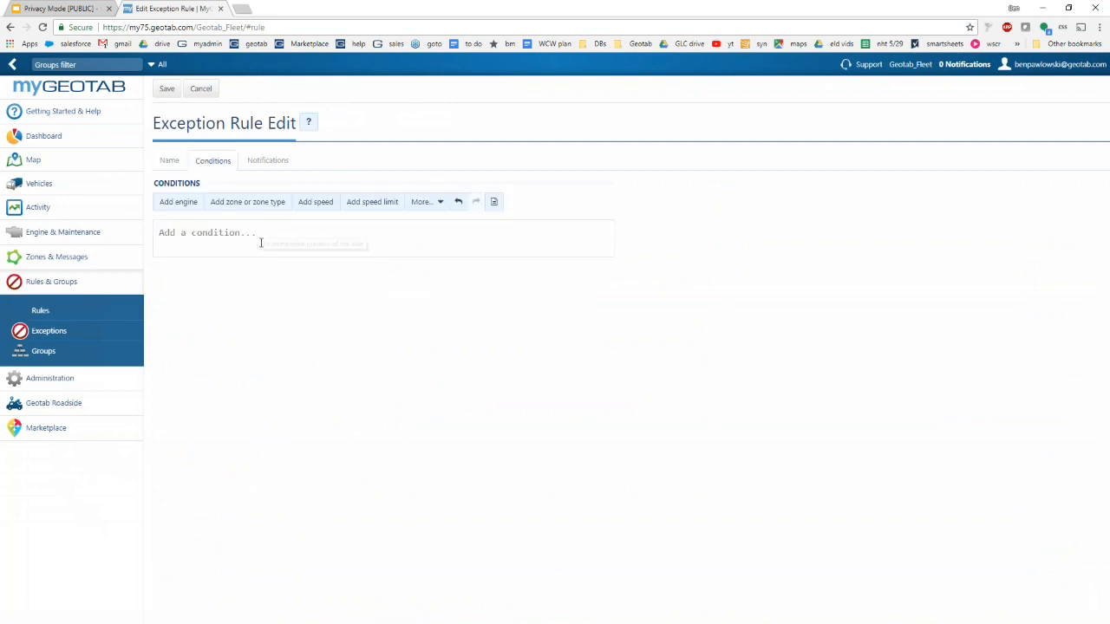
{"action": "mouse_move", "coordinate": [350, 240]}
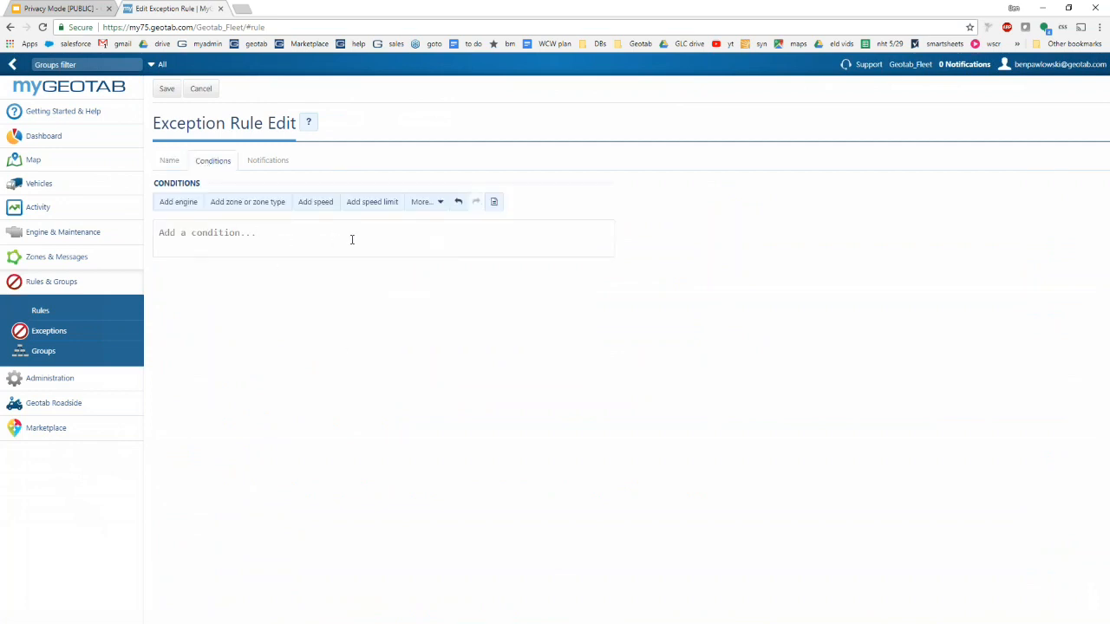
{"action": "mouse_move", "coordinate": [176, 201]}
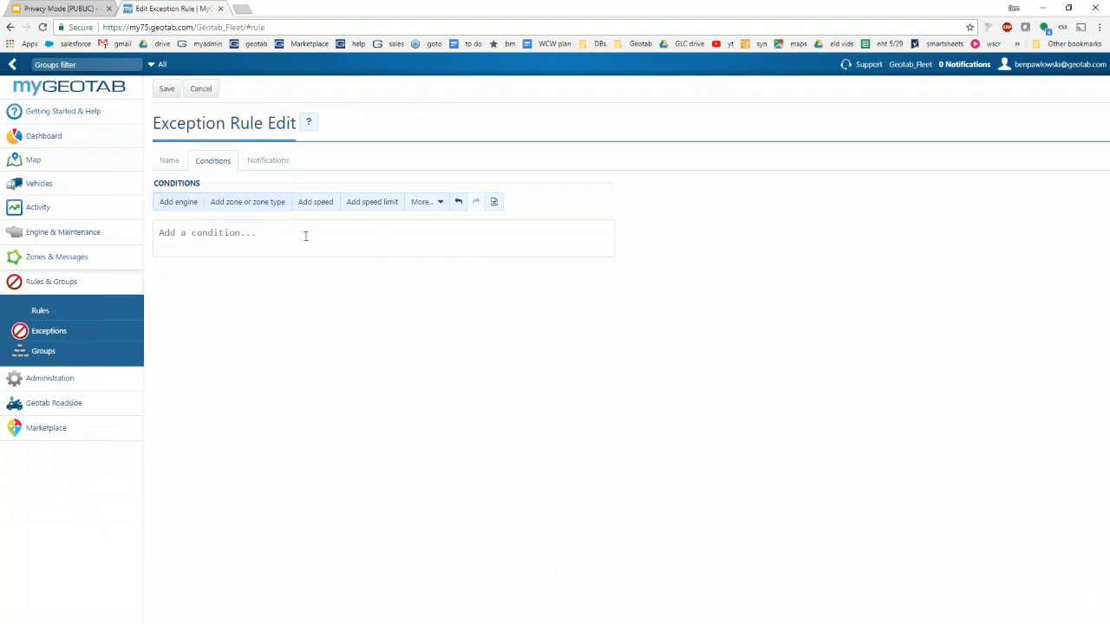
{"action": "mouse_move", "coordinate": [235, 274]}
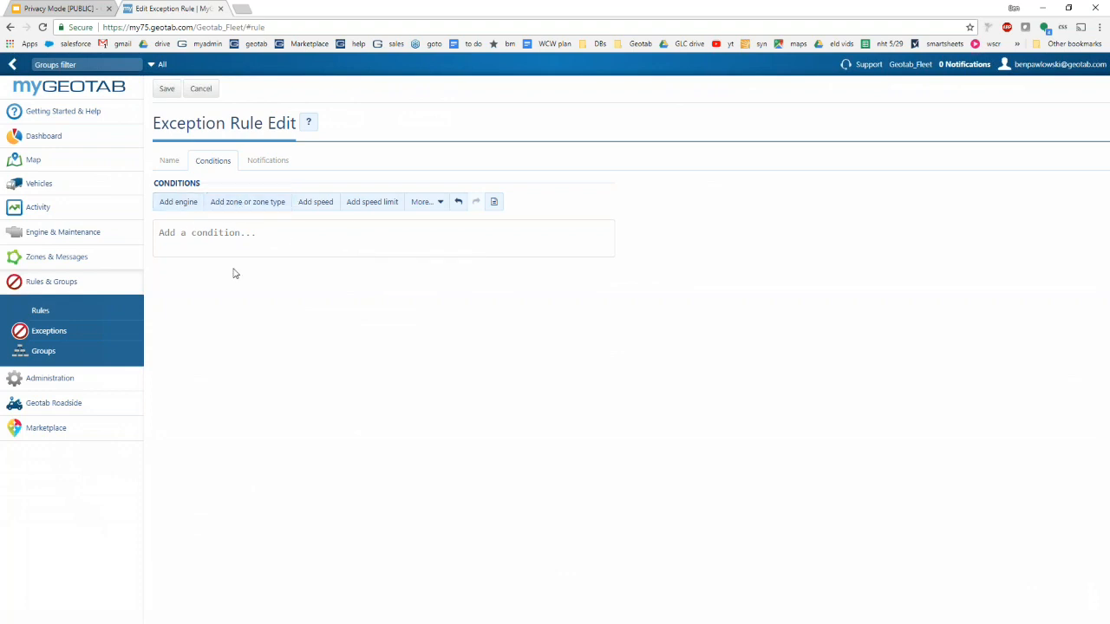
- Copy the After Work Hours condition code from the Privacy Mode User Guide and return to the rule editor
{"action": "left_click", "coordinate": [281, 8]}
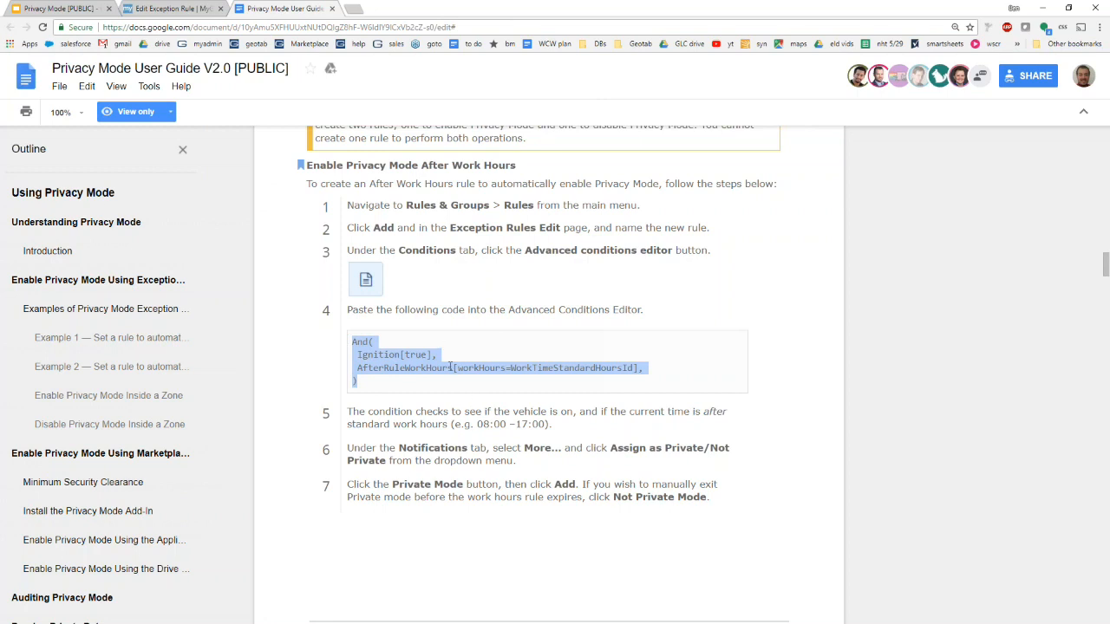
{"action": "mouse_move", "coordinate": [173, 7]}
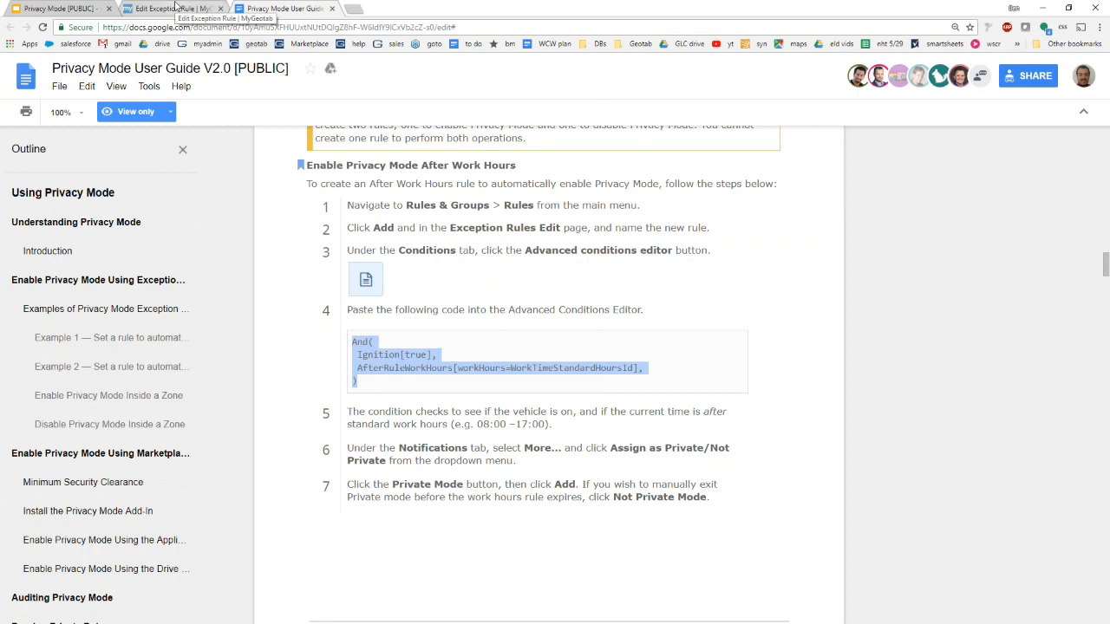
{"action": "left_click", "coordinate": [174, 9]}
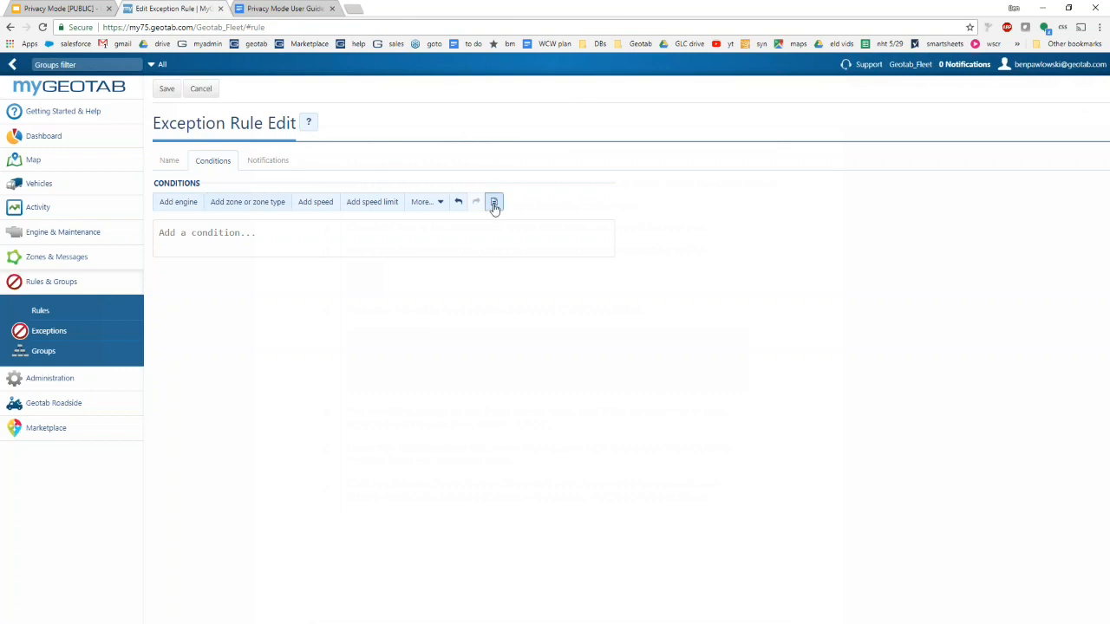
- Paste the after-hours condition, set the action to Assign as Private, and save the rule
{"action": "left_click", "coordinate": [493, 201]}
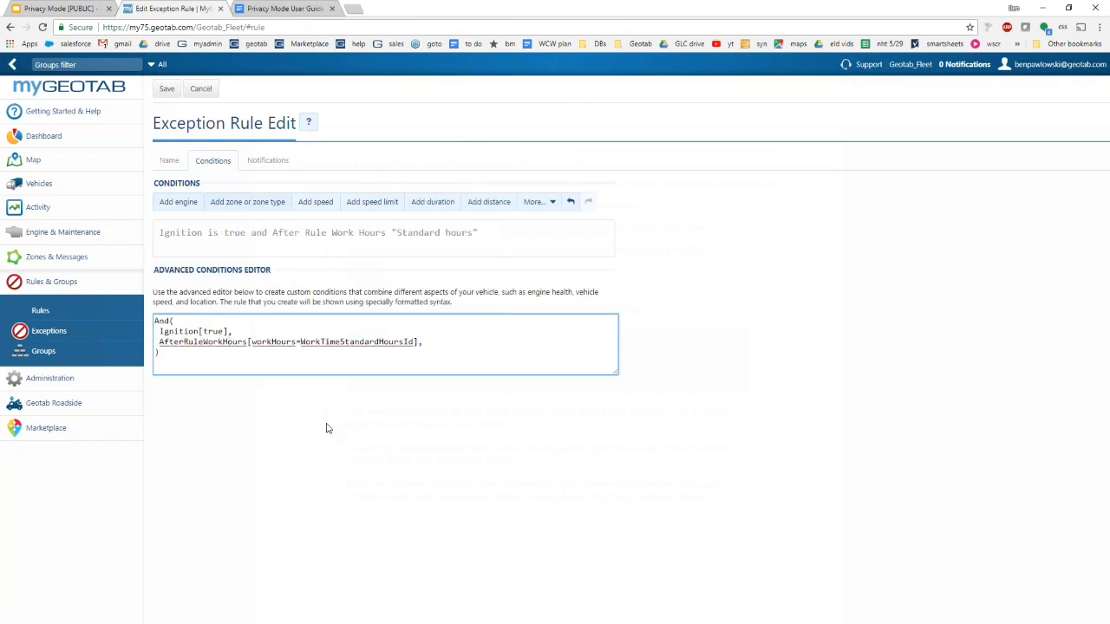
{"action": "mouse_move", "coordinate": [328, 232]}
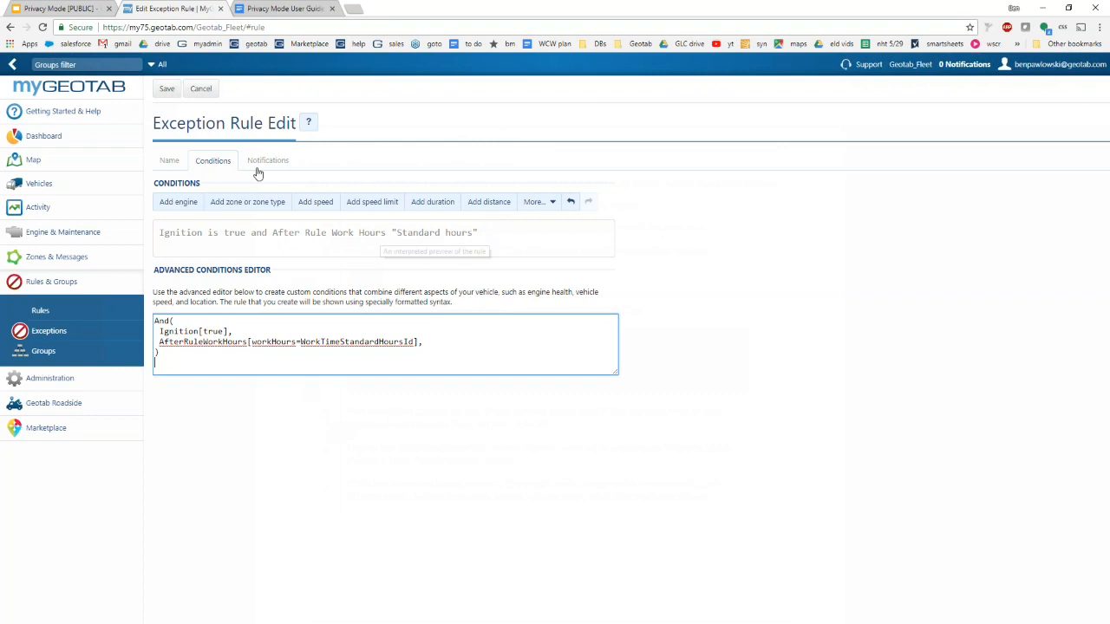
{"action": "left_click", "coordinate": [267, 160]}
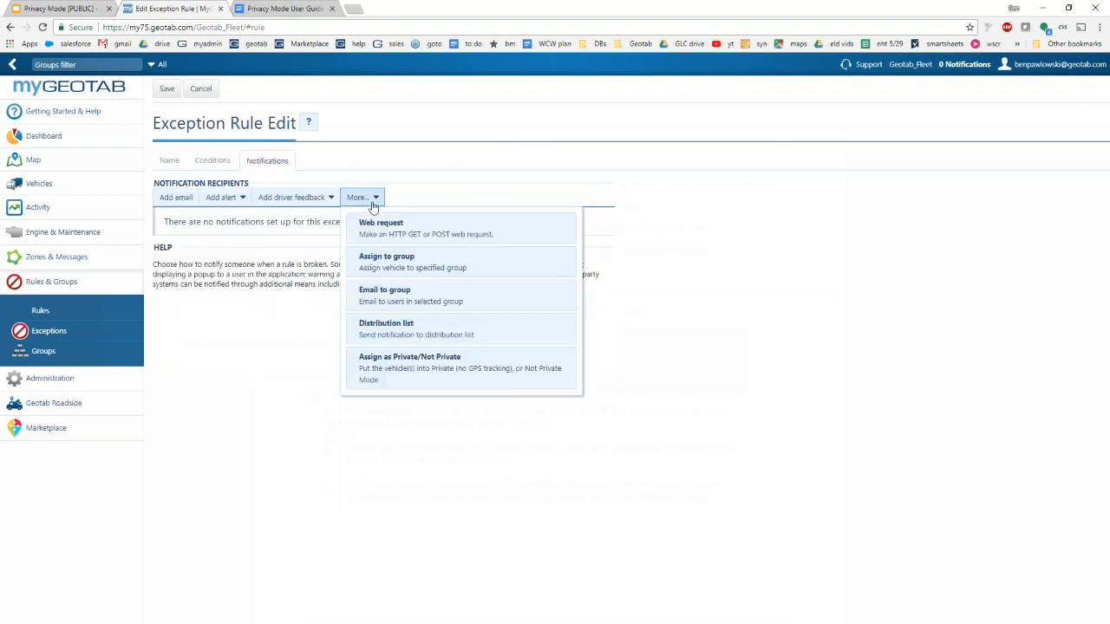
{"action": "left_click", "coordinate": [410, 357]}
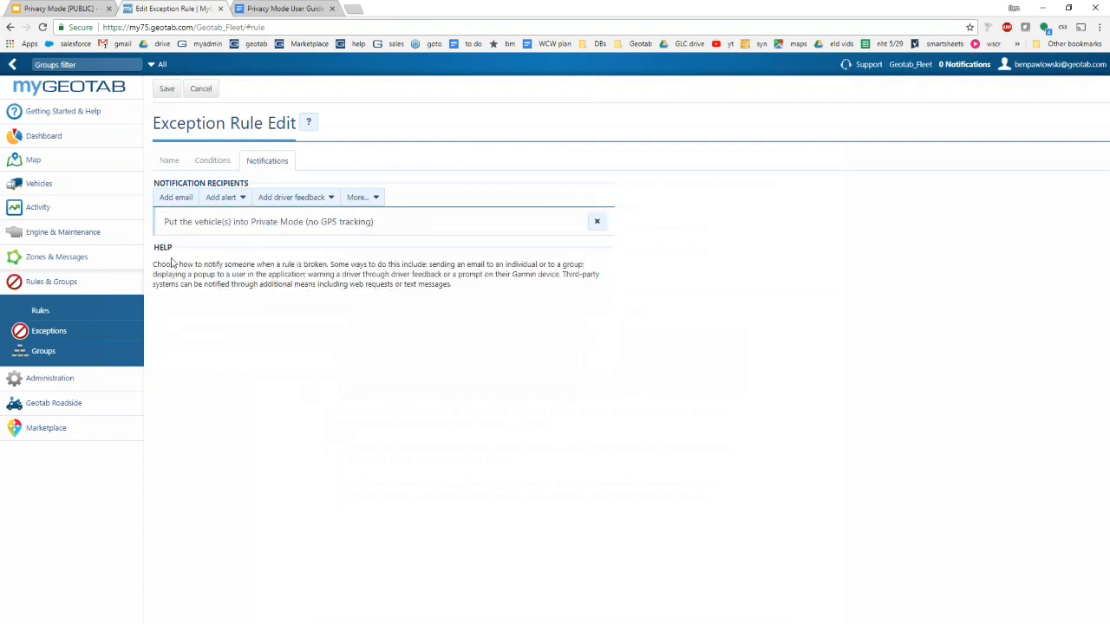
{"action": "left_click", "coordinate": [211, 160]}
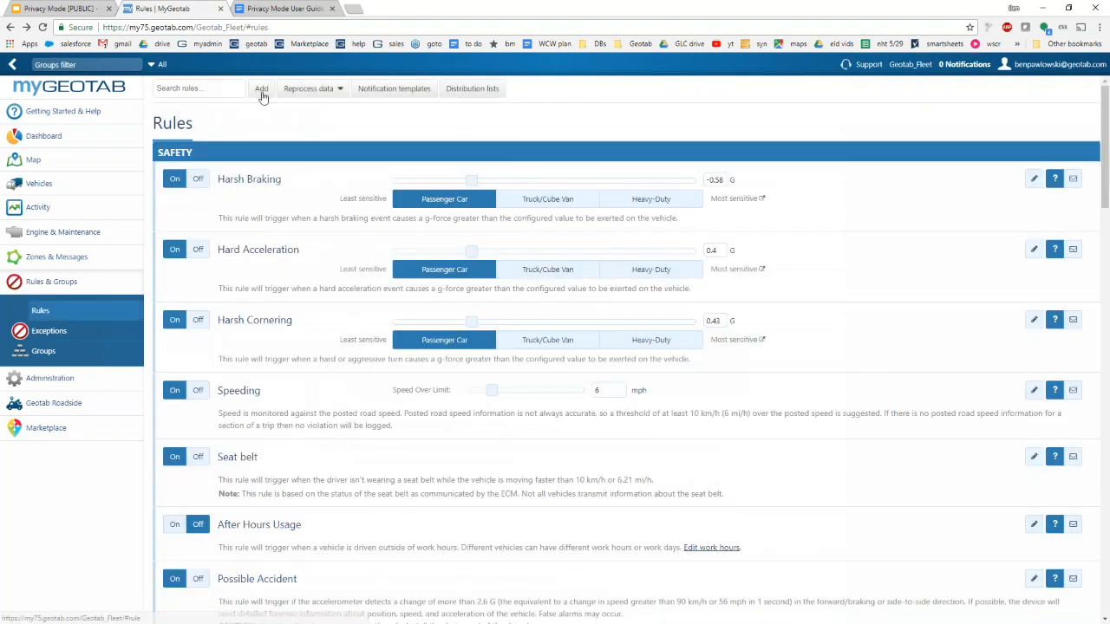
{"action": "mouse_move", "coordinate": [328, 129]}
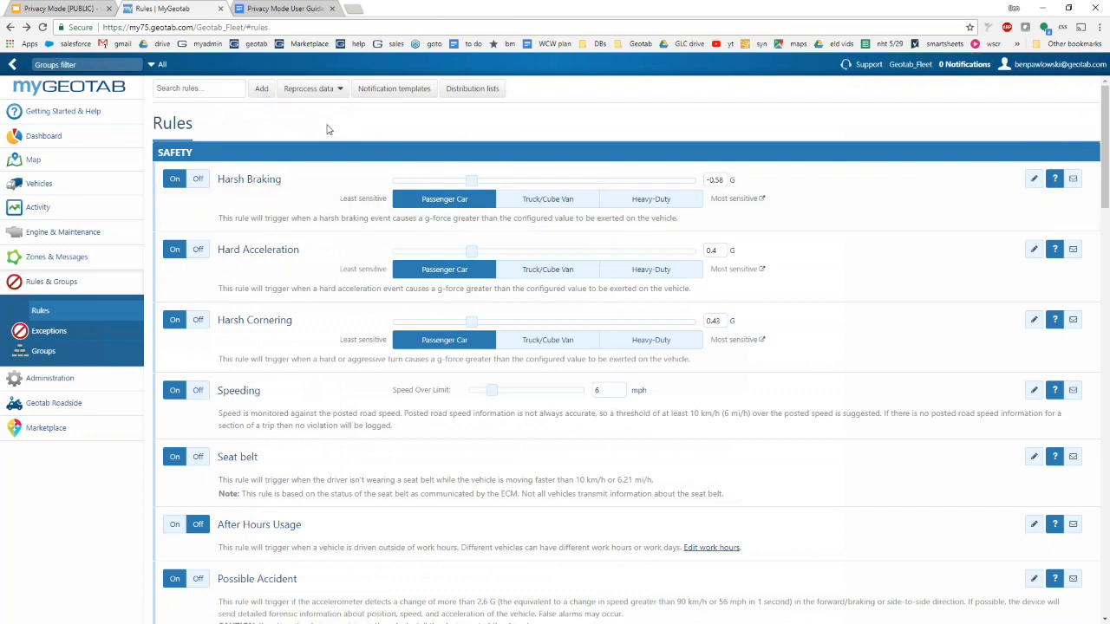
{"action": "mouse_move", "coordinate": [331, 129]}
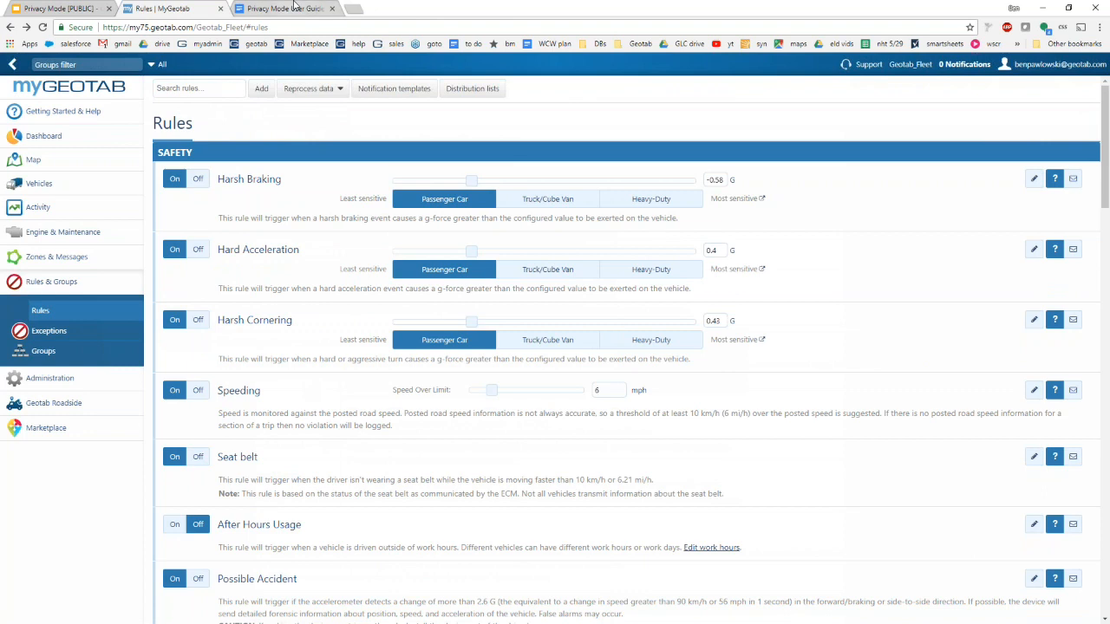
{"action": "left_click", "coordinate": [284, 7]}
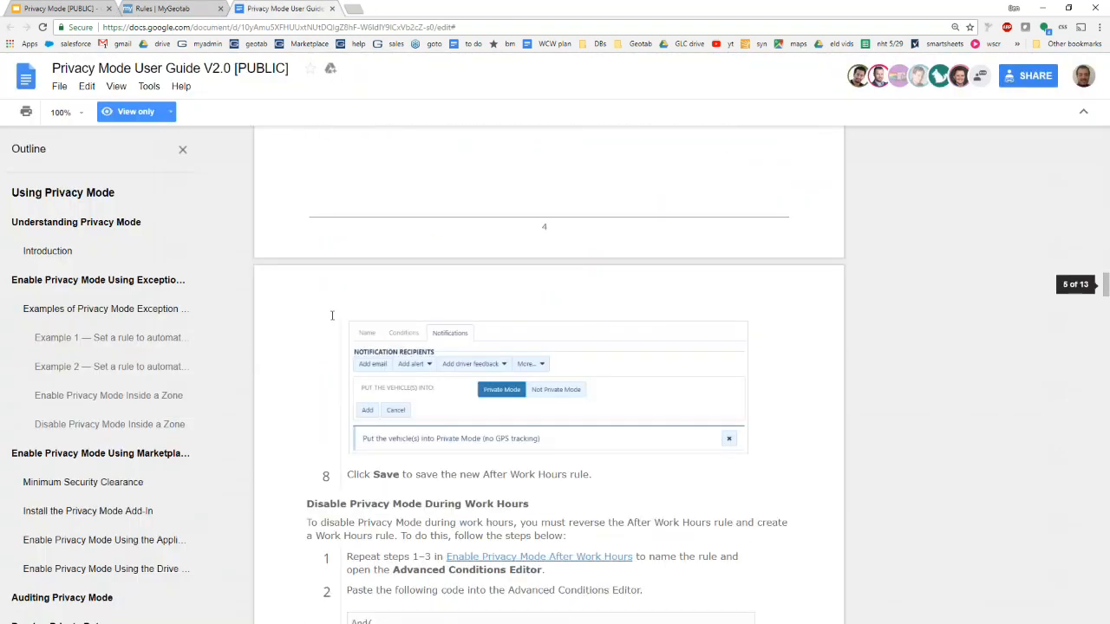
{"action": "scroll", "scroll_direction": "down", "scroll_amount": 3}
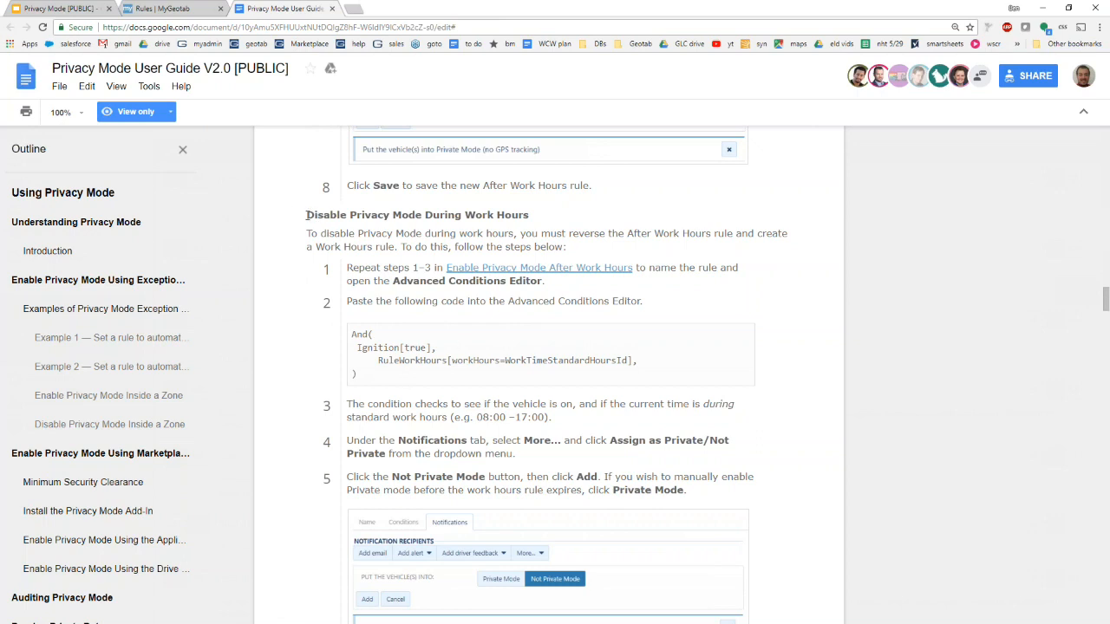
{"action": "mouse_move", "coordinate": [309, 215]}
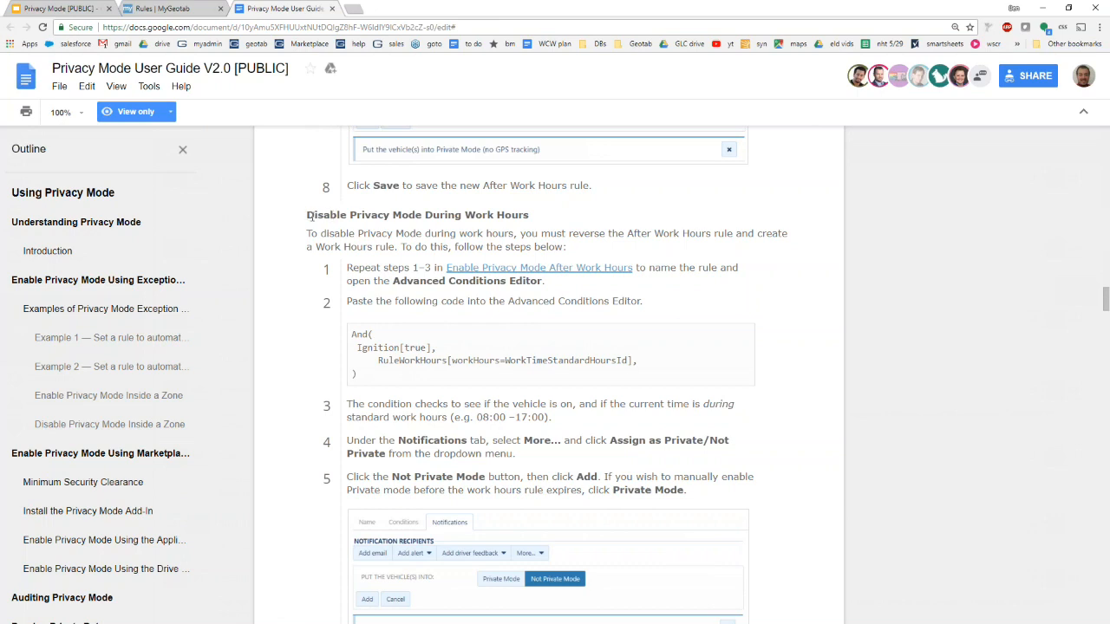
{"action": "mouse_move", "coordinate": [366, 378]}
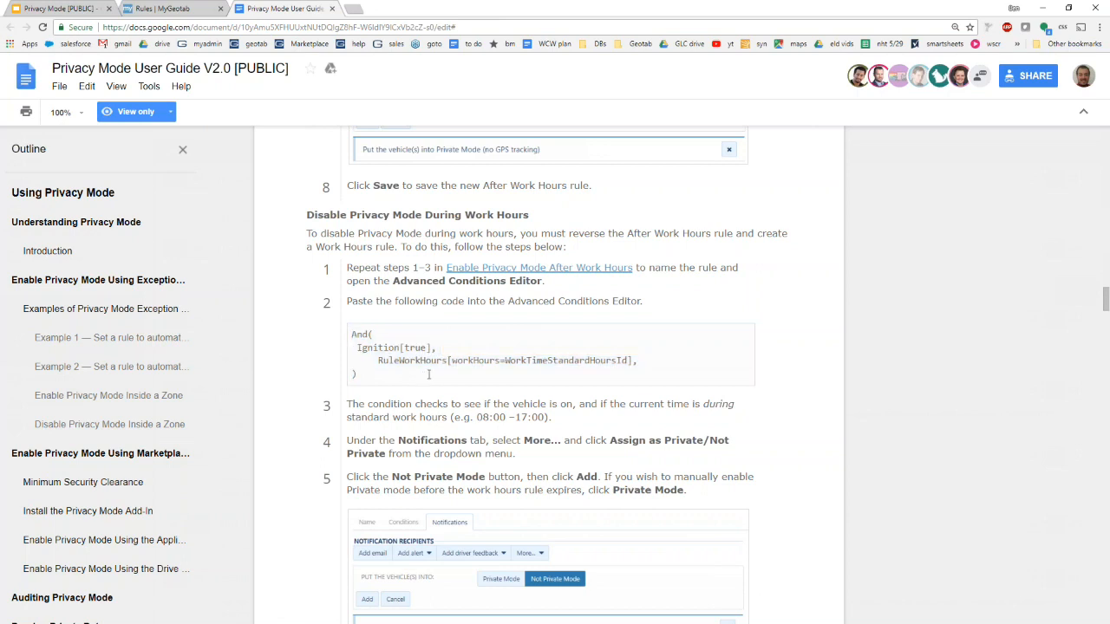
{"action": "scroll", "scroll_direction": "down", "scroll_amount": 3}
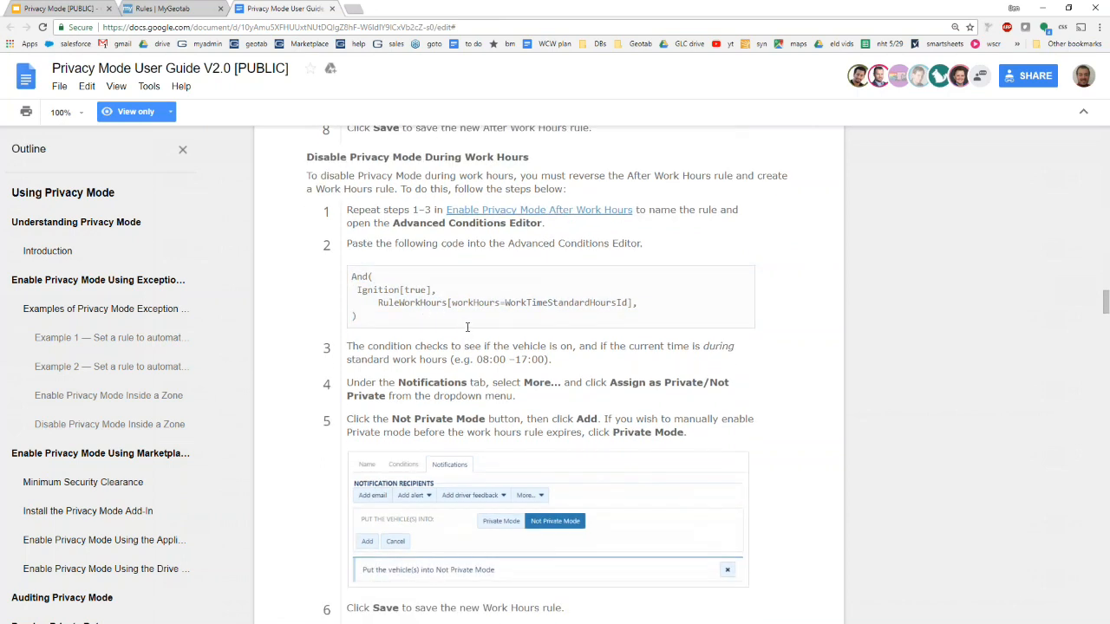
{"action": "scroll", "scroll_direction": "down", "scroll_amount": 3}
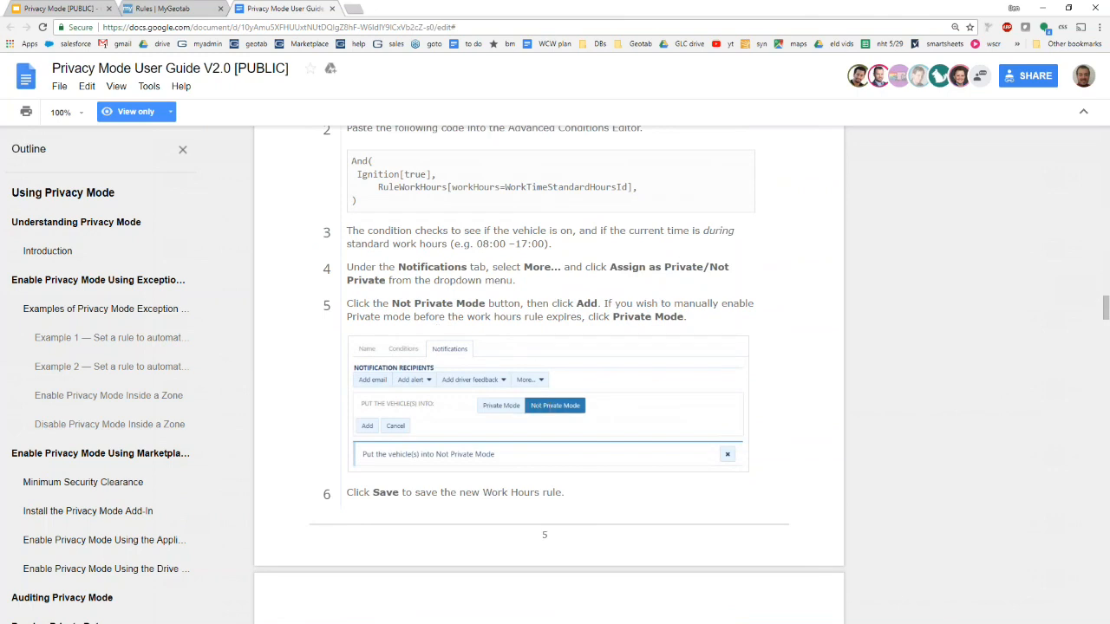
{"action": "scroll", "scroll_direction": "down", "scroll_amount": 3}
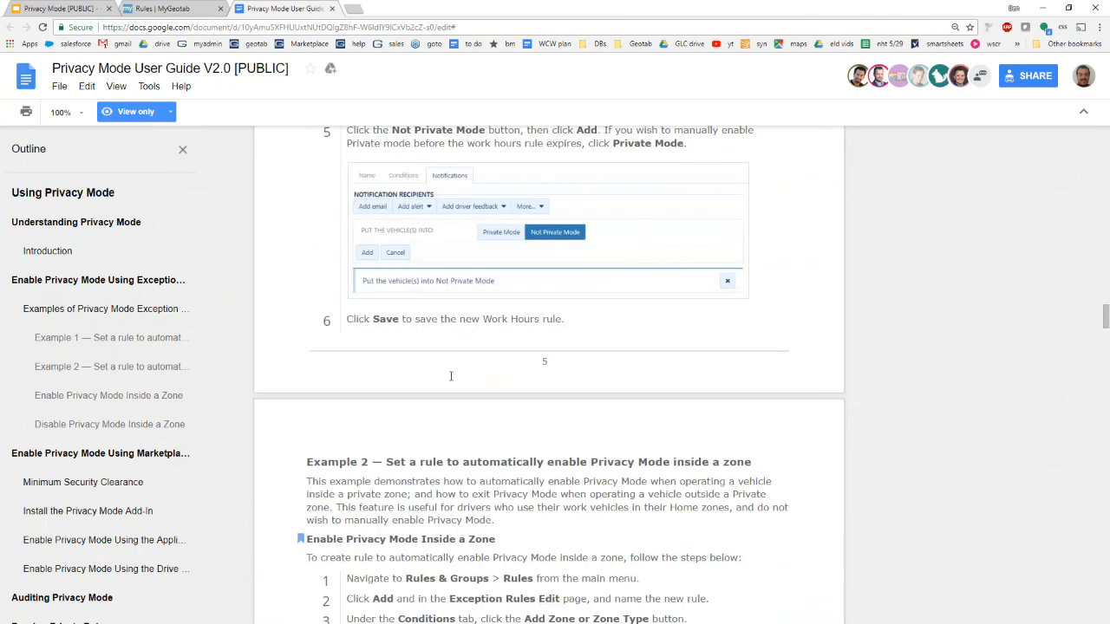
{"action": "left_click", "coordinate": [173, 9]}
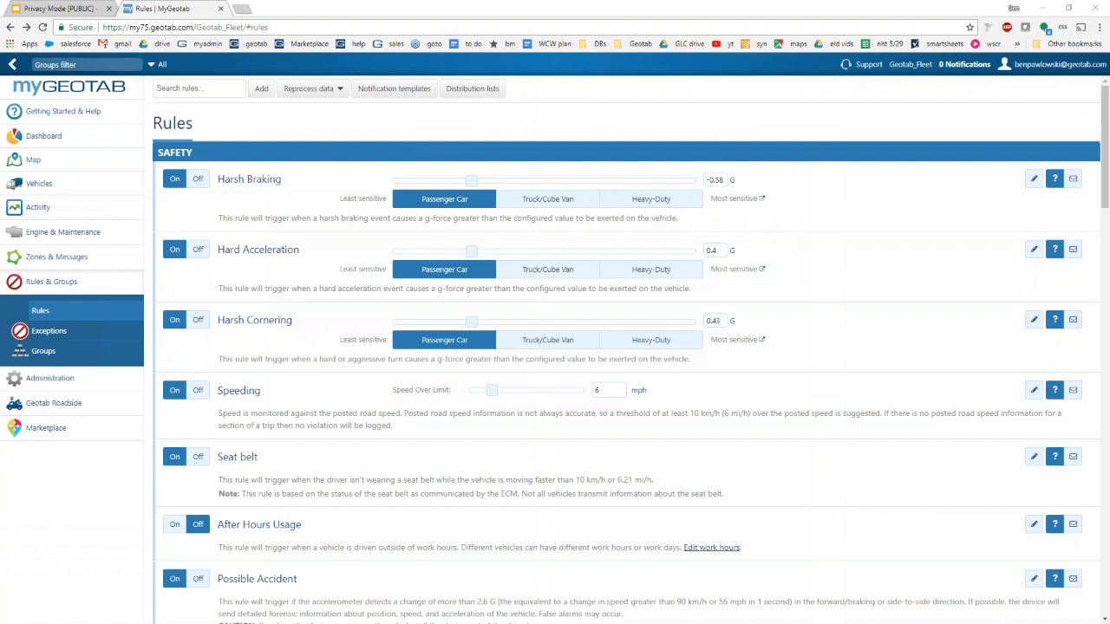
{"action": "mouse_move", "coordinate": [45, 468]}
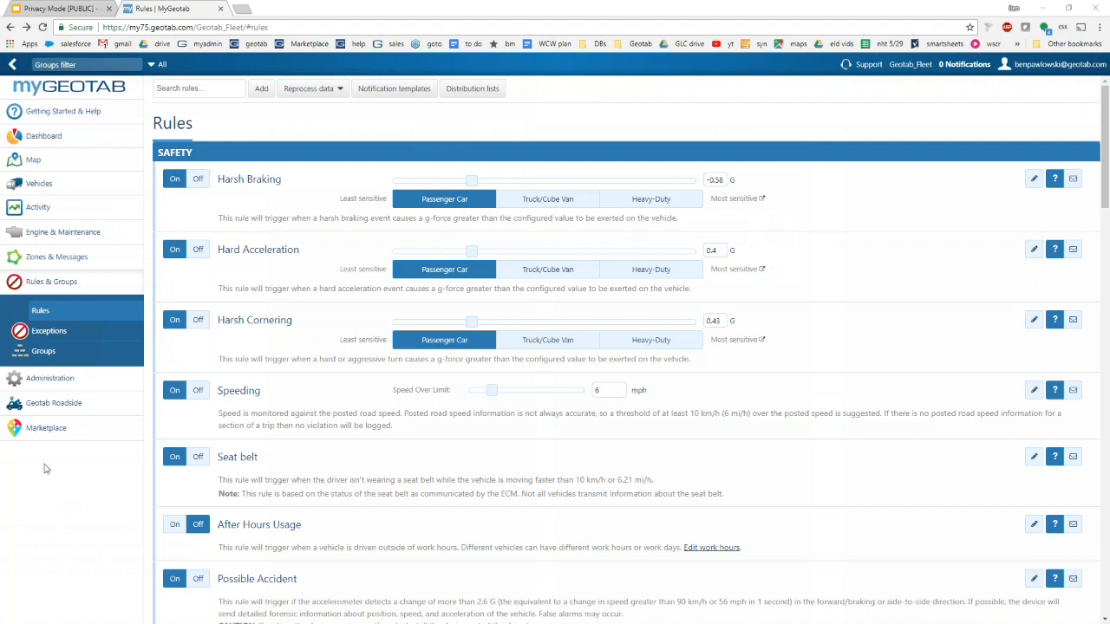
{"action": "mouse_move", "coordinate": [49, 437]}
{"action": "type", "text": "privacy"}
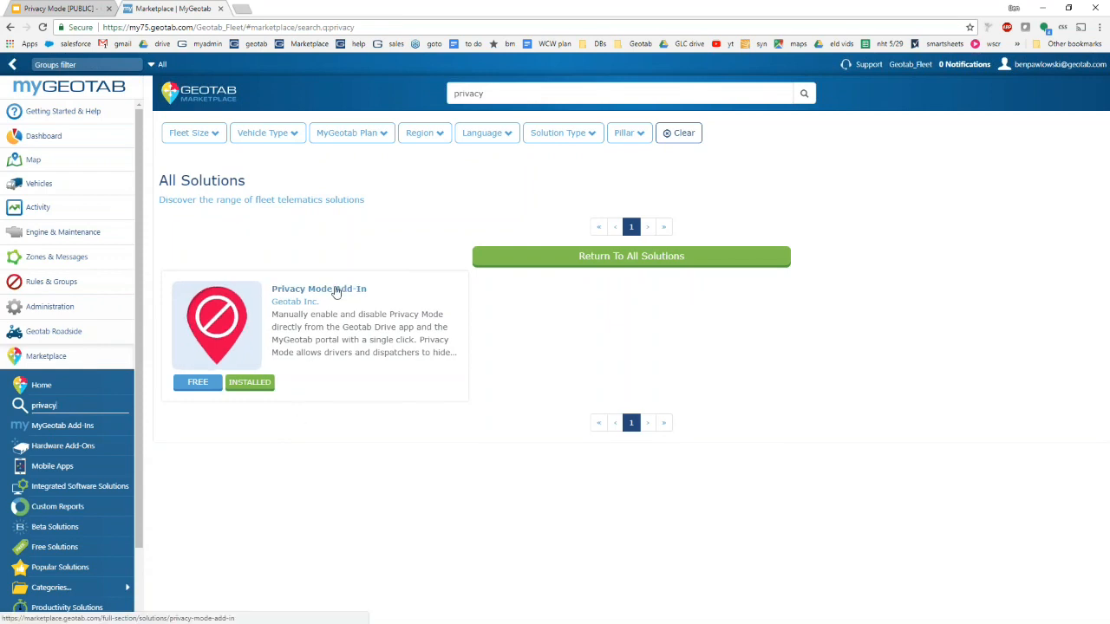
- Review the Privacy Mode Add-In's Marketplace details, then head to the Vehicles list
{"action": "left_click", "coordinate": [319, 288]}
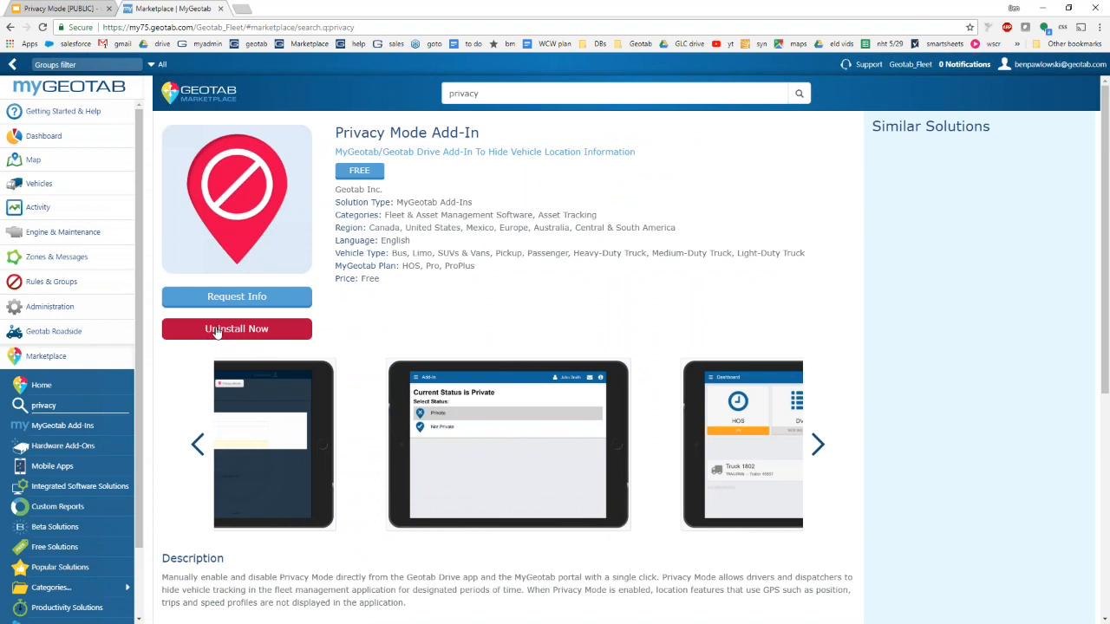
{"action": "mouse_move", "coordinate": [293, 333]}
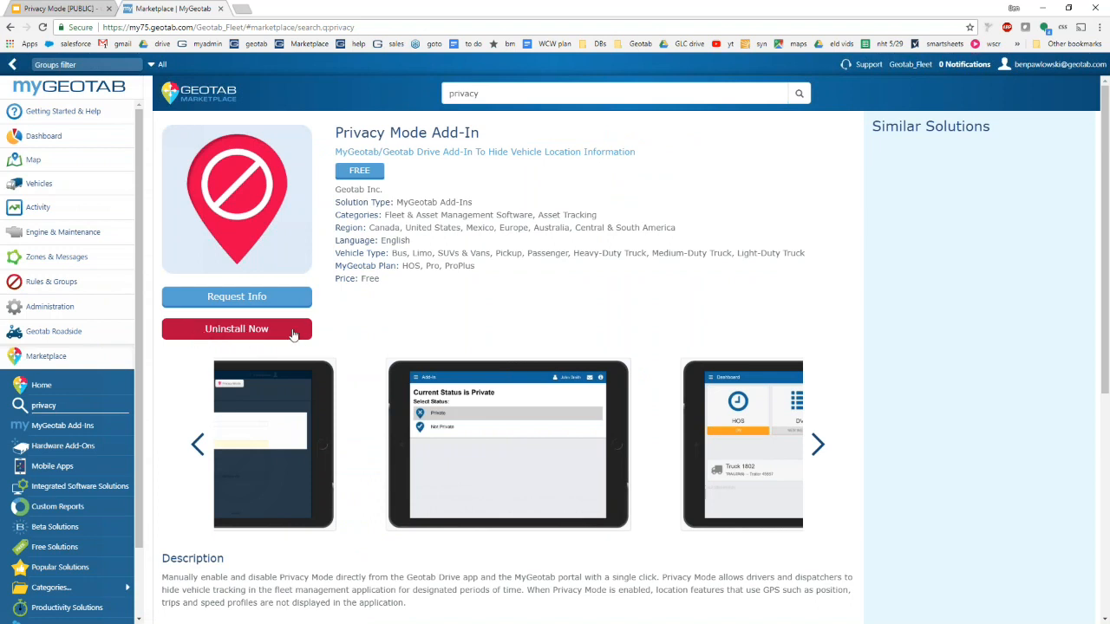
{"action": "mouse_move", "coordinate": [276, 340]}
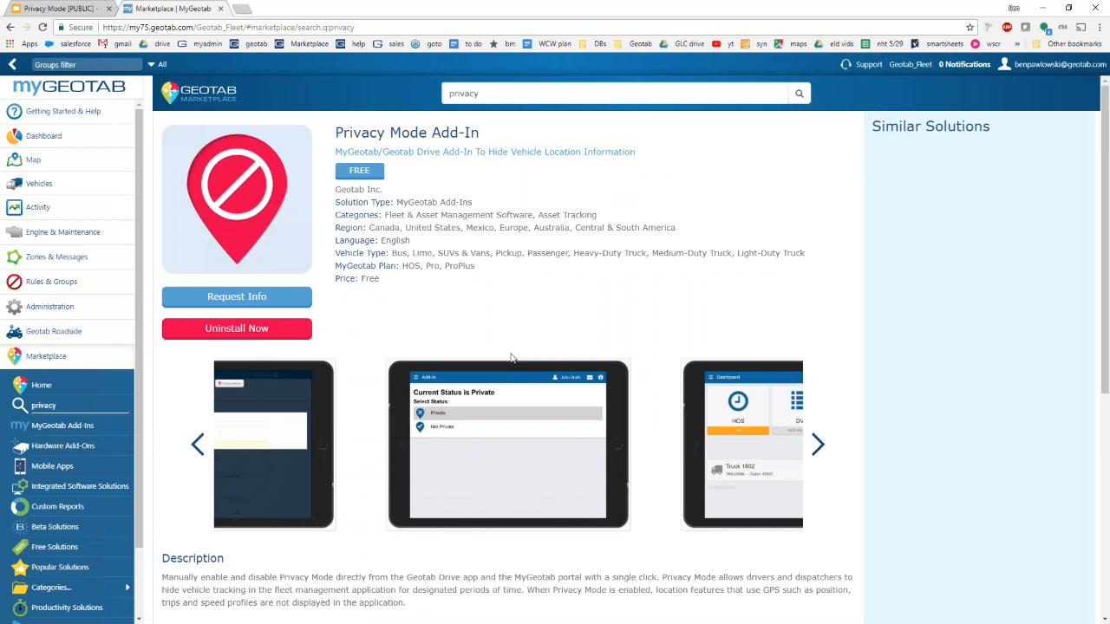
{"action": "mouse_move", "coordinate": [489, 338]}
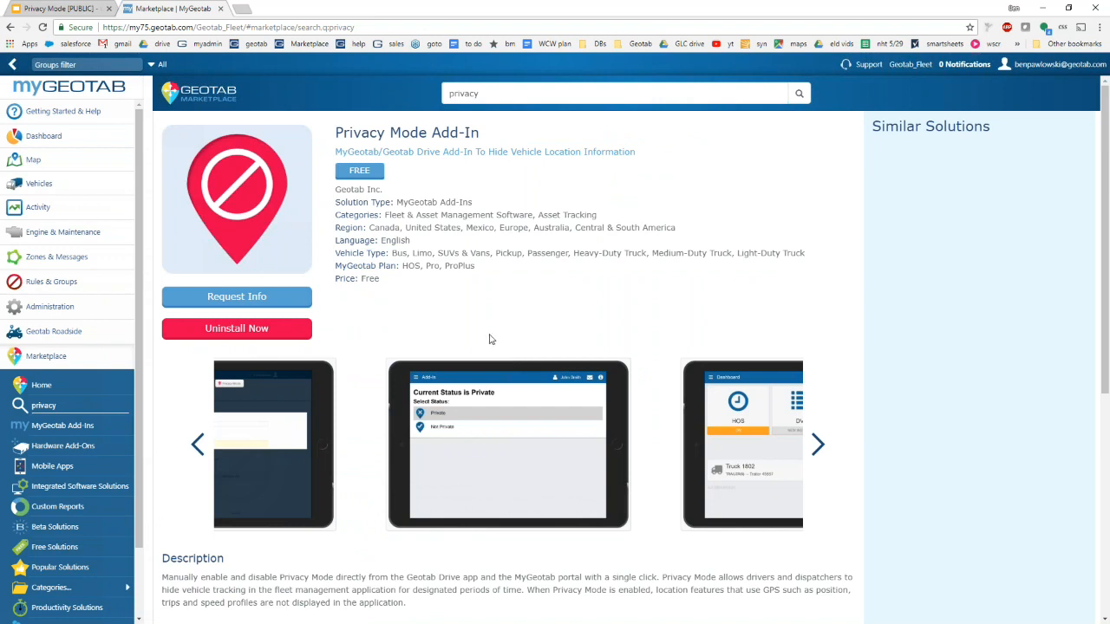
{"action": "mouse_move", "coordinate": [458, 329]}
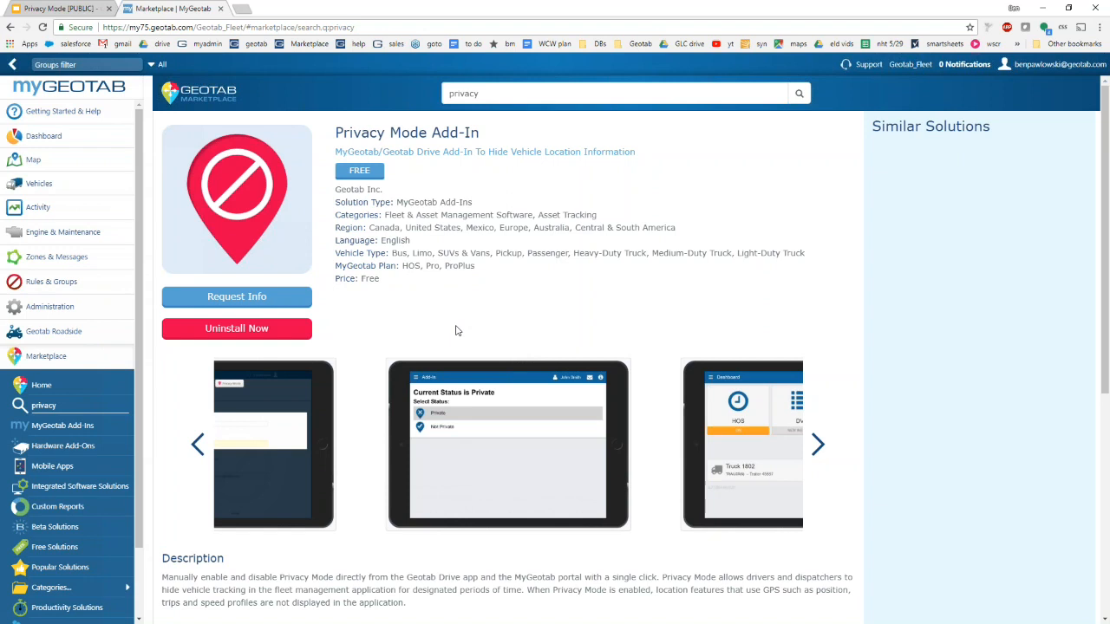
{"action": "mouse_move", "coordinate": [121, 189]}
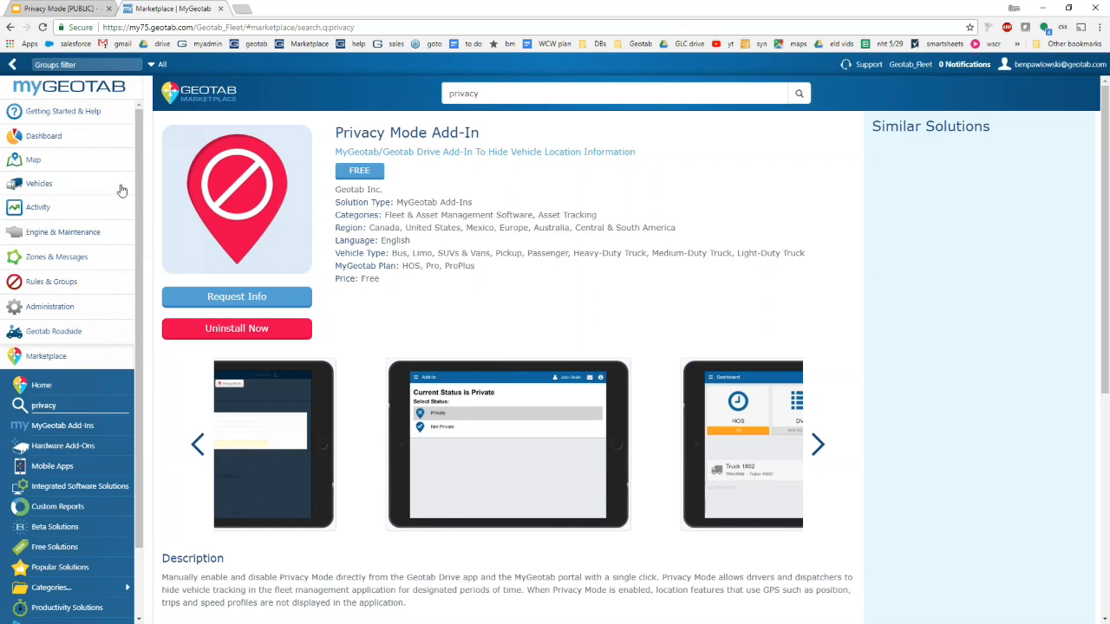
{"action": "left_click", "coordinate": [38, 184]}
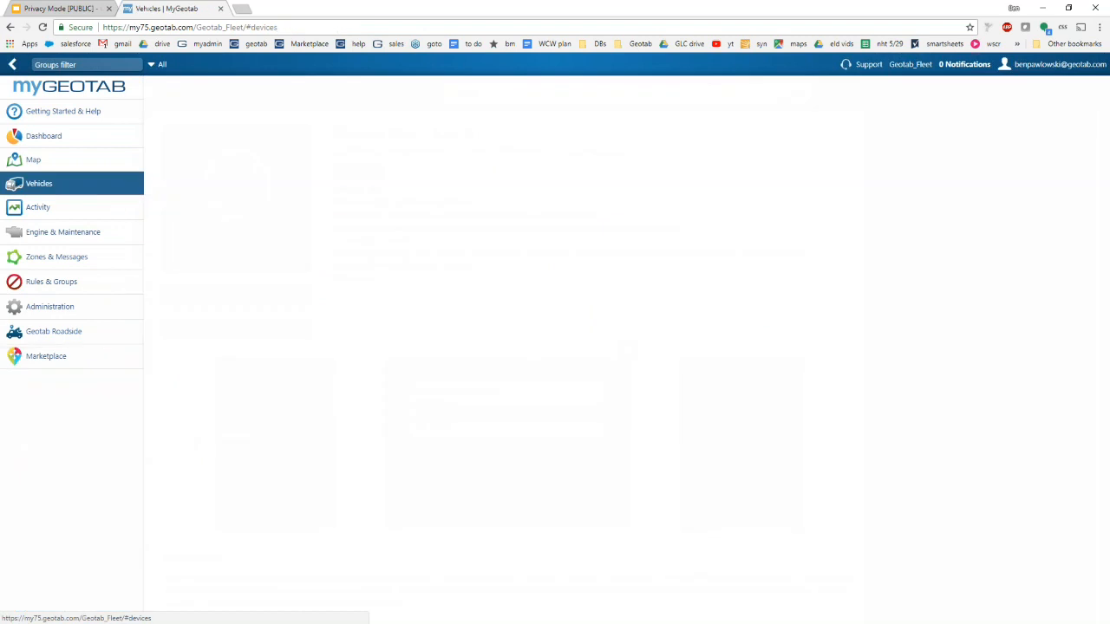
- Switch Privacy Mode ON for the 2015 Toyota Camry from its edit page
{"action": "left_click", "coordinate": [38, 184]}
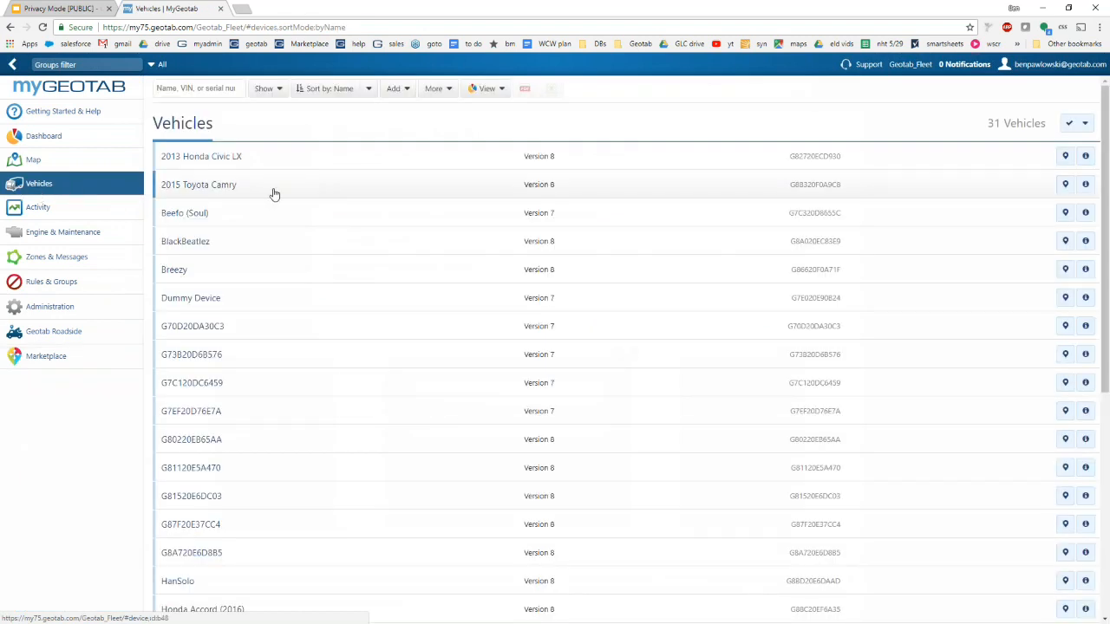
{"action": "left_click", "coordinate": [201, 184]}
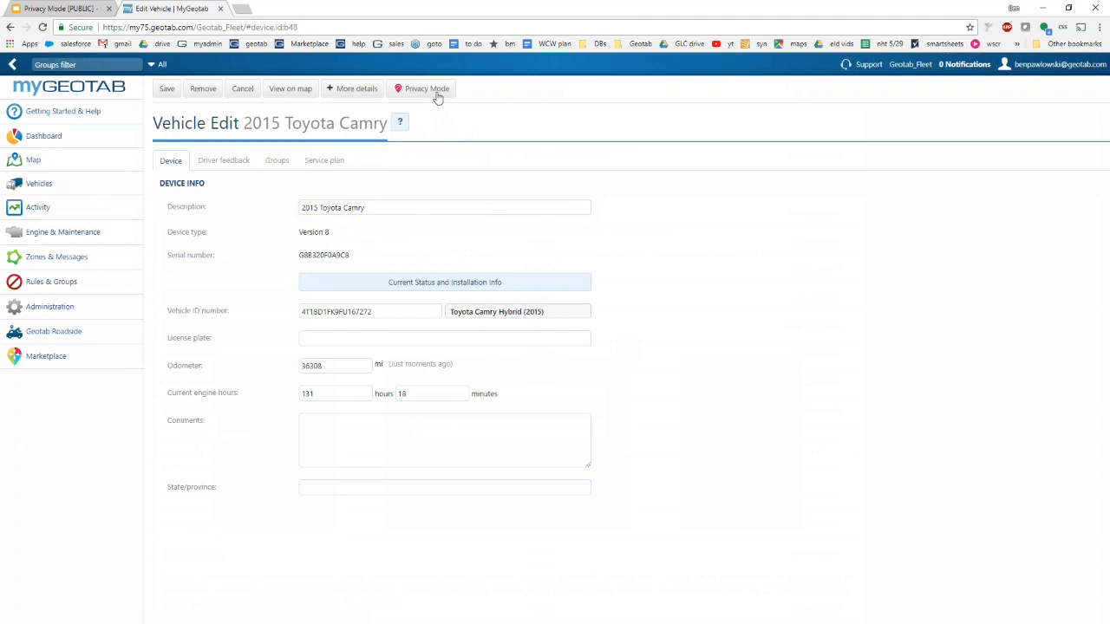
{"action": "left_click", "coordinate": [426, 89]}
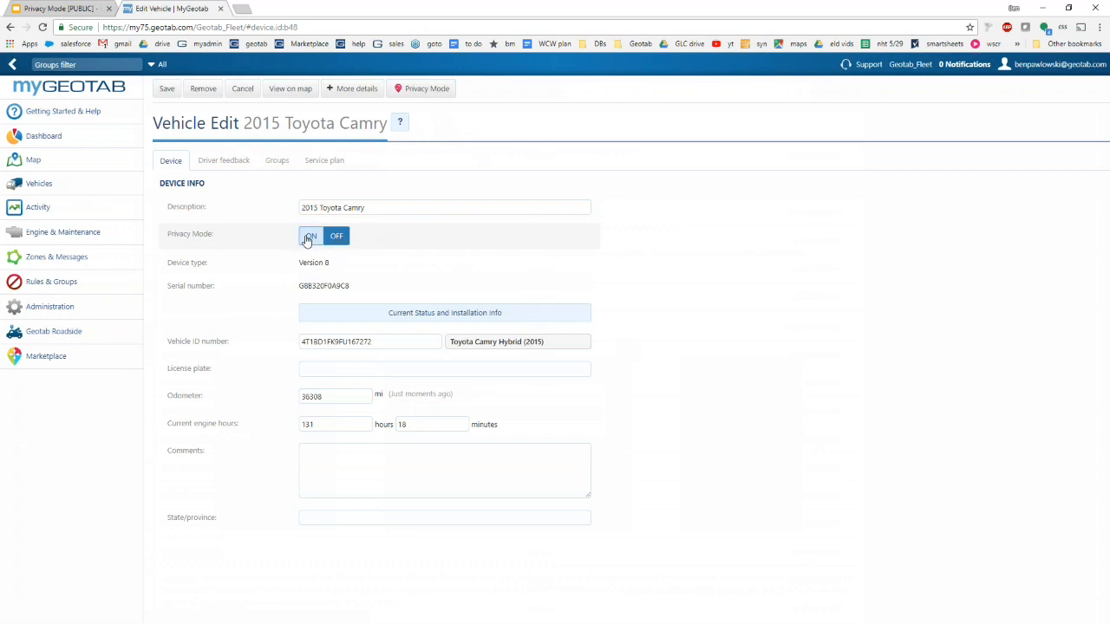
{"action": "left_click", "coordinate": [310, 236]}
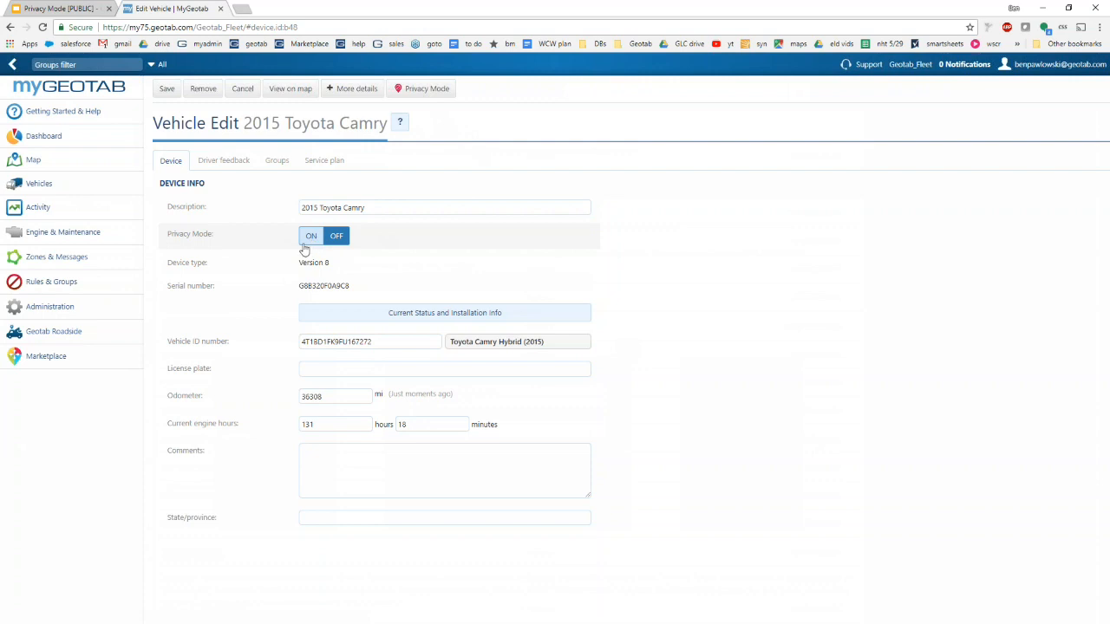
{"action": "left_click", "coordinate": [311, 236]}
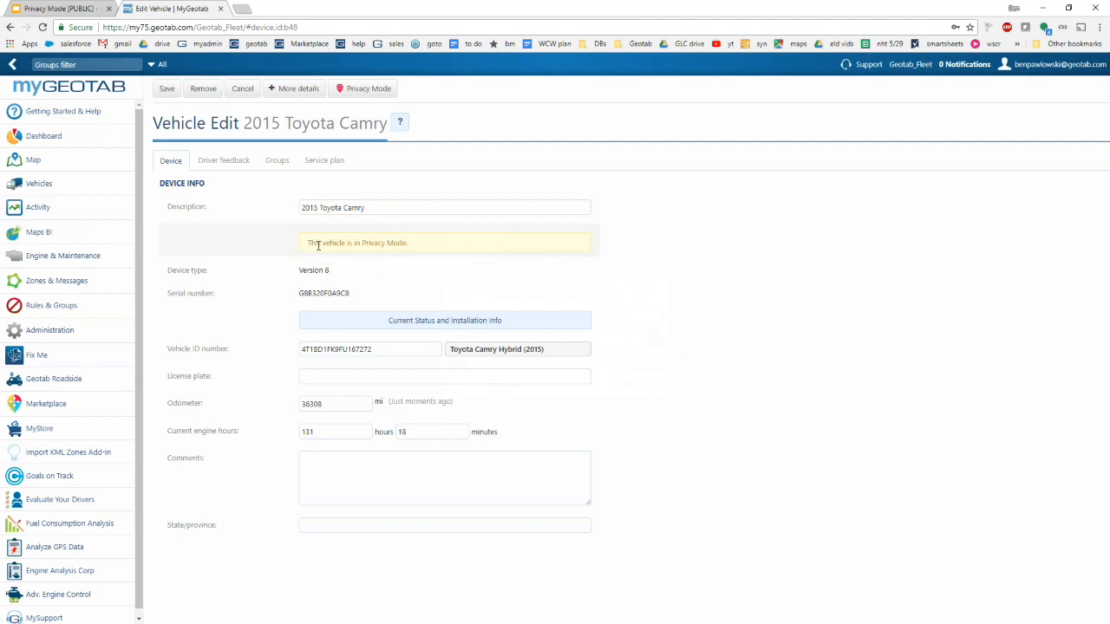
{"action": "mouse_move", "coordinate": [413, 250]}
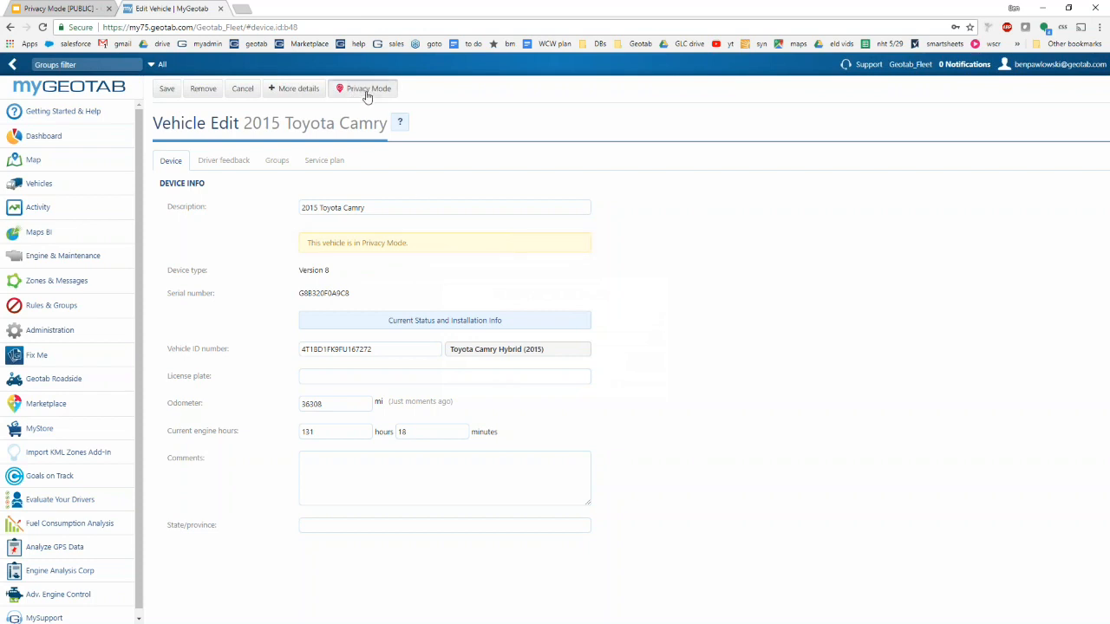
- Switch the Camry's Privacy Mode back OFF so no privacy notice shows
{"action": "left_click", "coordinate": [363, 88]}
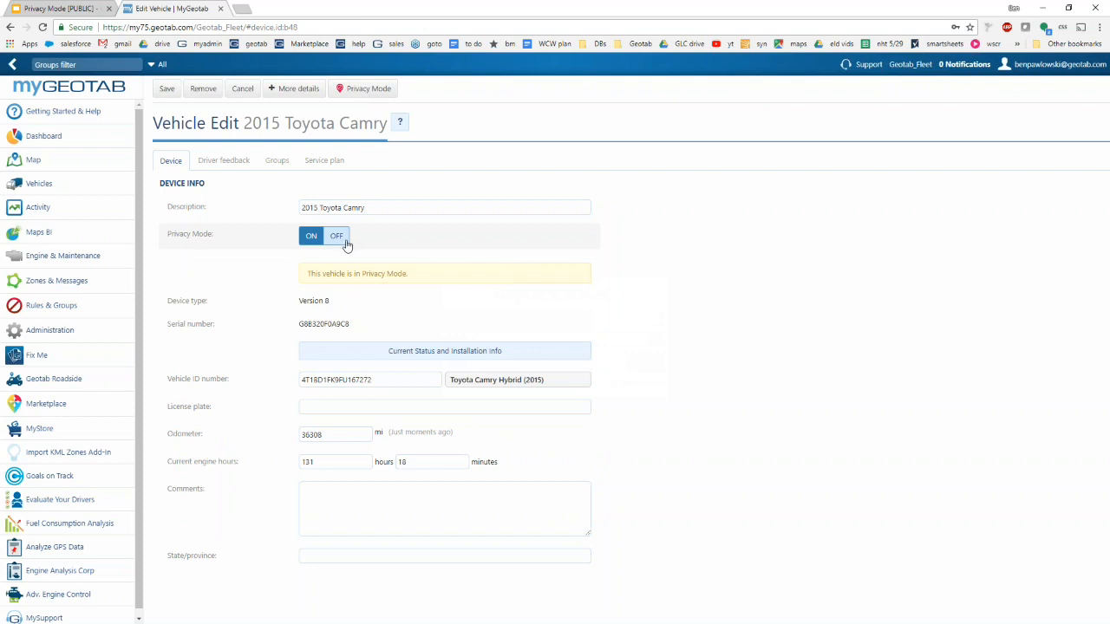
{"action": "left_click", "coordinate": [336, 236]}
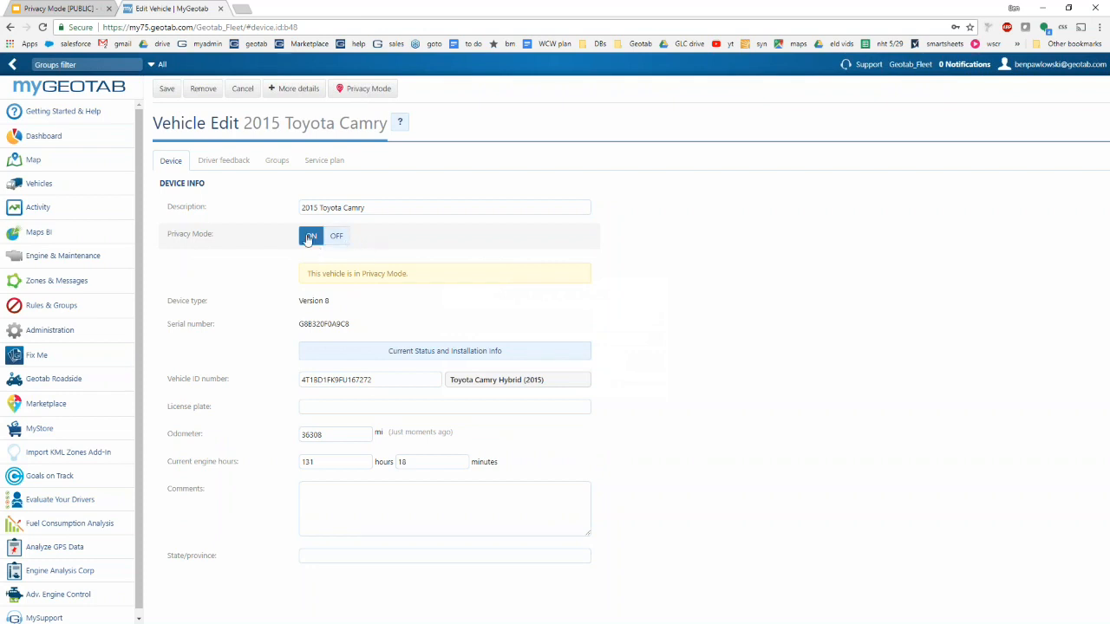
{"action": "left_click", "coordinate": [310, 236]}
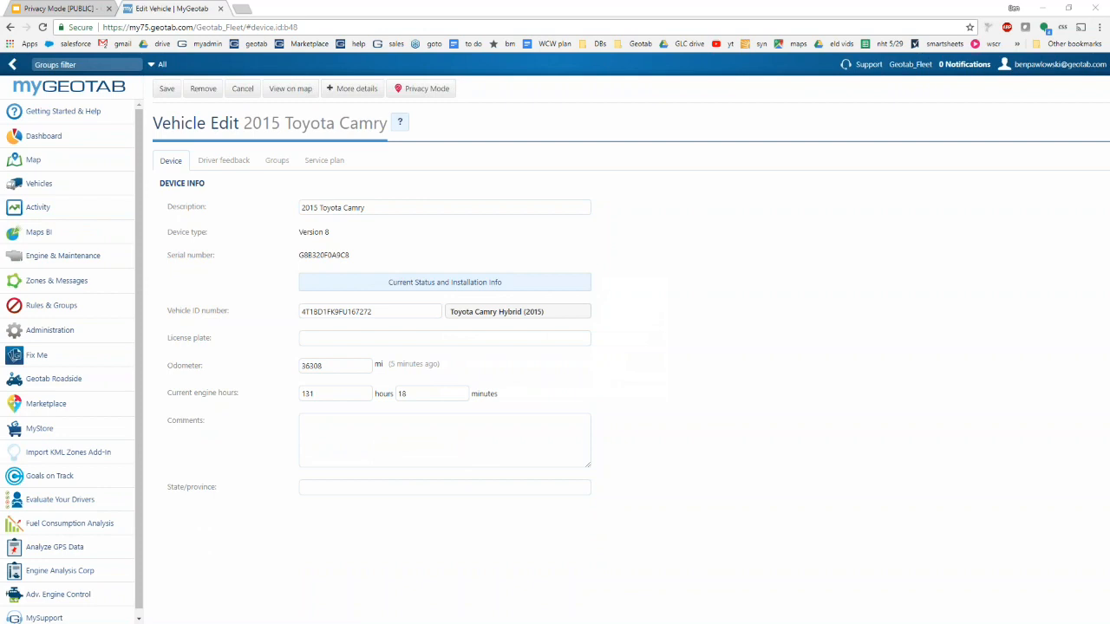
- Bring up the Geotab Drive driver dashboard for the 2015 Toyota Camry
{"action": "left_click", "coordinate": [277, 9]}
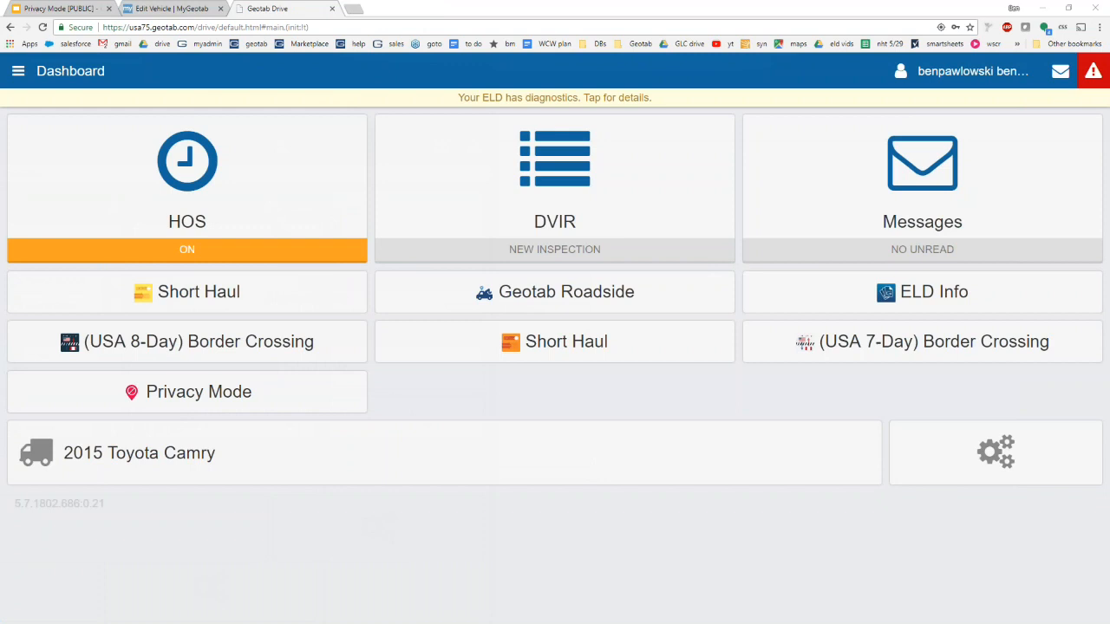
{"action": "mouse_move", "coordinate": [176, 173]}
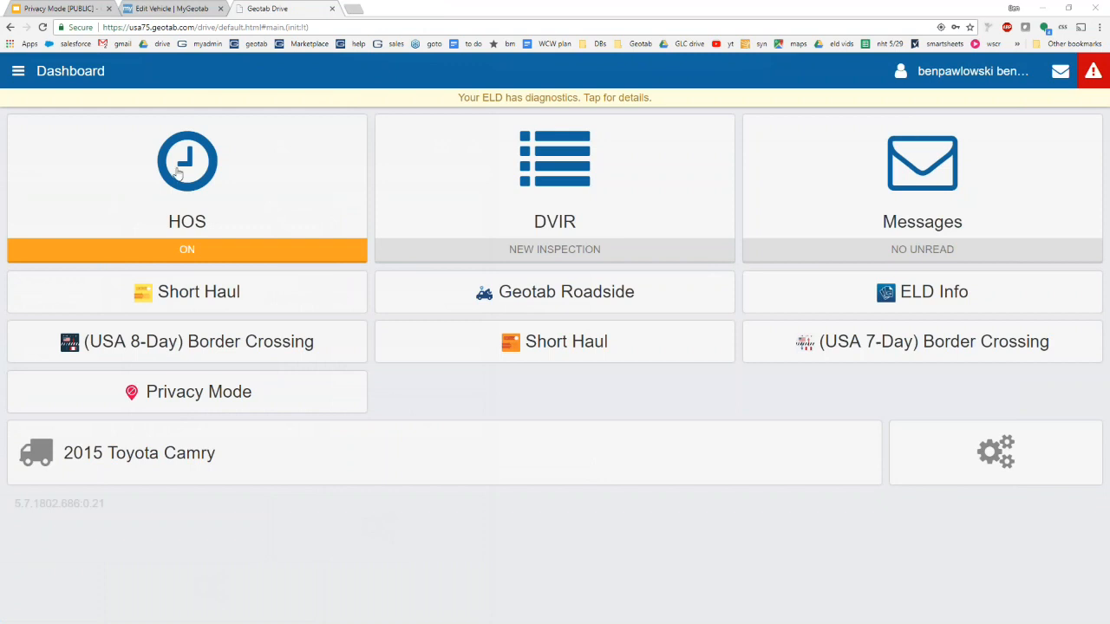
{"action": "mouse_move", "coordinate": [232, 340]}
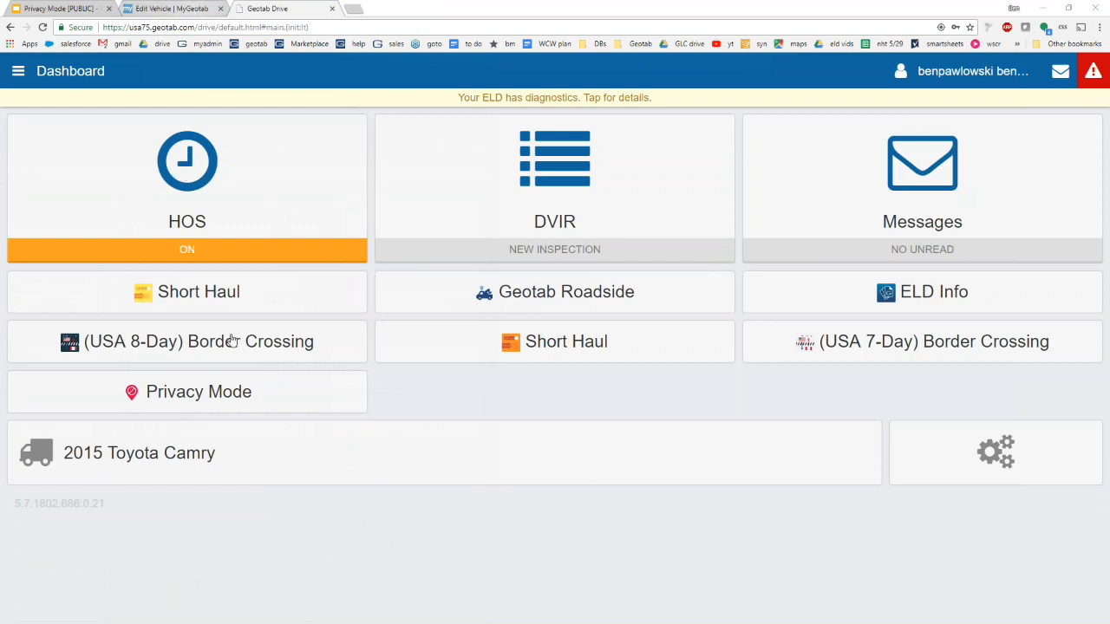
{"action": "mouse_move", "coordinate": [180, 392]}
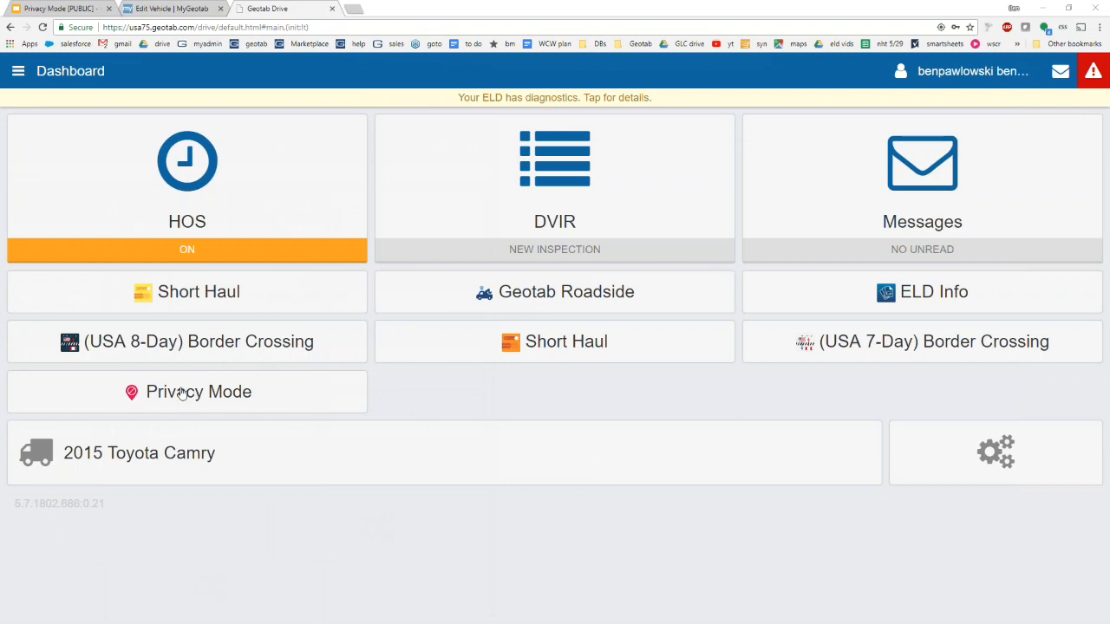
{"action": "mouse_move", "coordinate": [215, 413]}
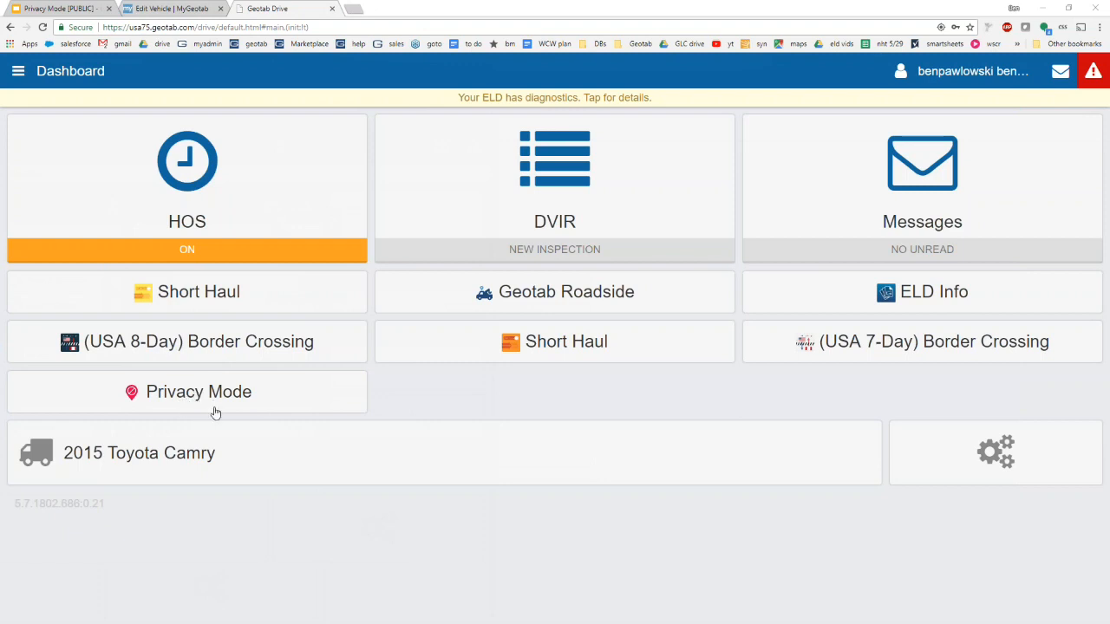
{"action": "mouse_move", "coordinate": [208, 396]}
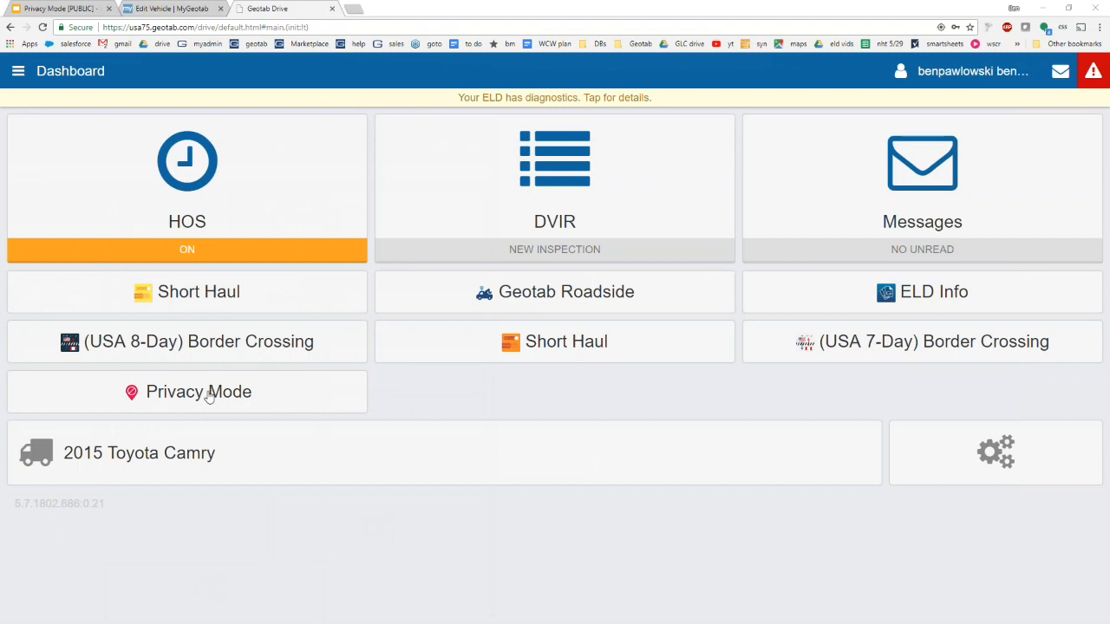
- Set the vehicle's status to Private in the Drive Privacy Mode add-in
{"action": "left_click", "coordinate": [198, 392]}
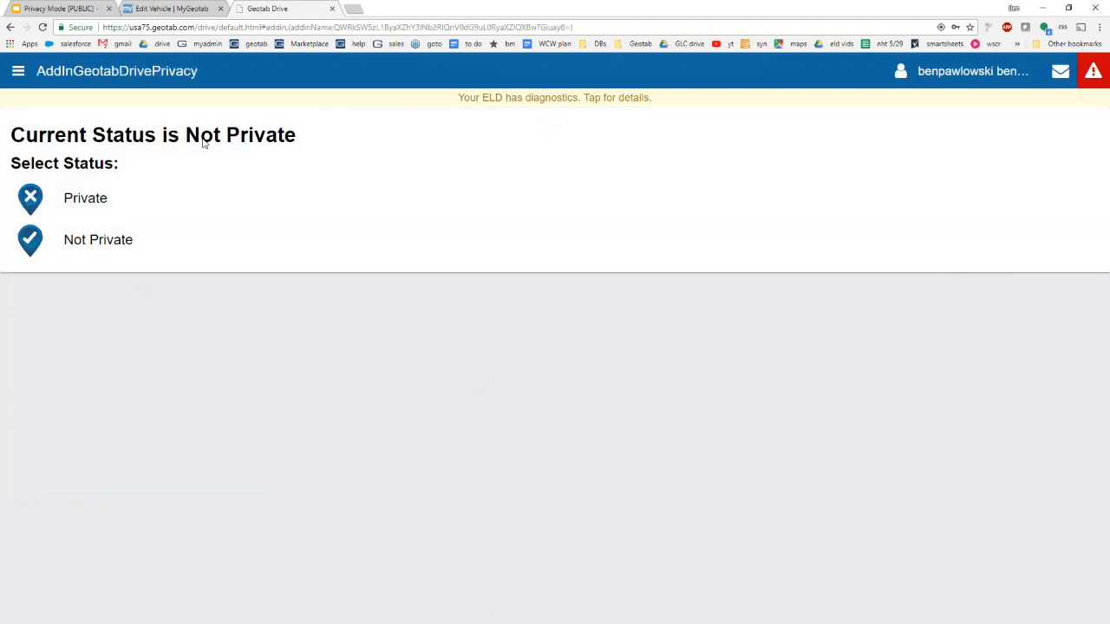
{"action": "mouse_move", "coordinate": [85, 198]}
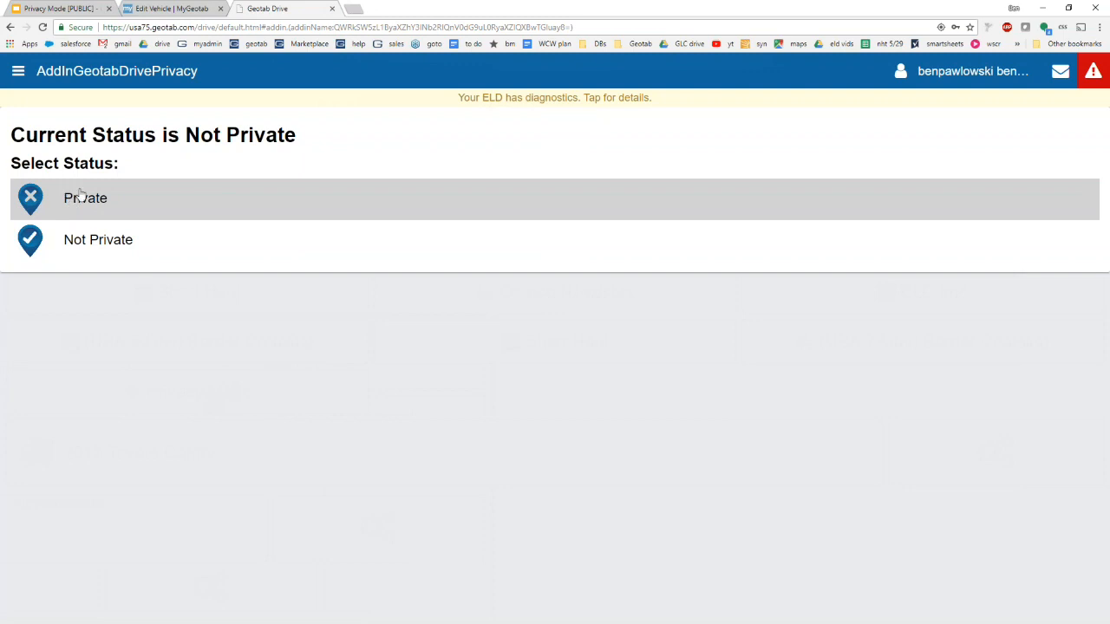
{"action": "left_click", "coordinate": [85, 198]}
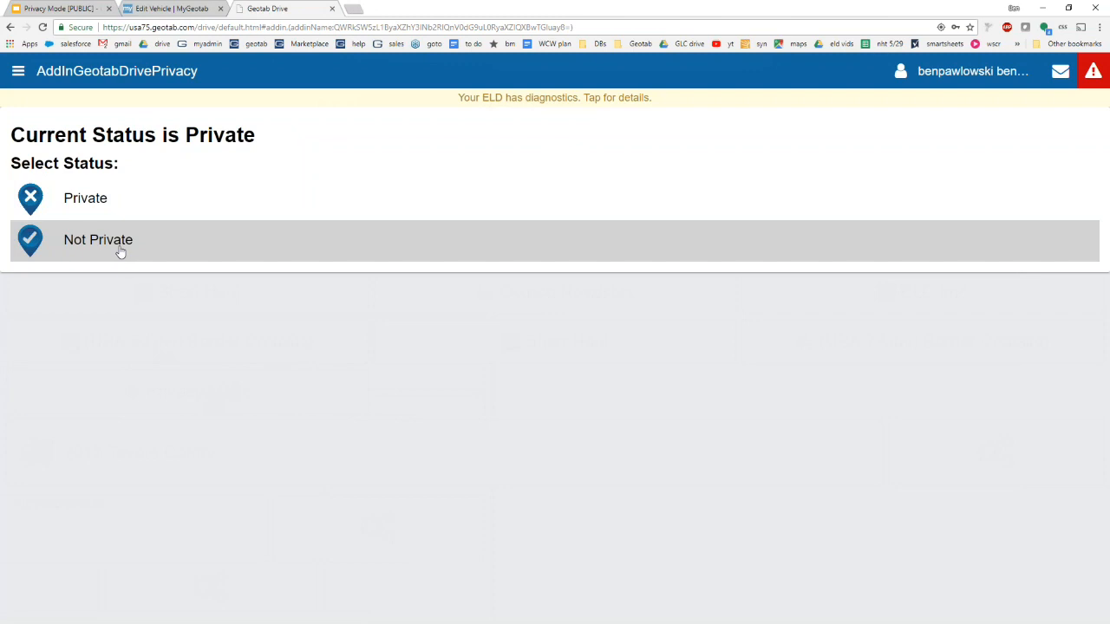
{"action": "mouse_move", "coordinate": [233, 418]}
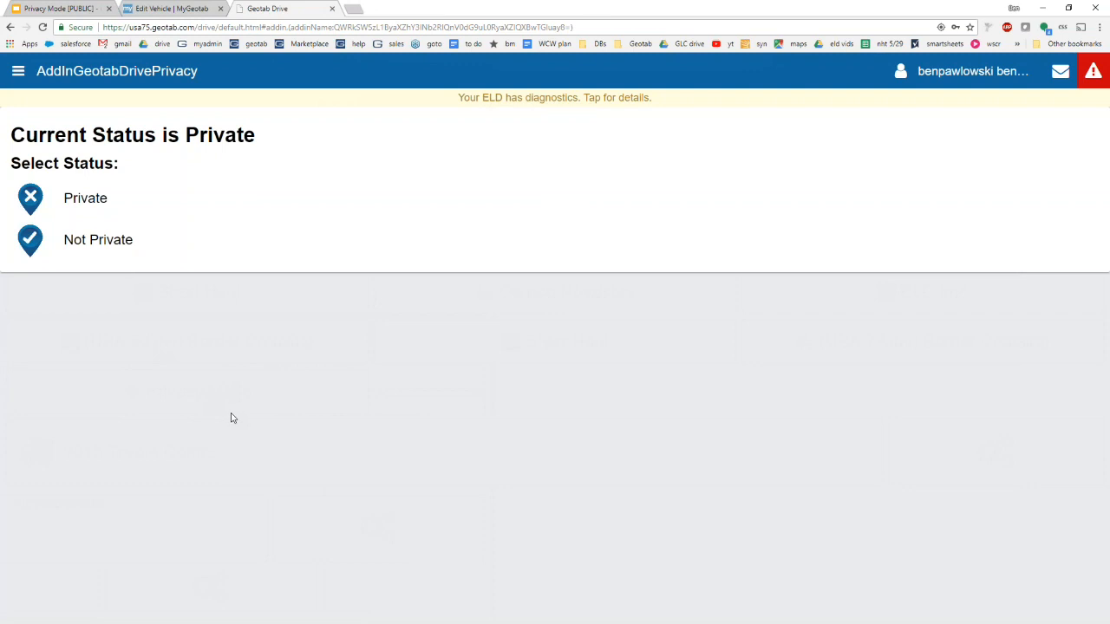
{"action": "mouse_move", "coordinate": [239, 364]}
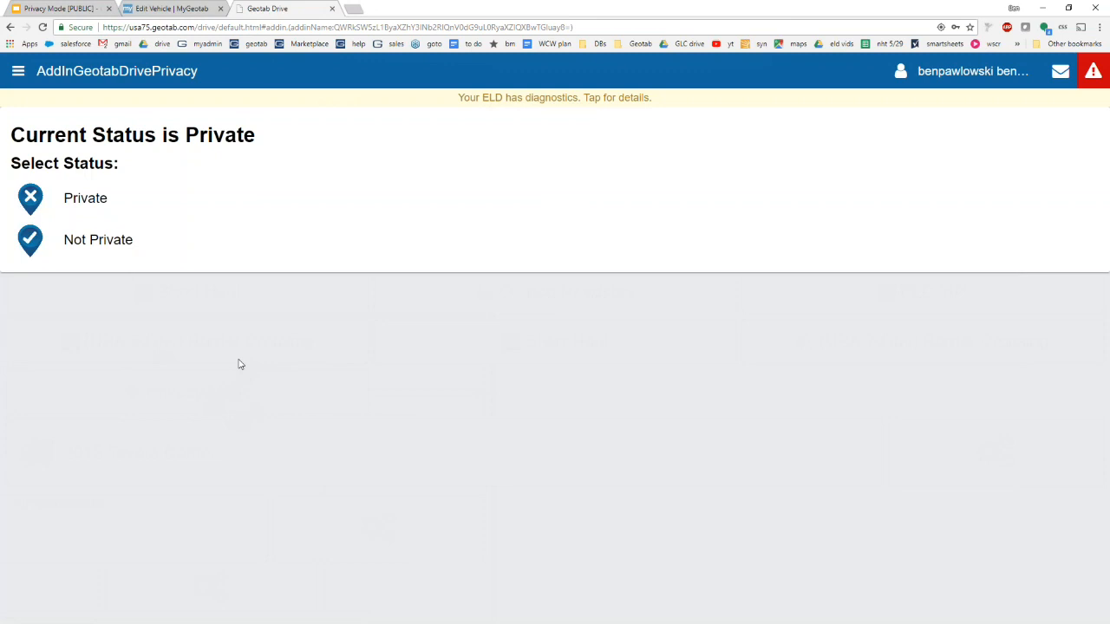
{"action": "mouse_move", "coordinate": [241, 354]}
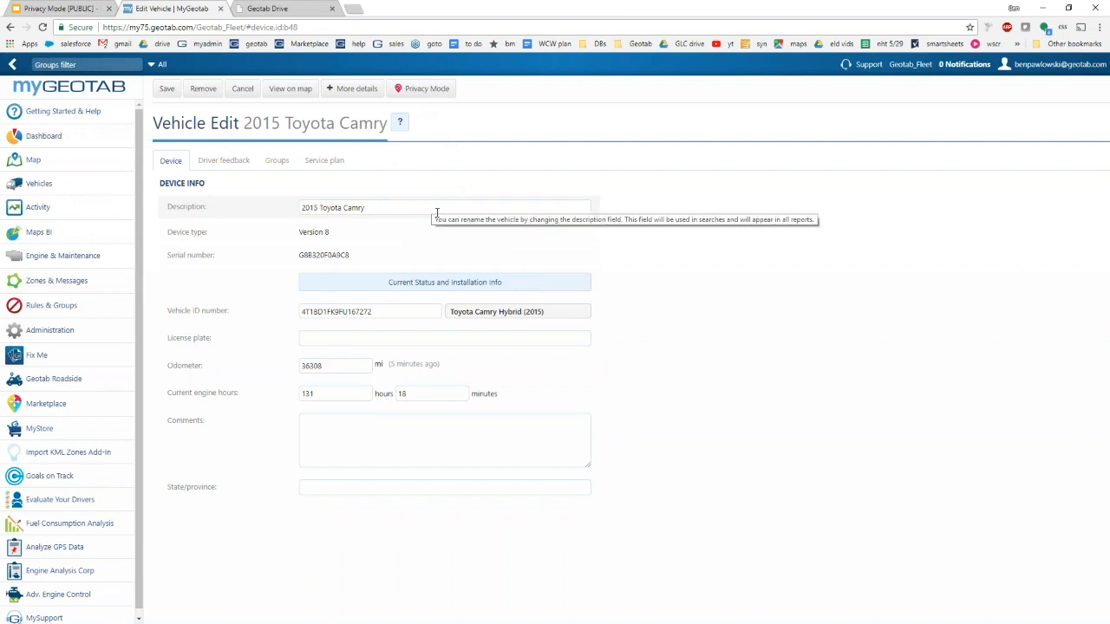
{"action": "left_click", "coordinate": [281, 8]}
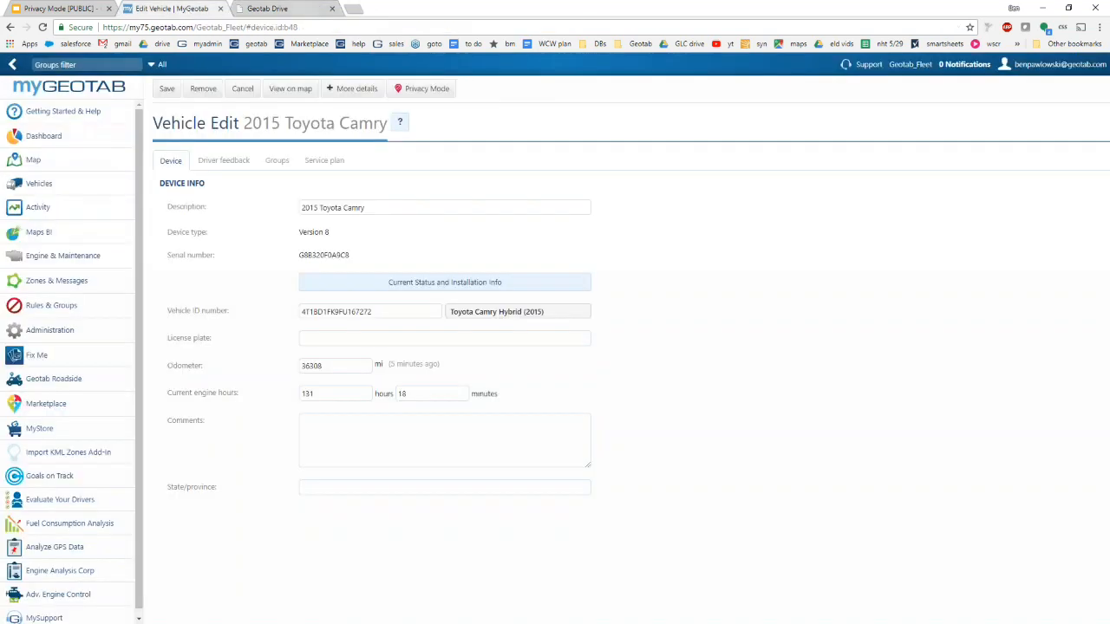
{"action": "mouse_move", "coordinate": [269, 66]}
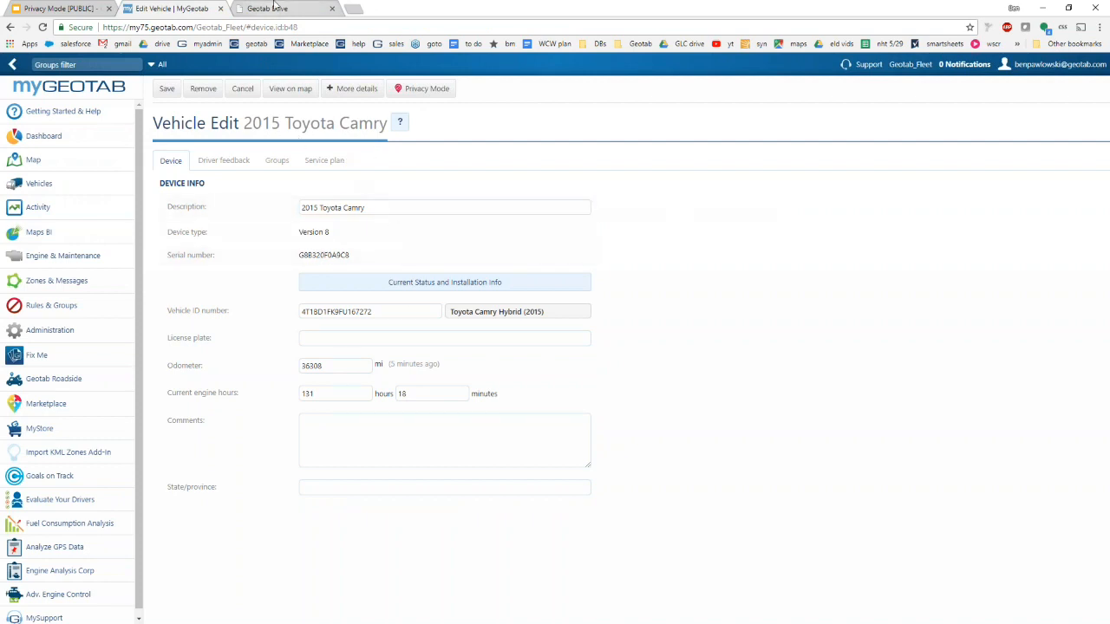
{"action": "left_click", "coordinate": [286, 9]}
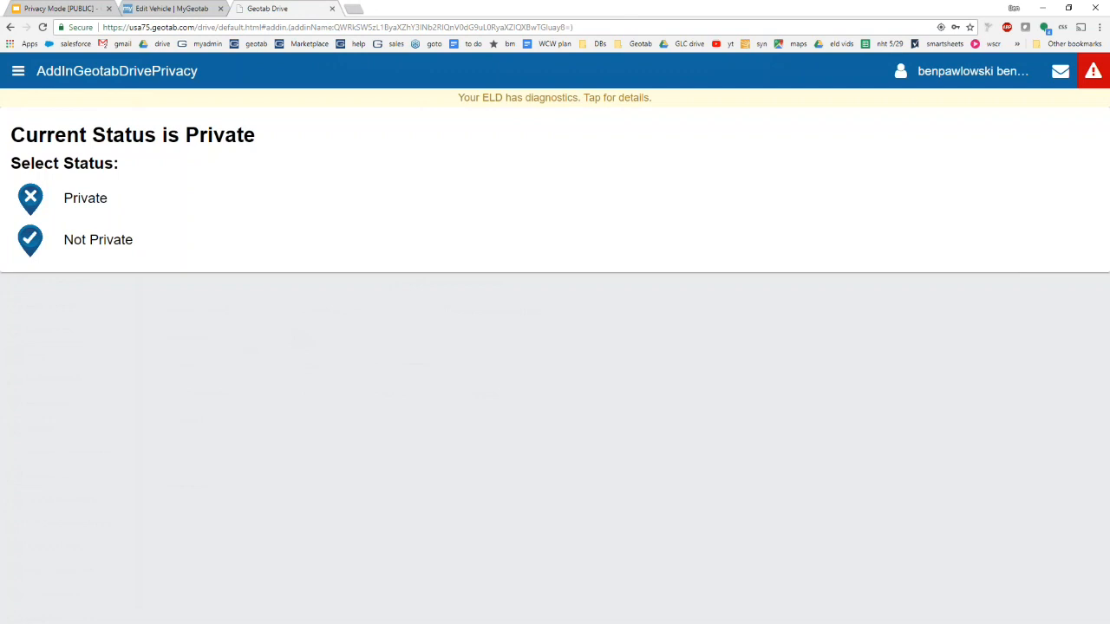
{"action": "left_click", "coordinate": [173, 9]}
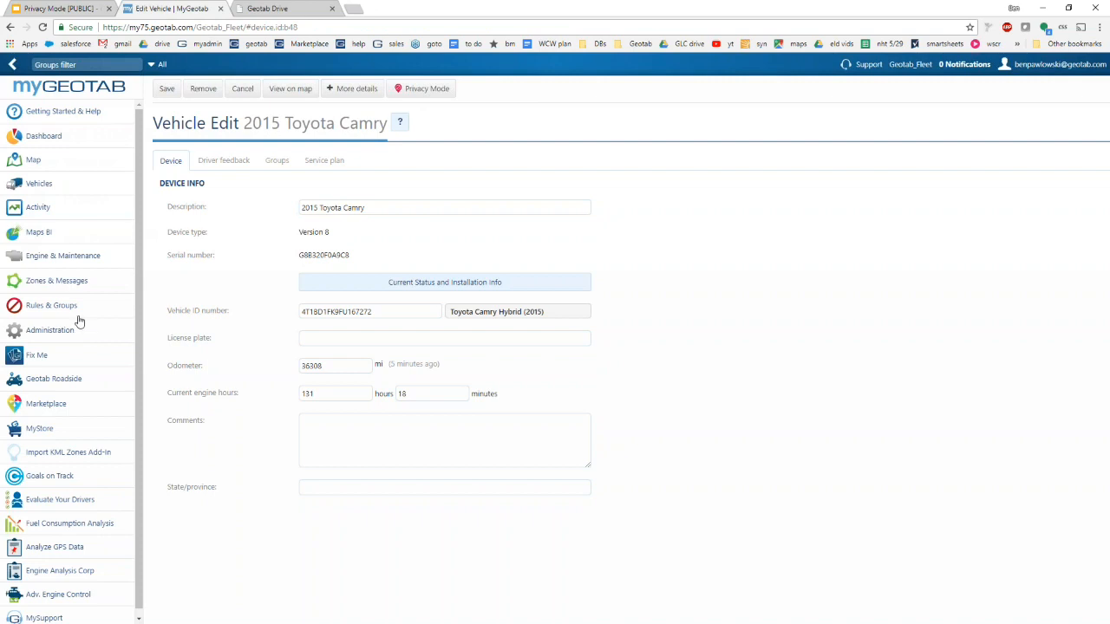
- Reach the Audit Log via Administration > System to list recent account changes
{"action": "left_click", "coordinate": [49, 330]}
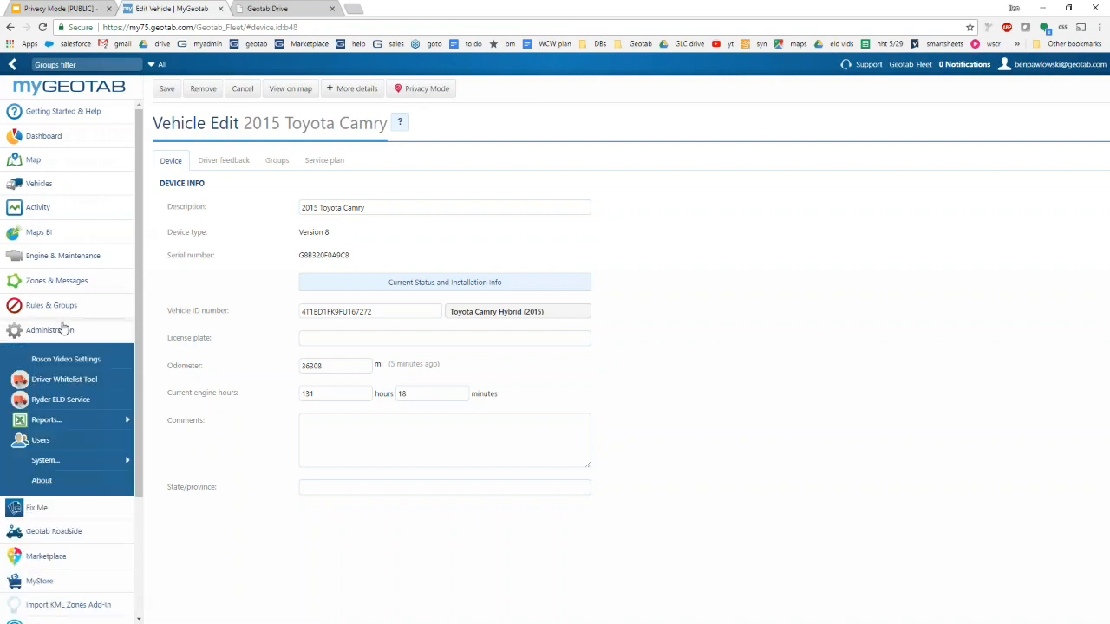
{"action": "mouse_move", "coordinate": [46, 459]}
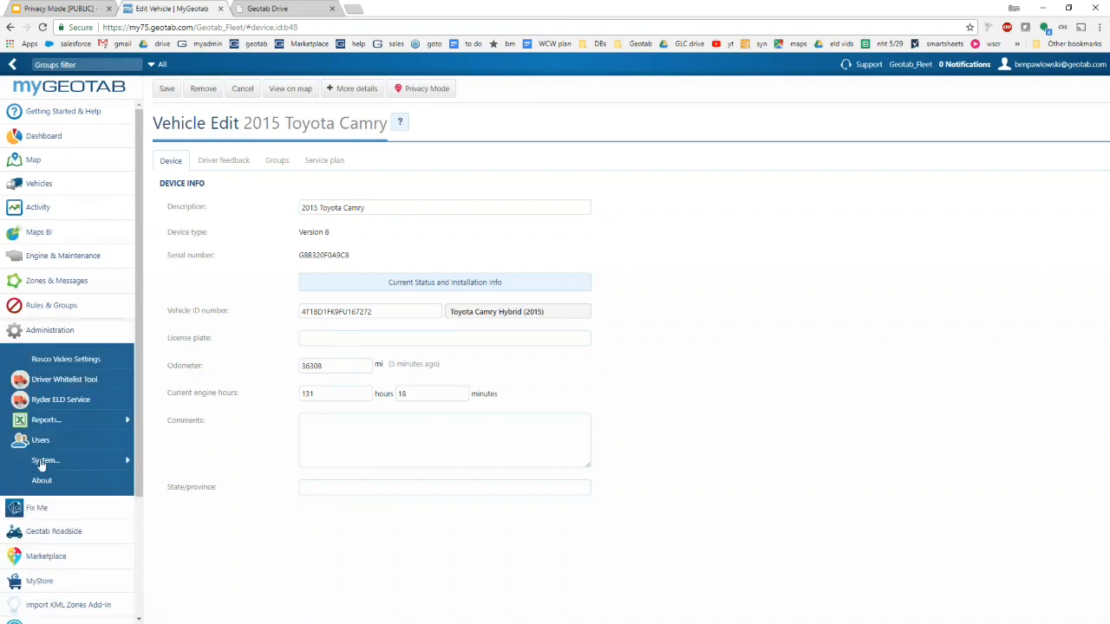
{"action": "left_click", "coordinate": [45, 460]}
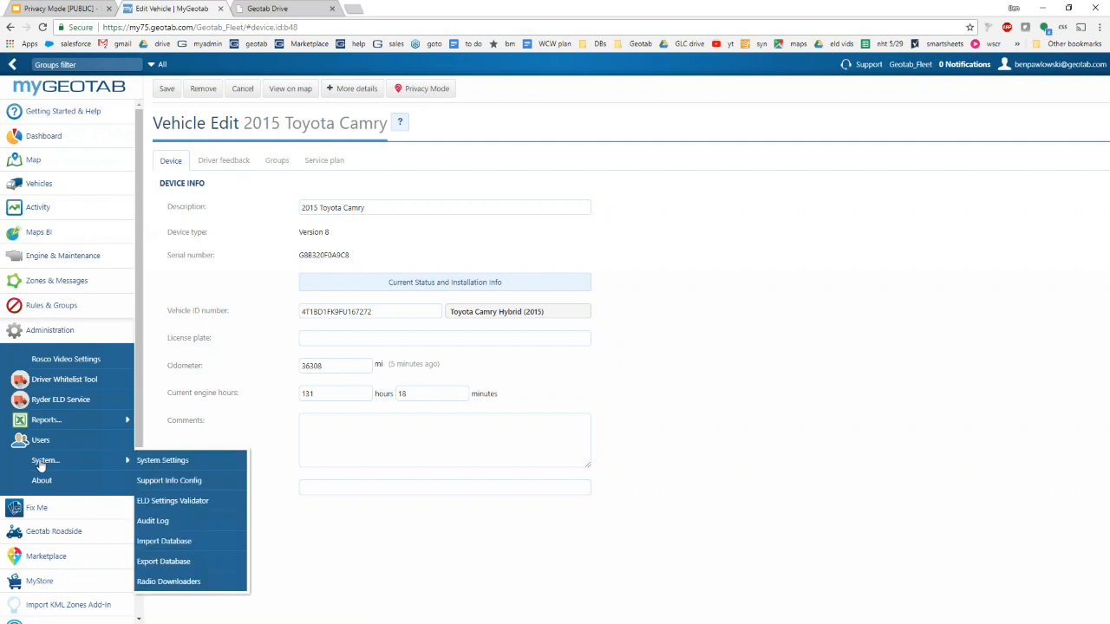
{"action": "left_click", "coordinate": [152, 520]}
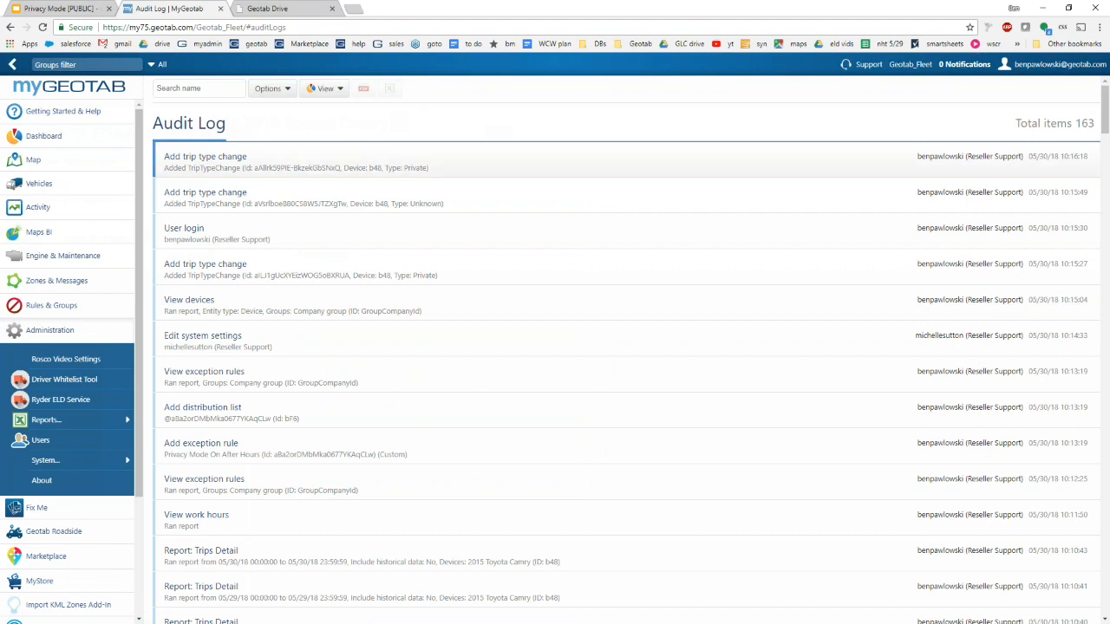
{"action": "mouse_move", "coordinate": [194, 171]}
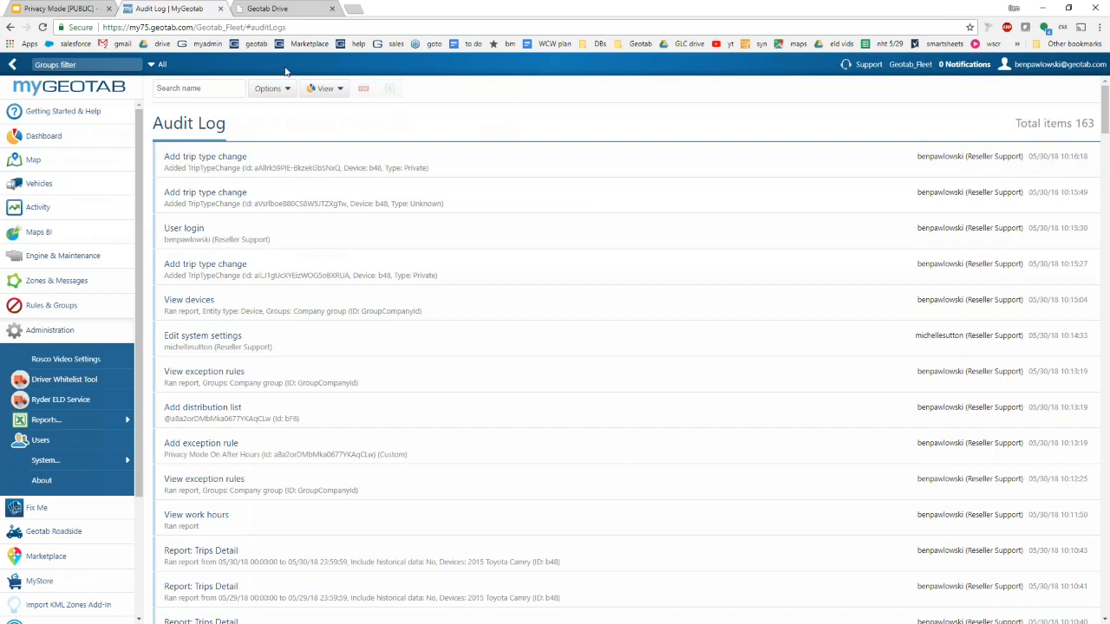
{"action": "left_click", "coordinate": [270, 87]}
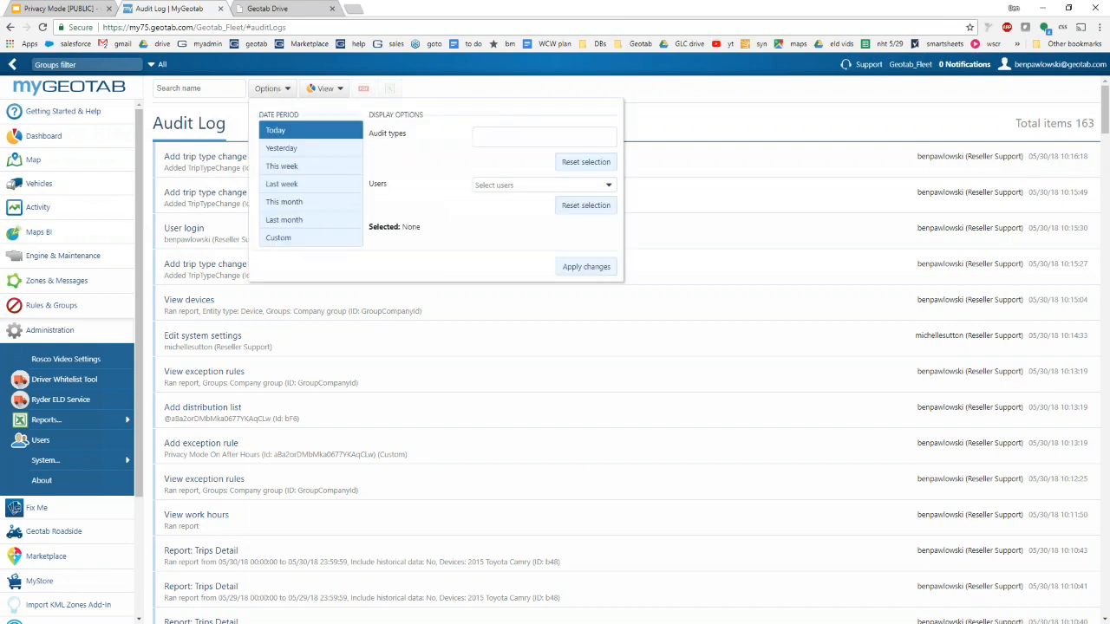
{"action": "mouse_move", "coordinate": [731, 103]}
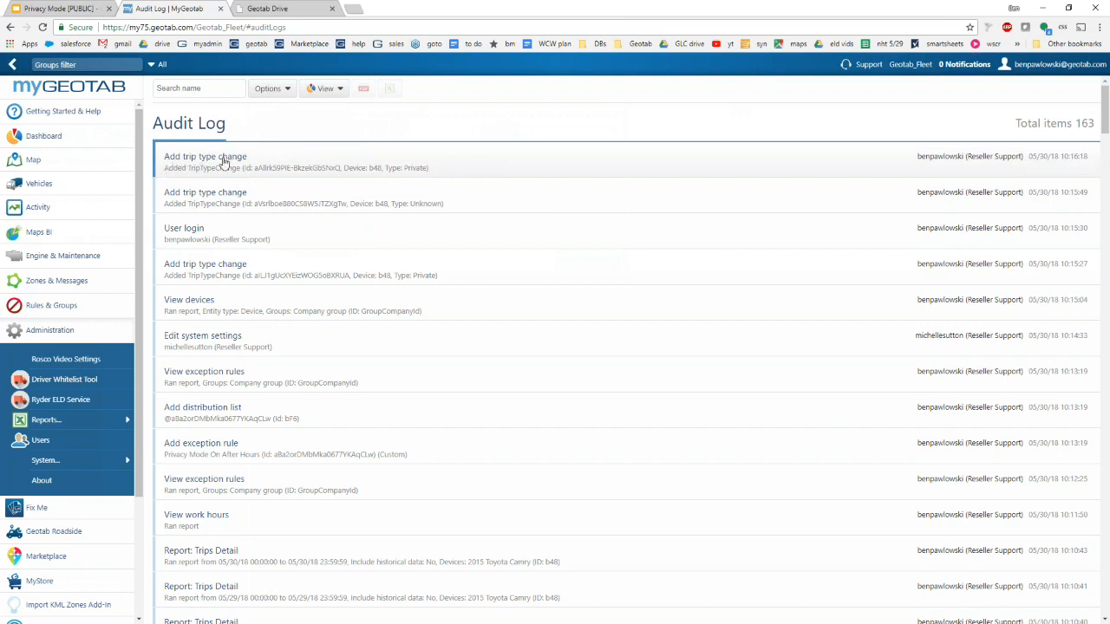
{"action": "mouse_move", "coordinate": [419, 177]}
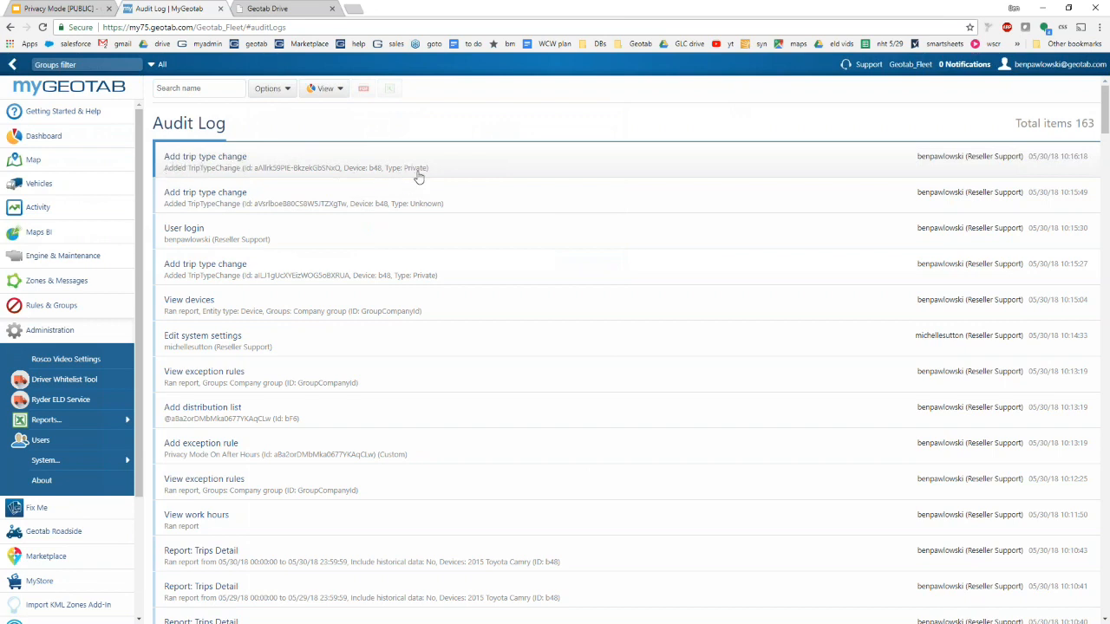
{"action": "mouse_move", "coordinate": [413, 177]}
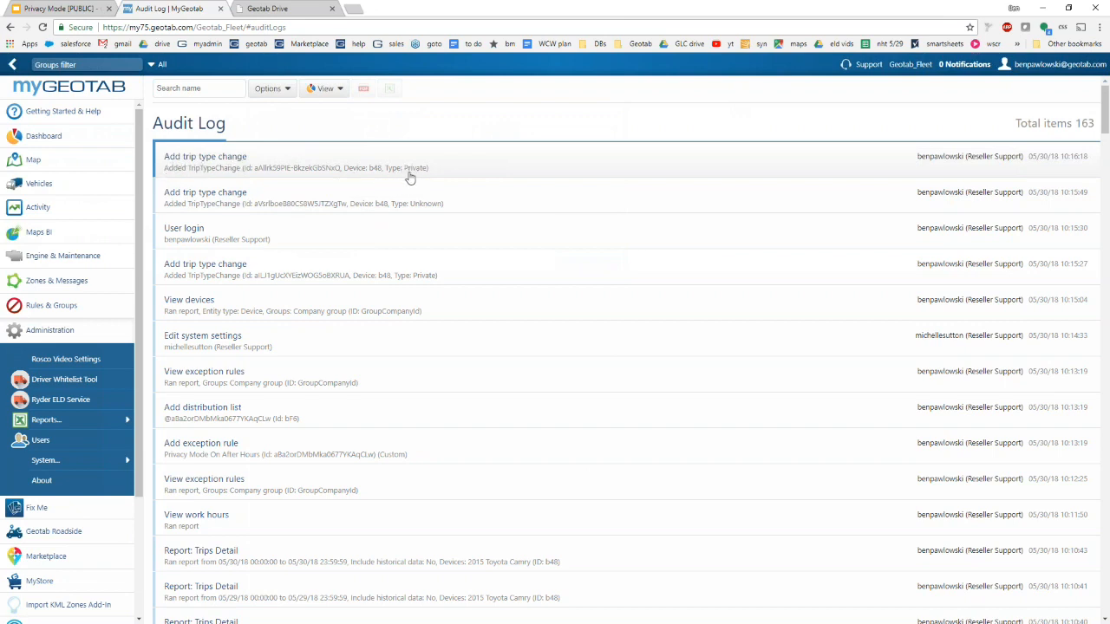
{"action": "mouse_move", "coordinate": [389, 178]}
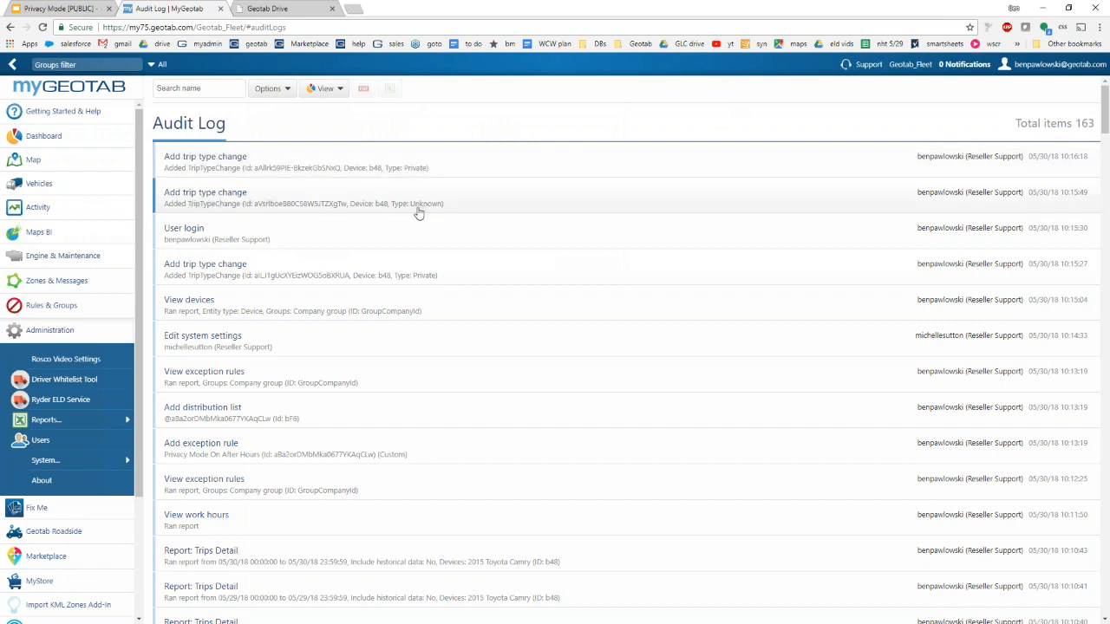
{"action": "mouse_move", "coordinate": [478, 202]}
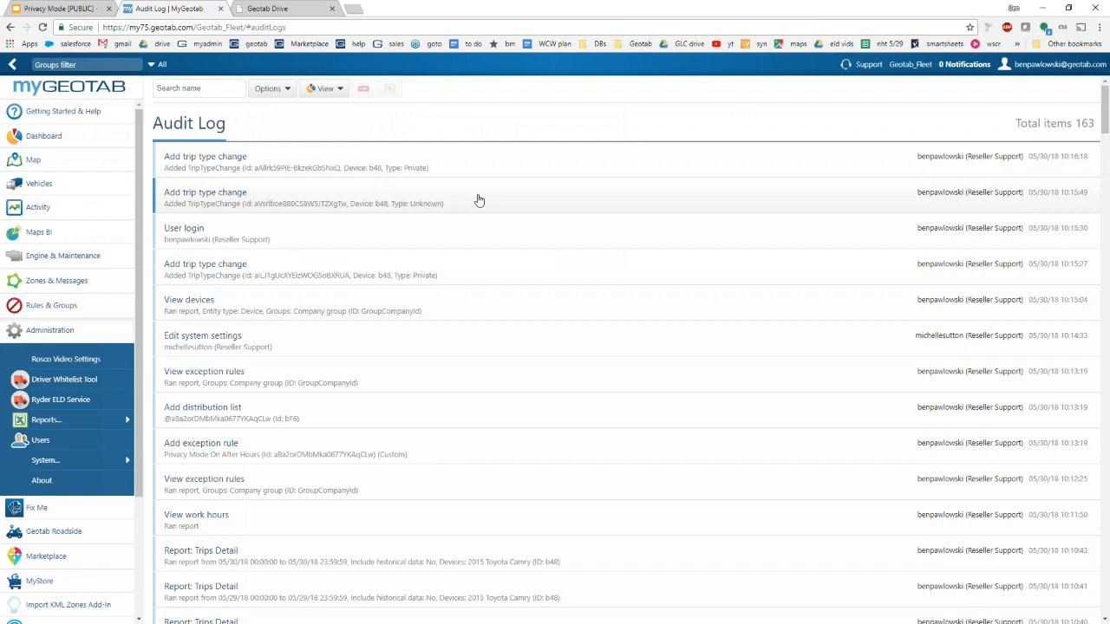
{"action": "mouse_move", "coordinate": [486, 120]}
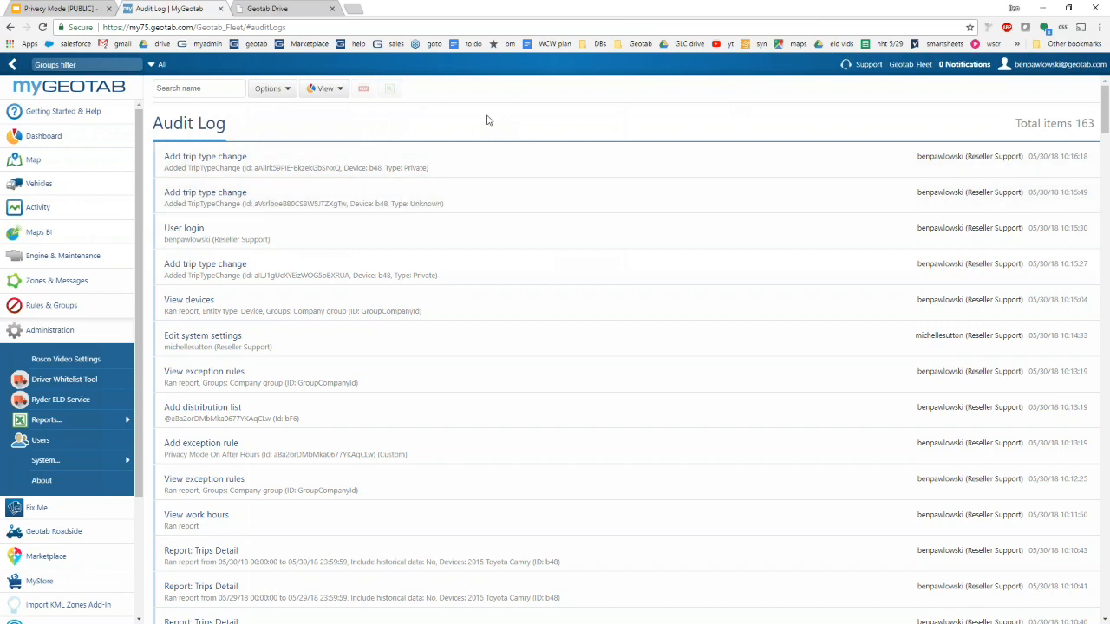